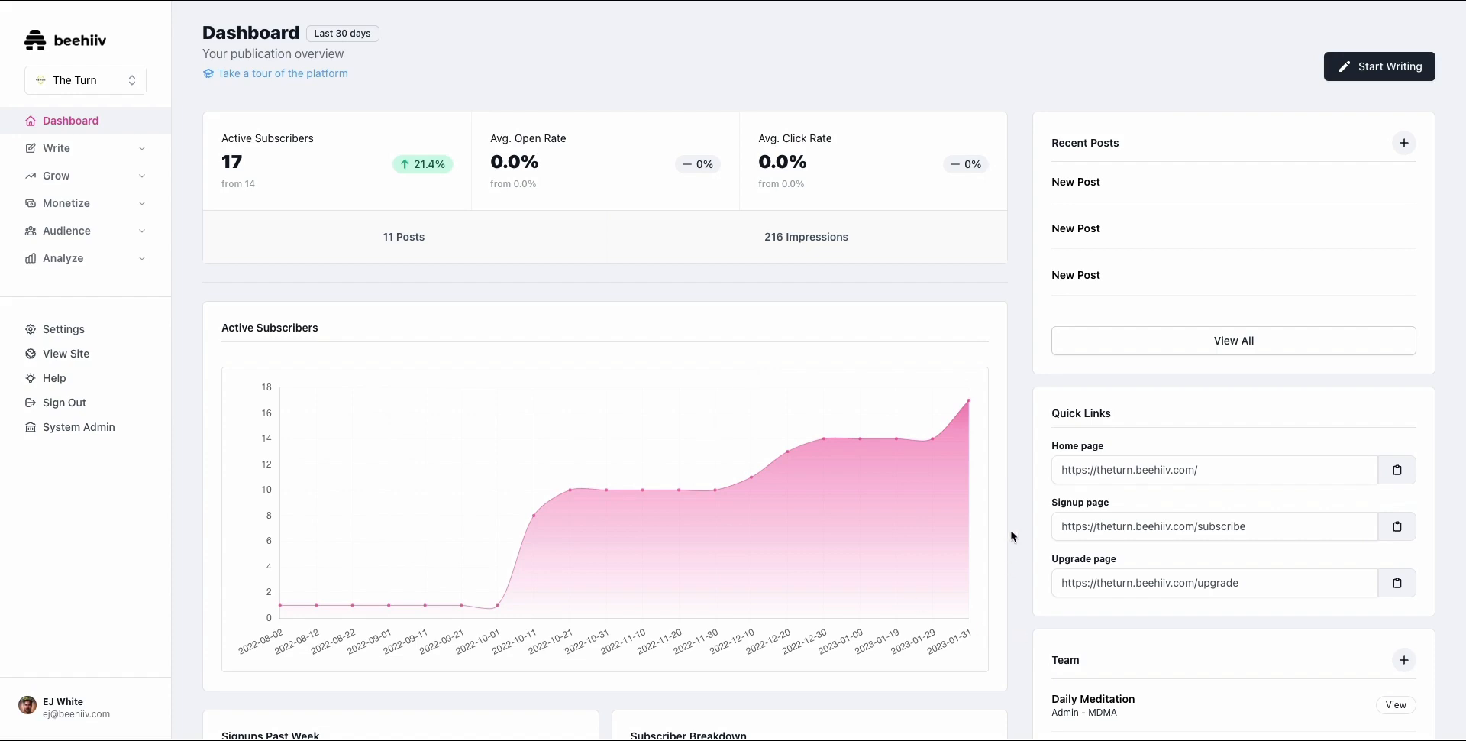
mouse_move(1021, 408)
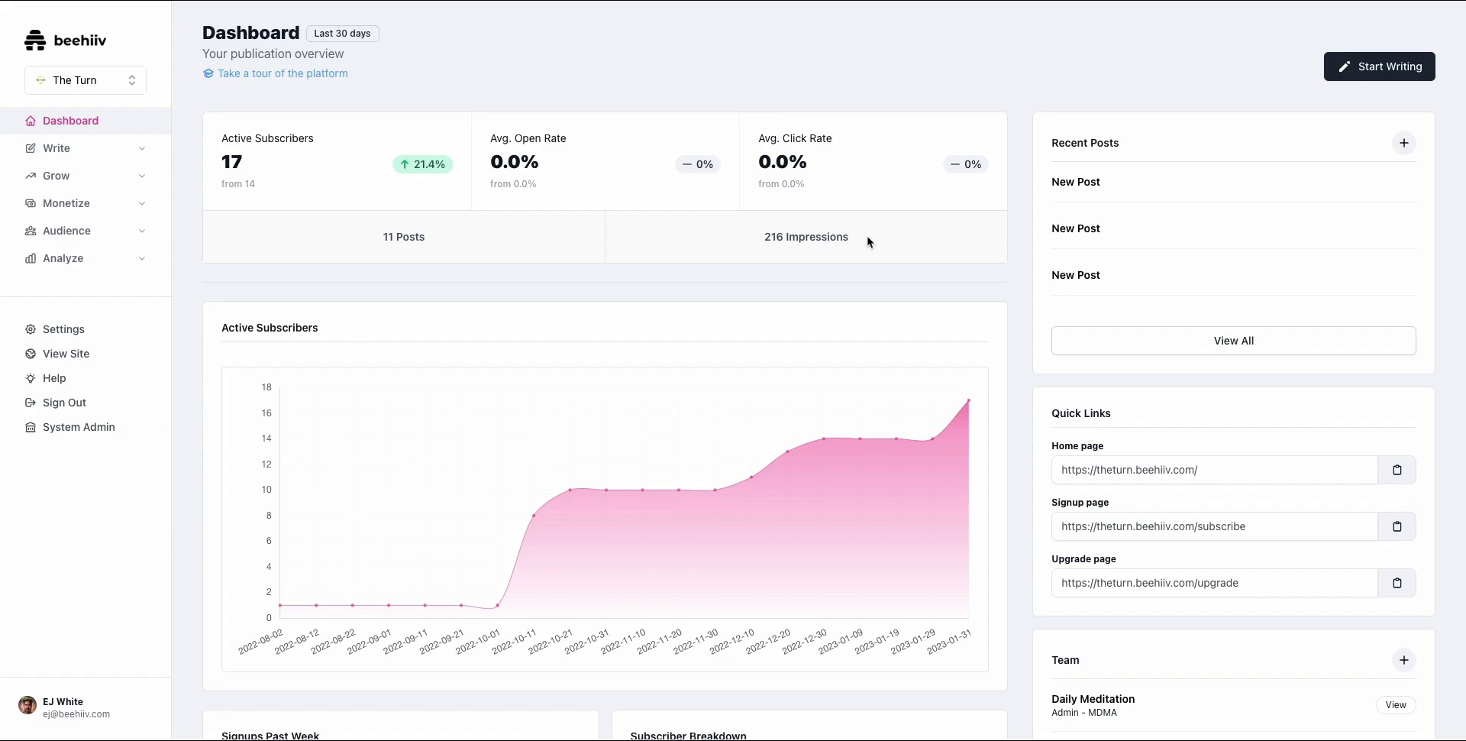
mouse_move(784, 97)
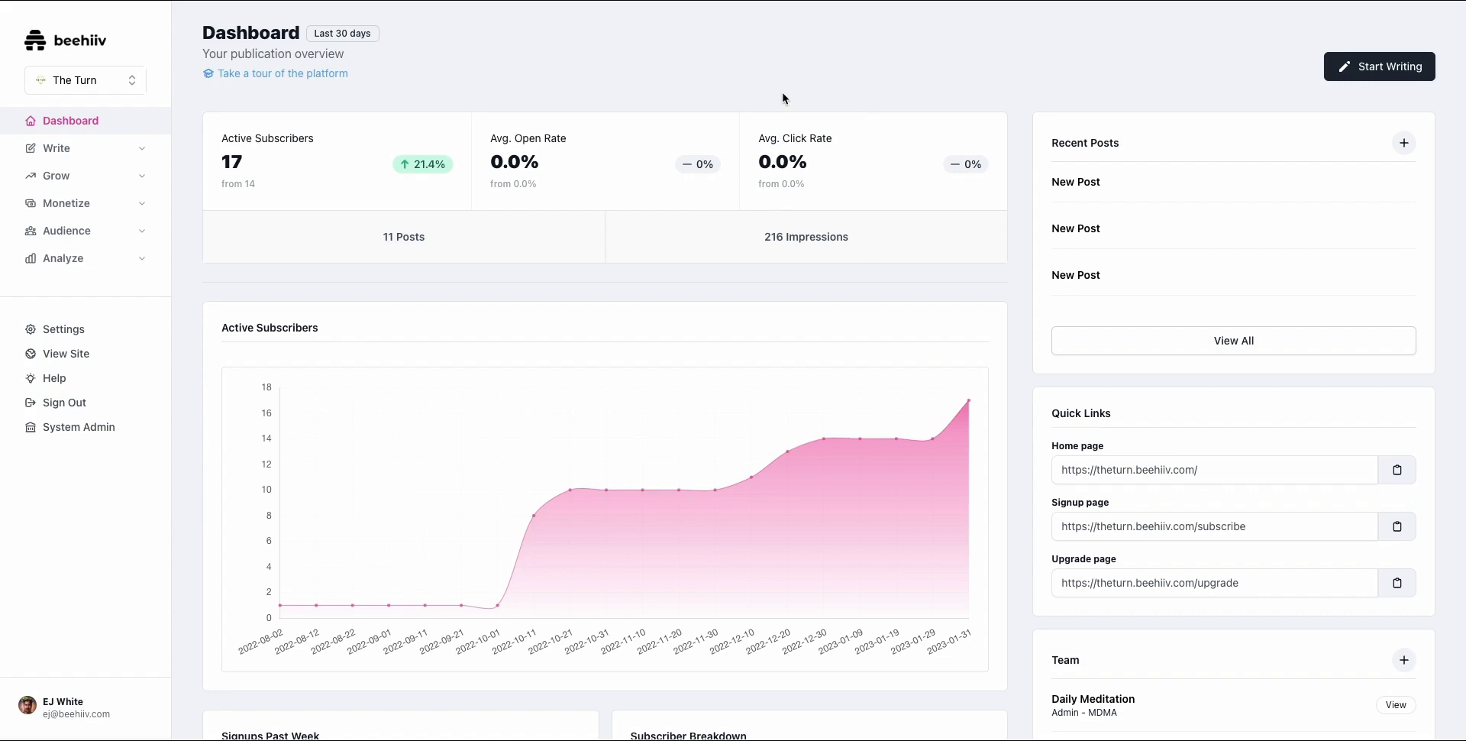
mouse_move(783, 100)
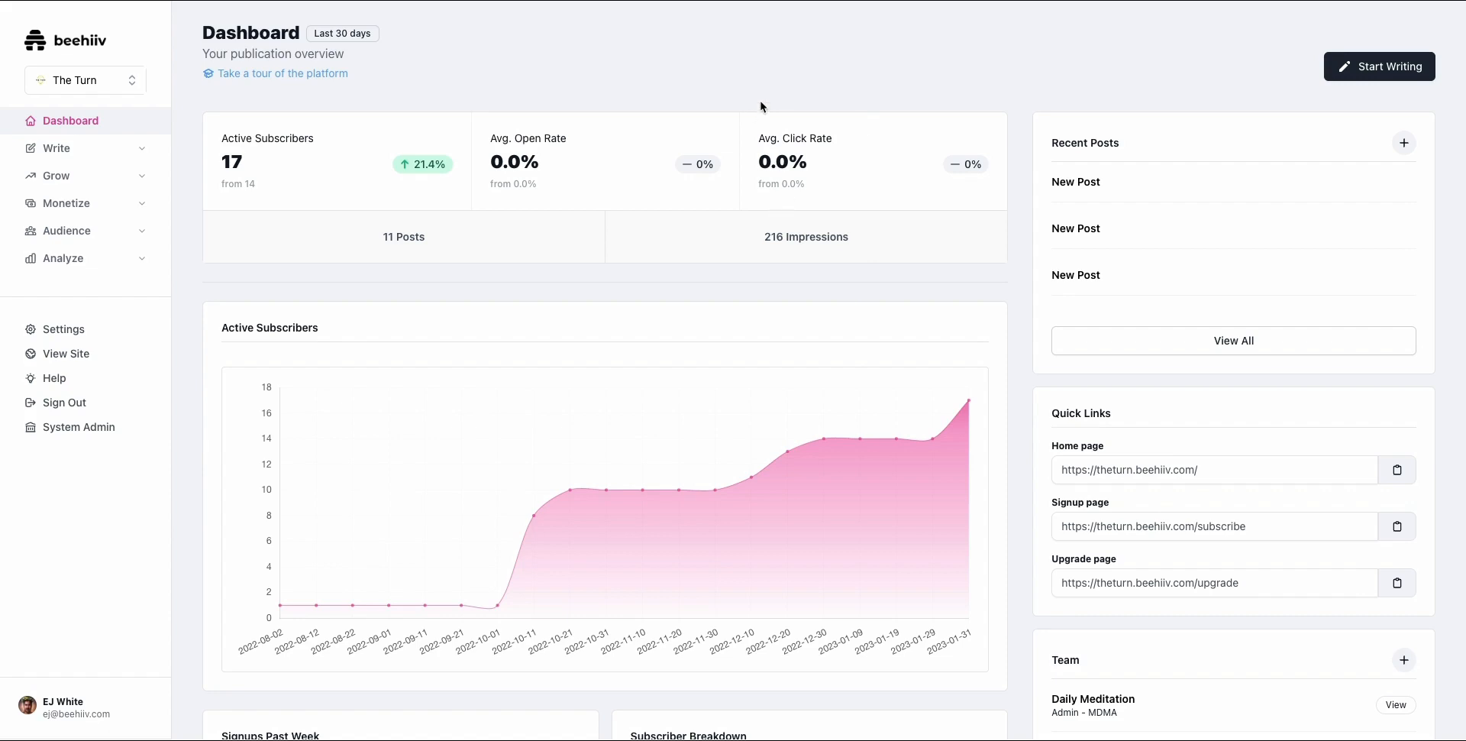
mouse_move(683, 63)
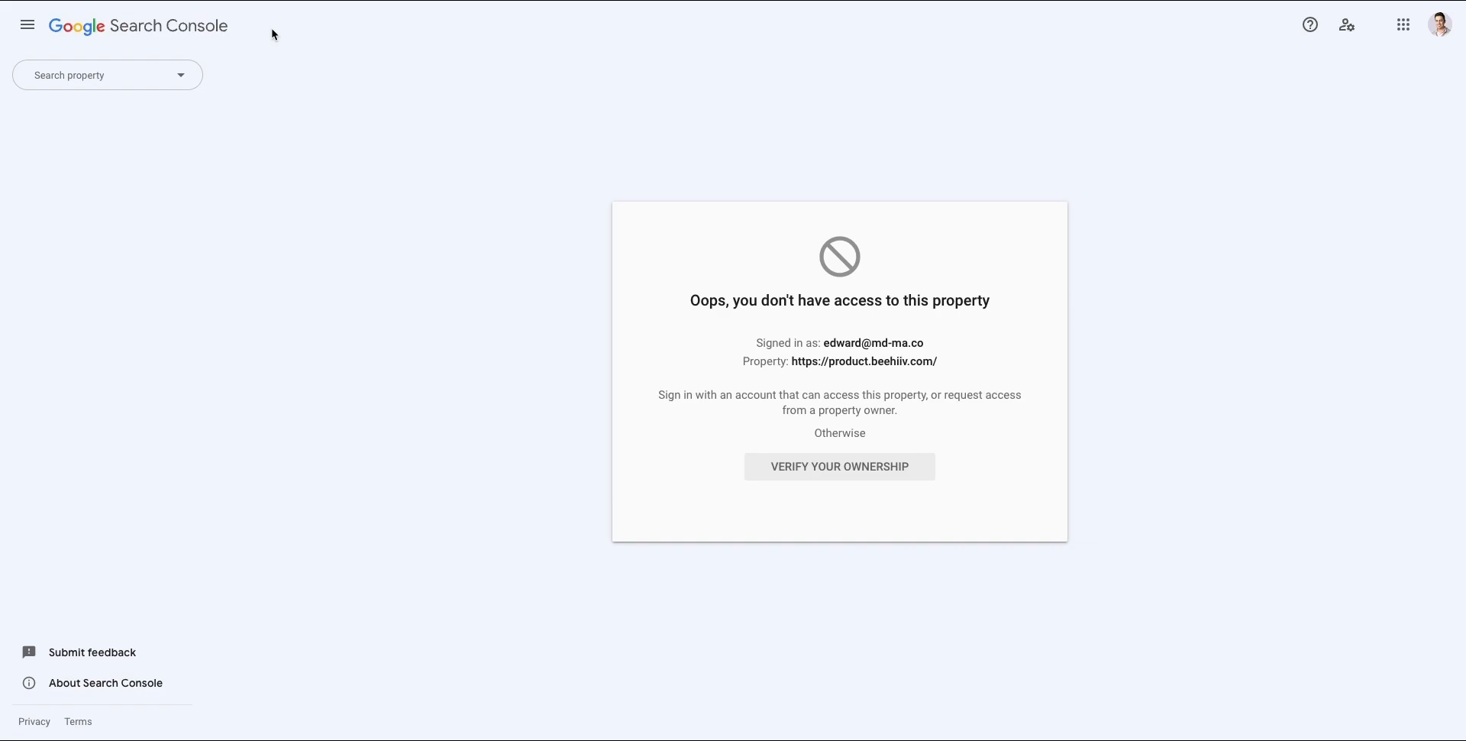
mouse_move(207, 44)
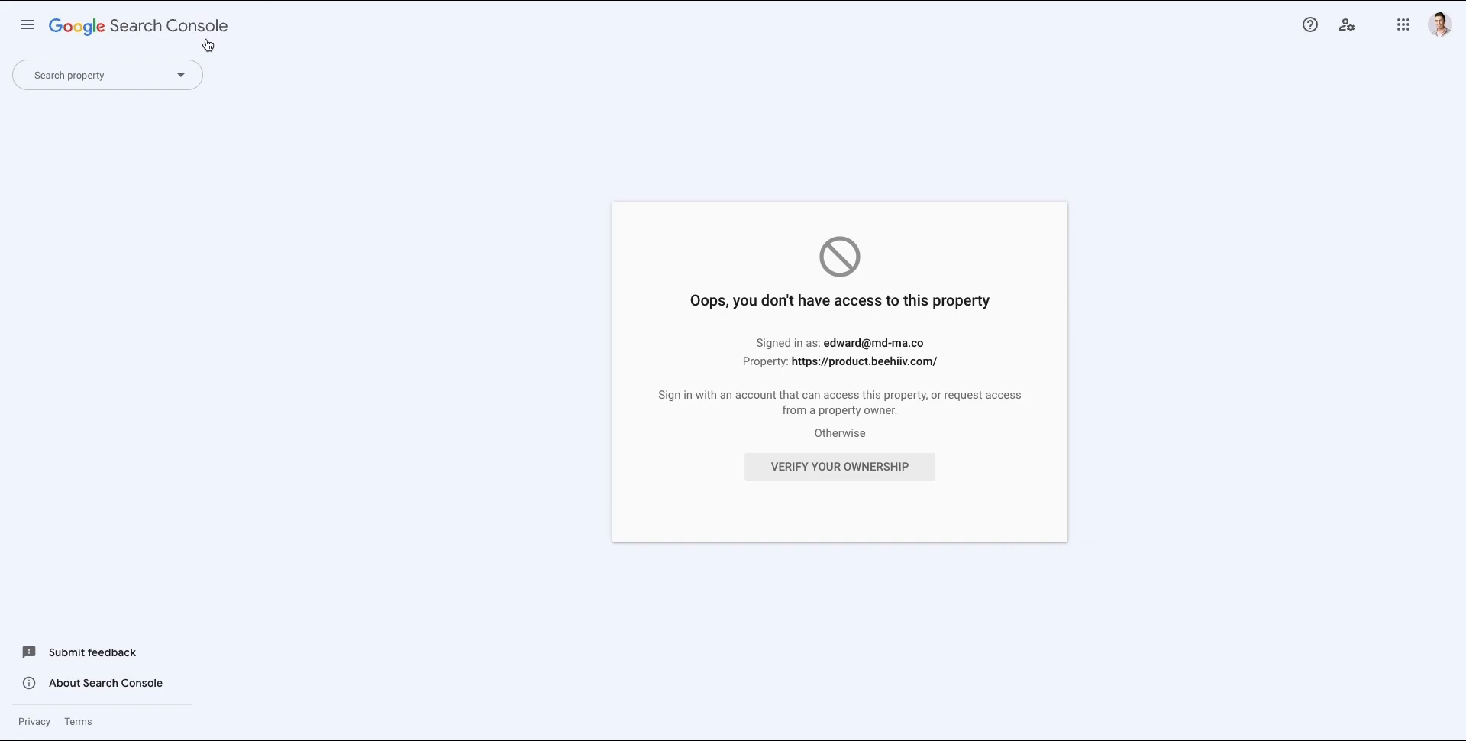
left_click(108, 75)
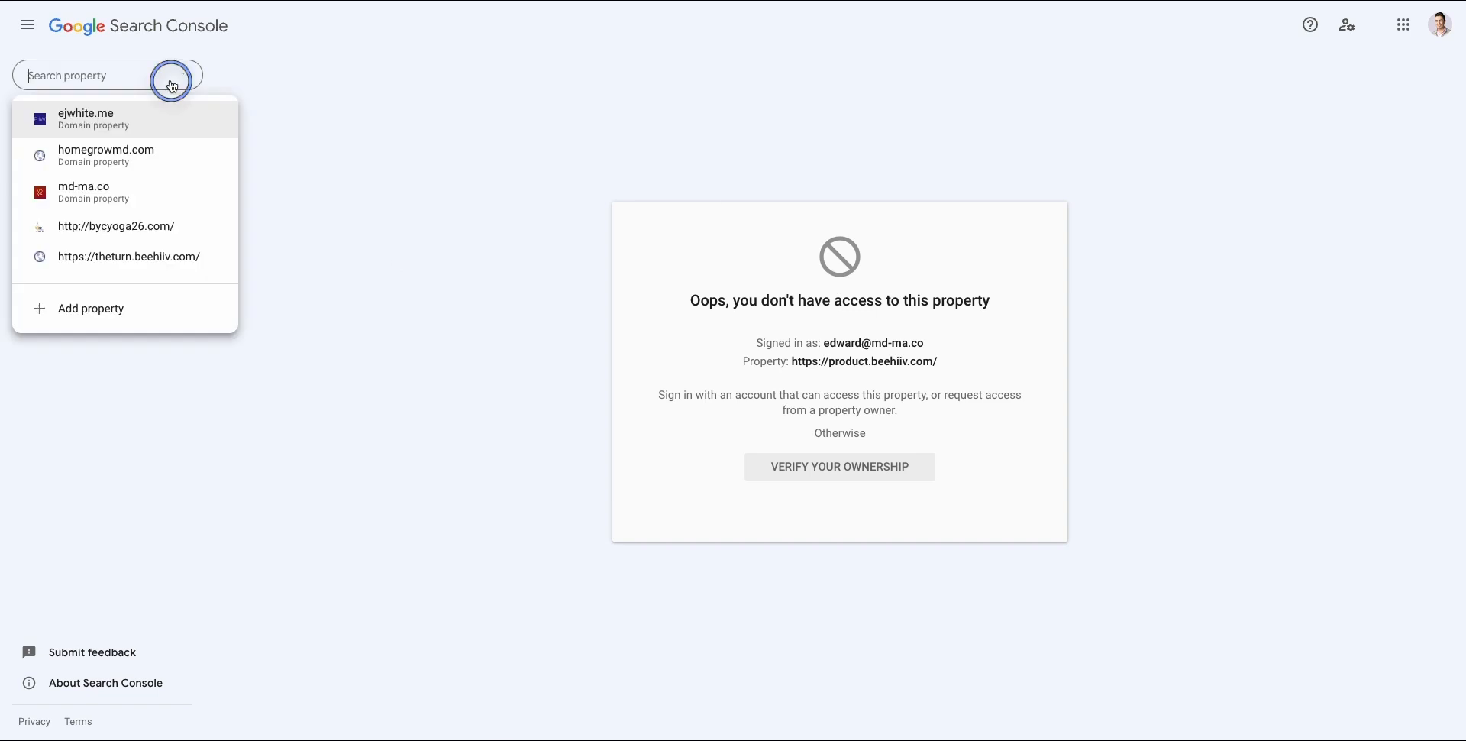
mouse_move(168, 302)
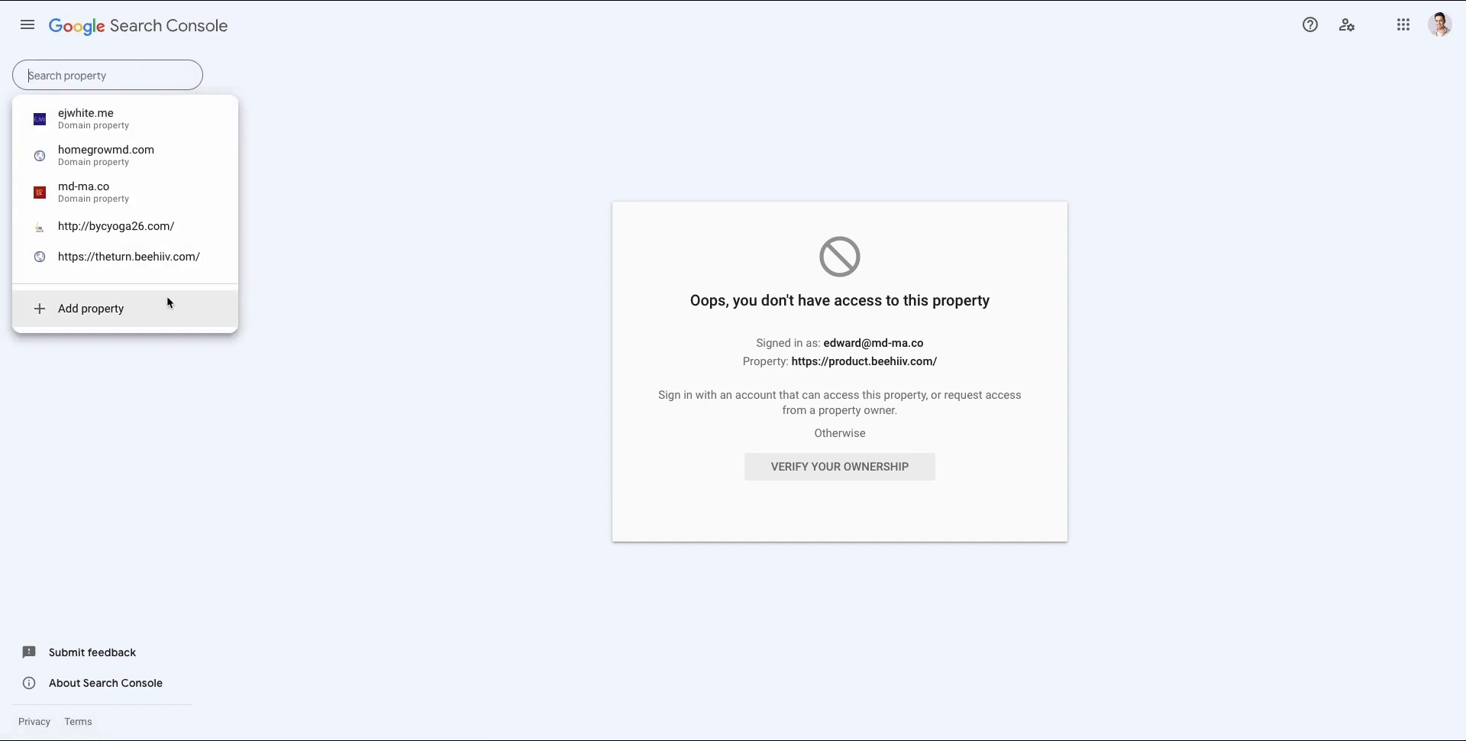
mouse_move(128, 262)
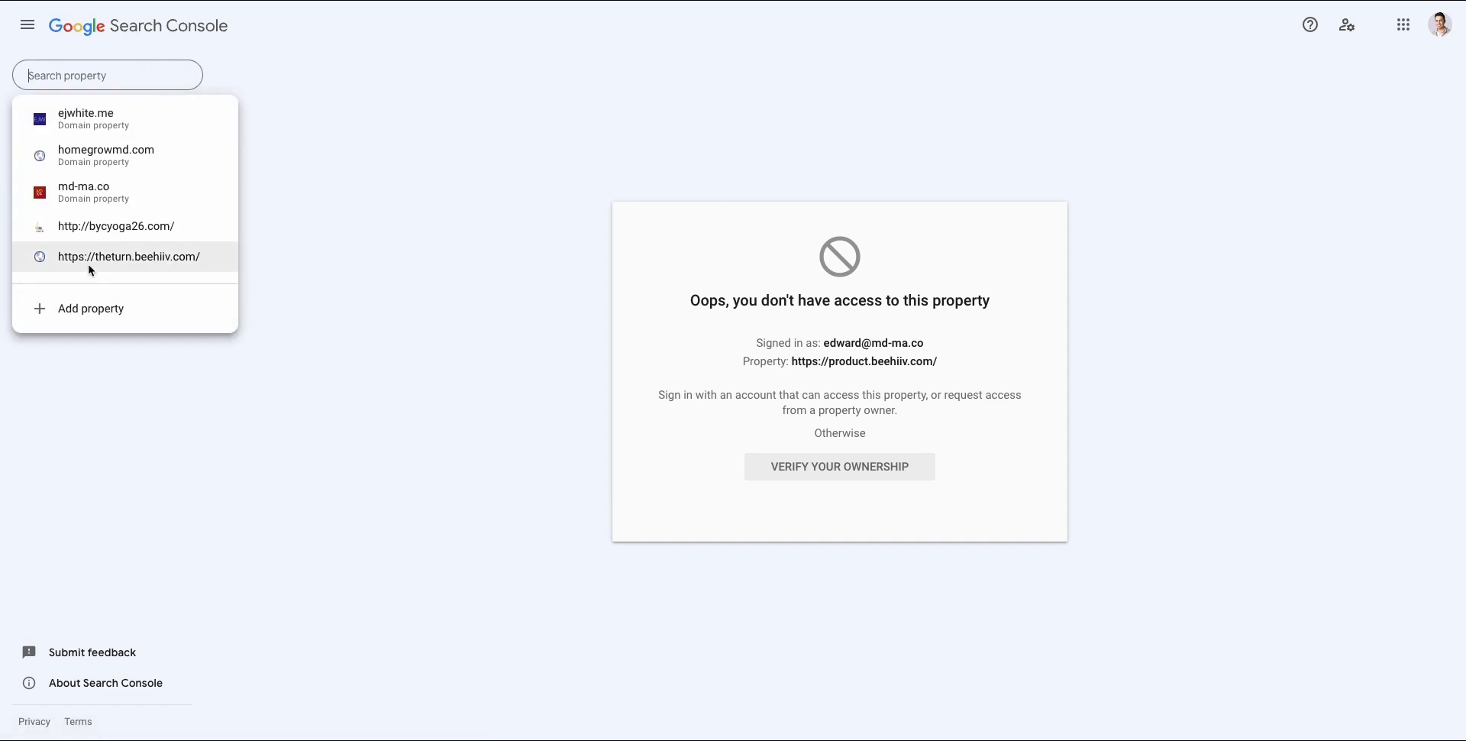
left_click(129, 257)
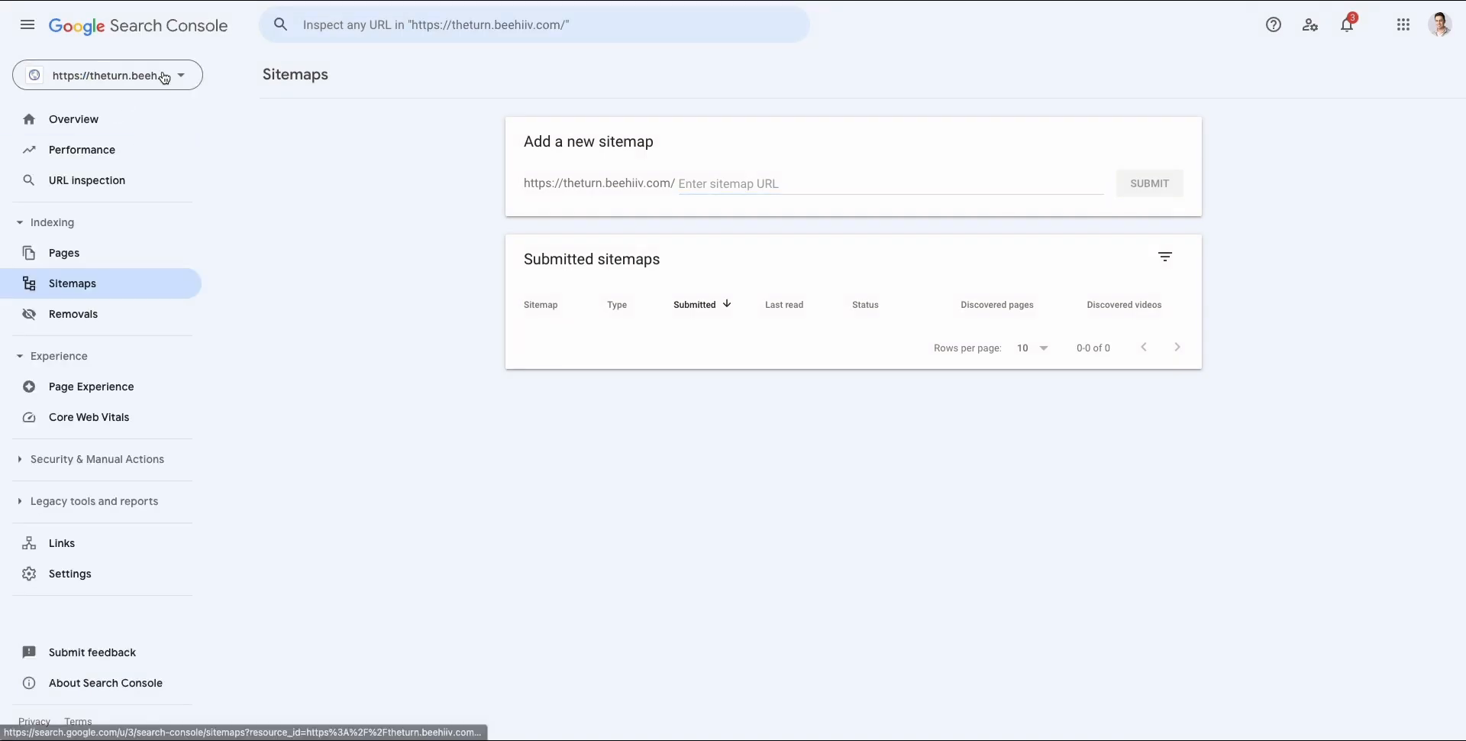
left_click(104, 75)
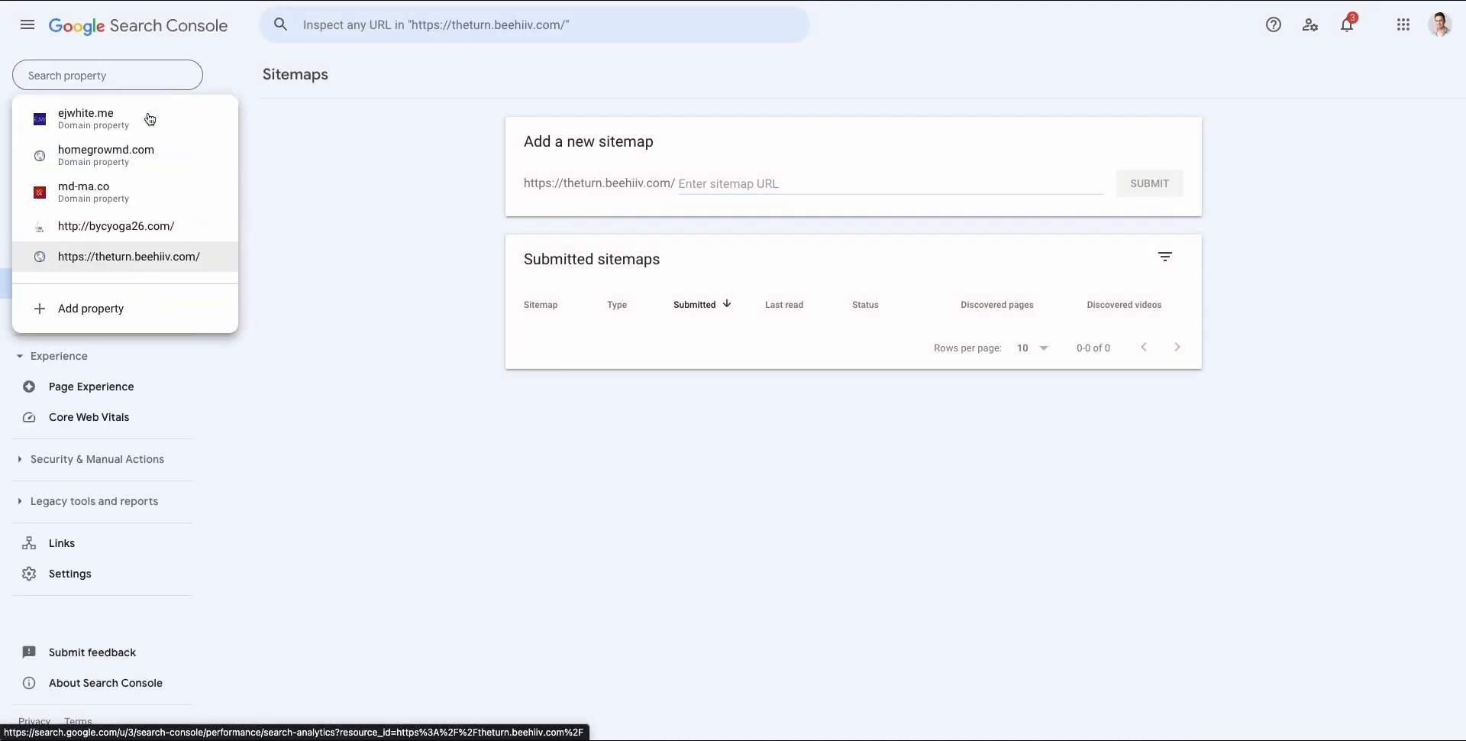
left_click(129, 256)
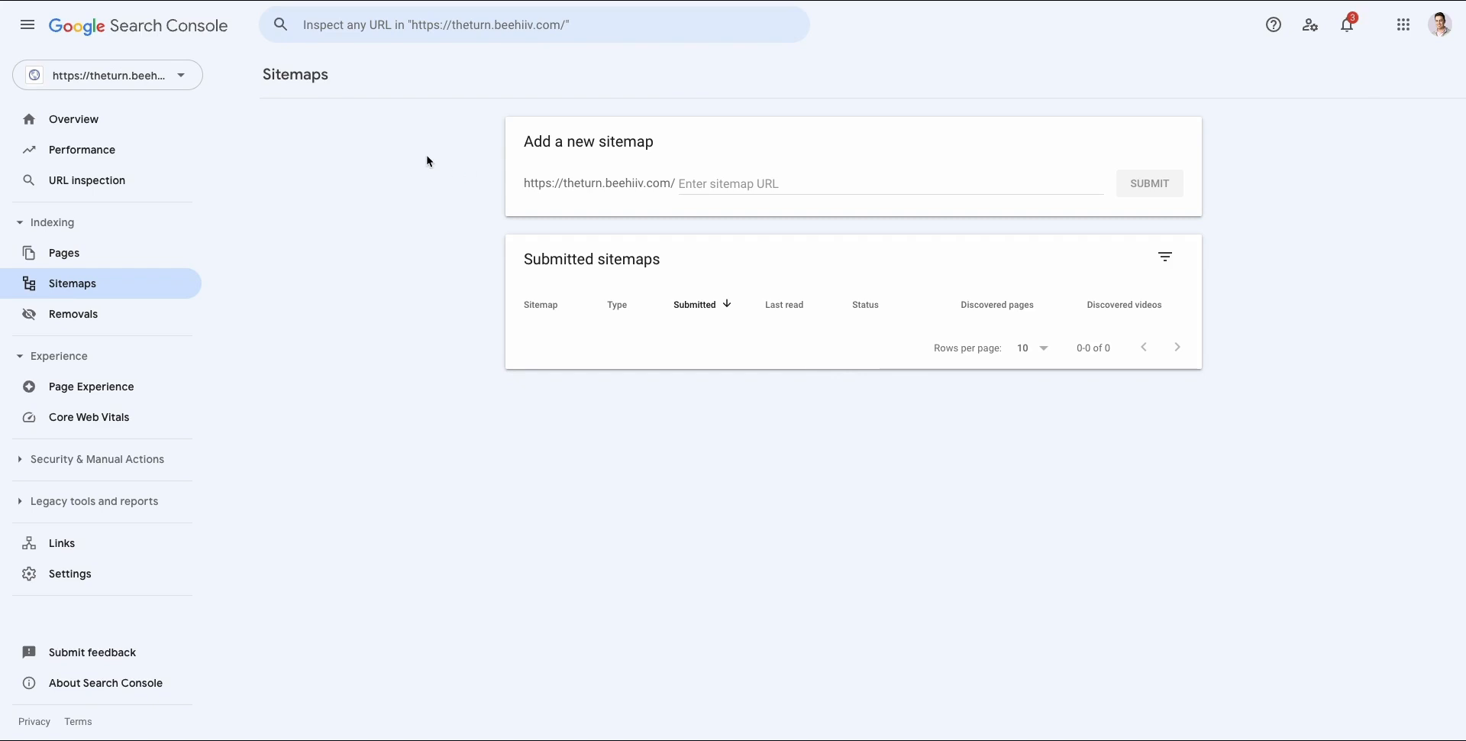
mouse_move(394, 157)
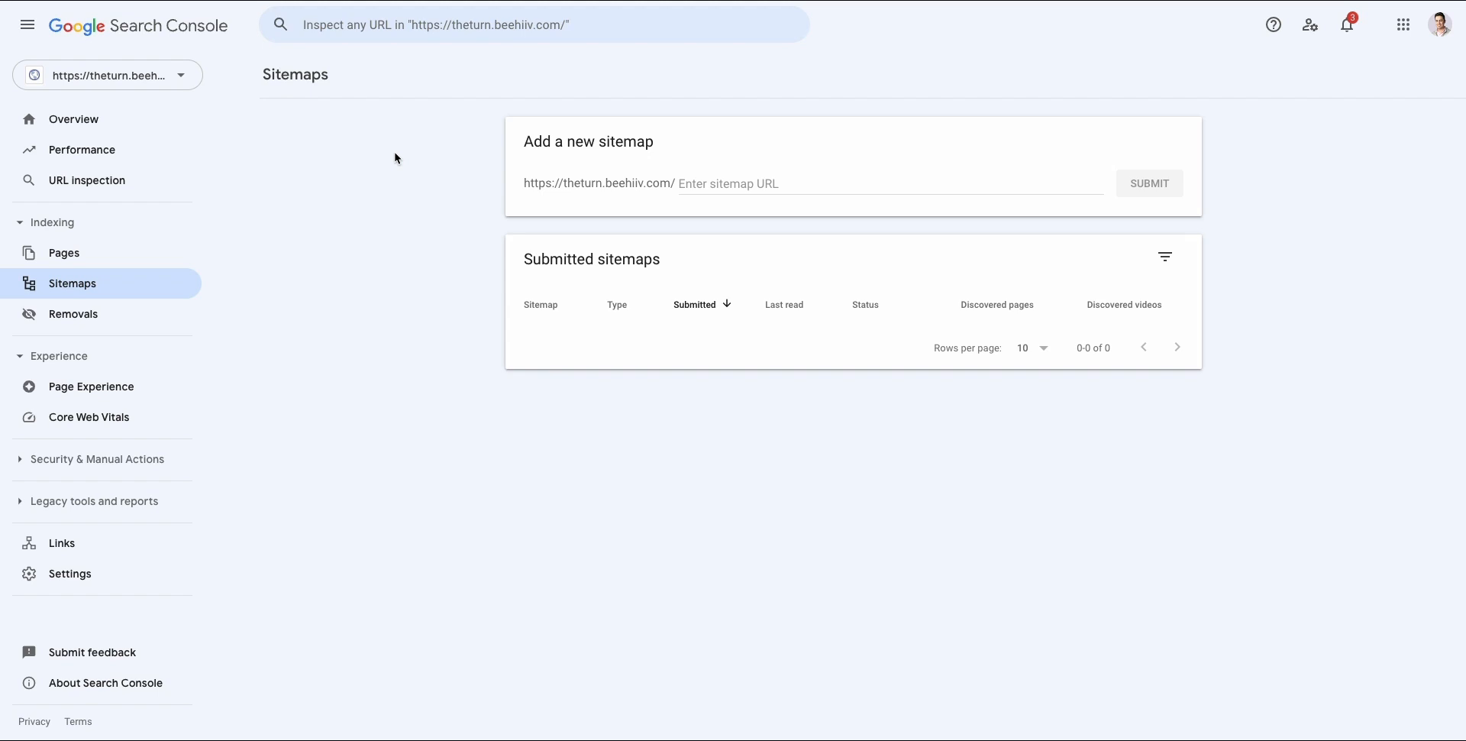
mouse_move(399, 162)
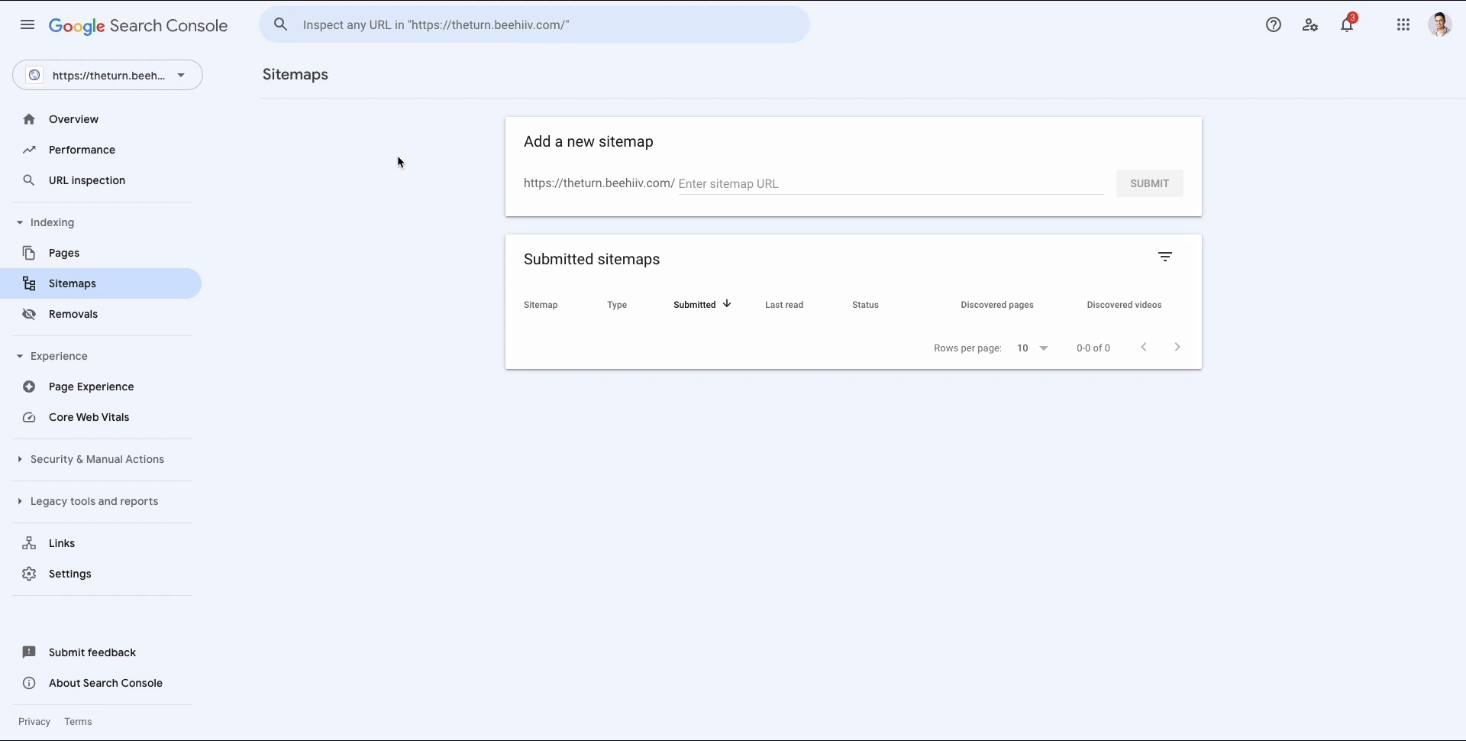
mouse_move(604, 404)
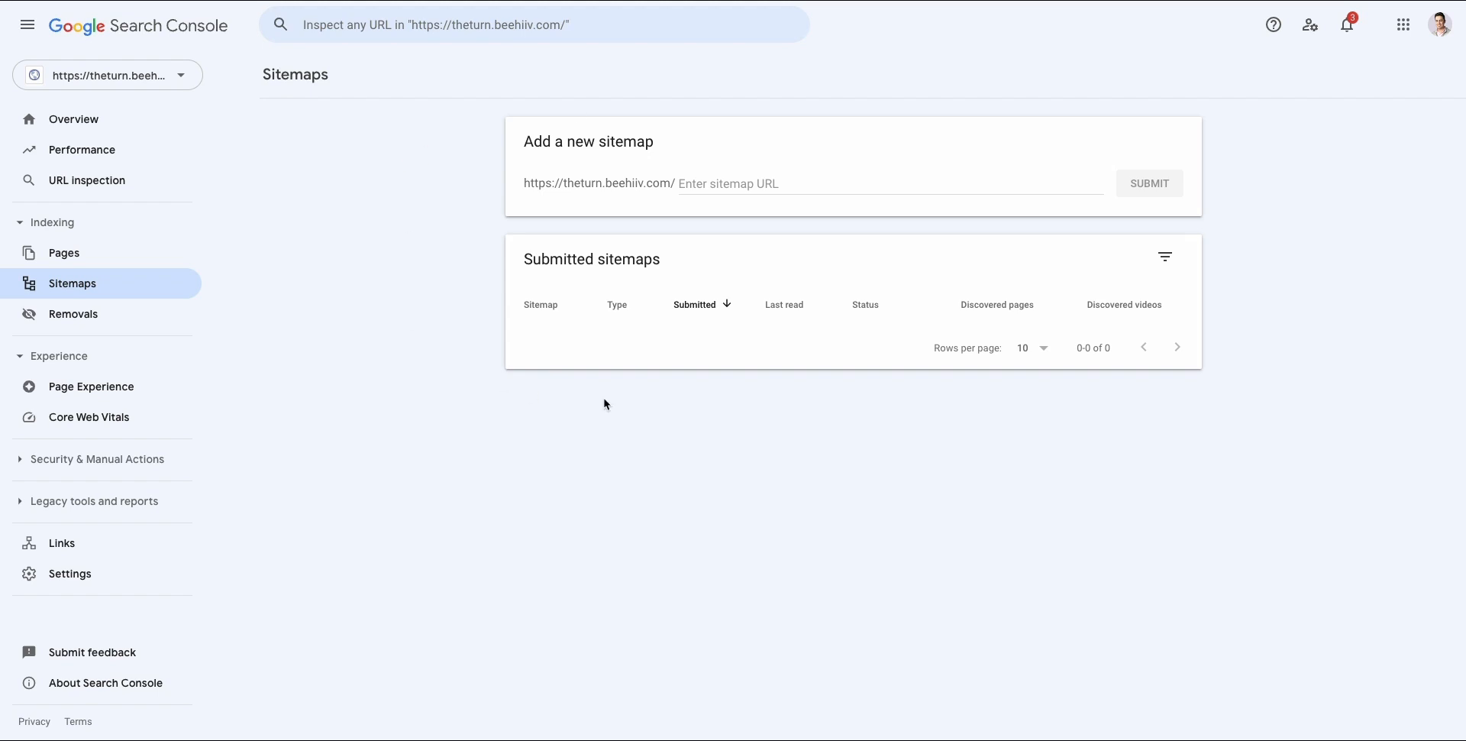
mouse_move(617, 448)
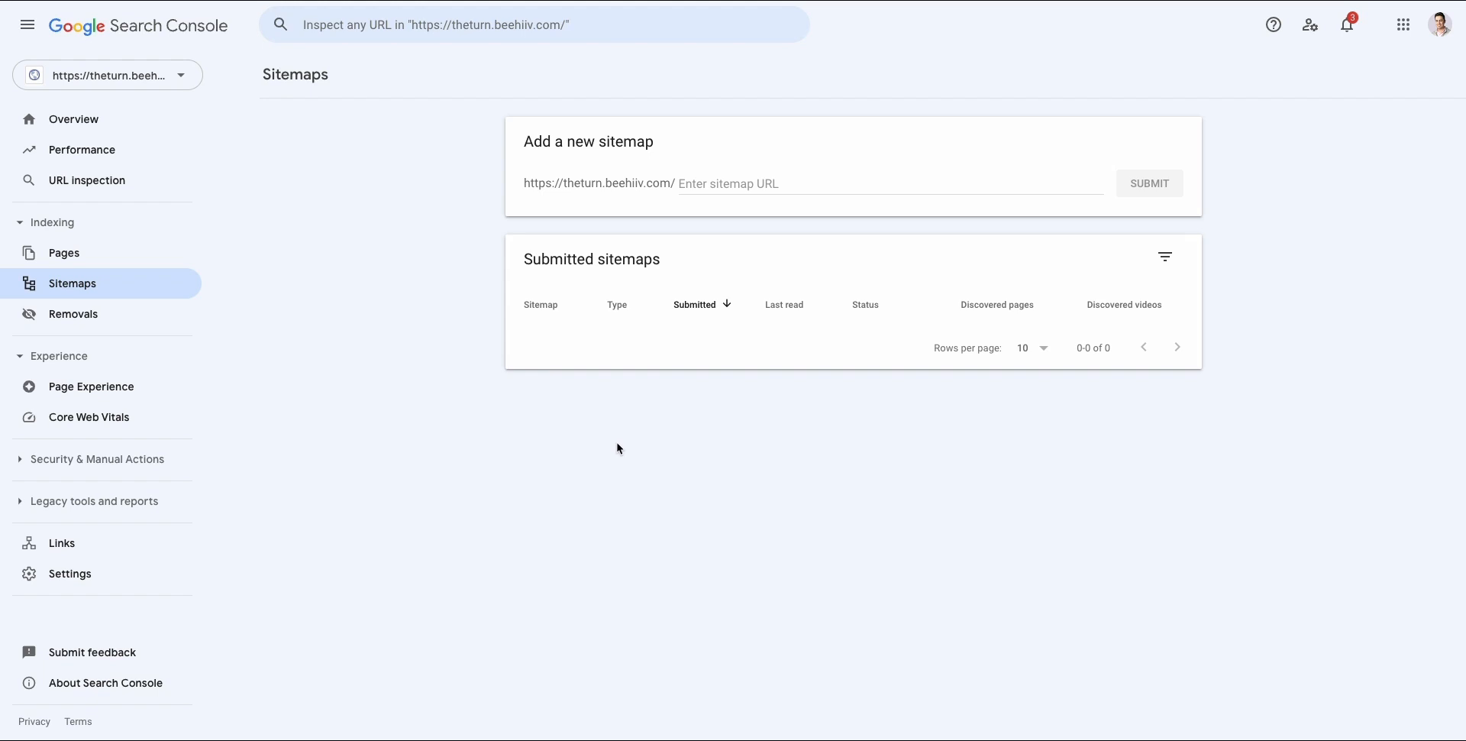
mouse_move(624, 445)
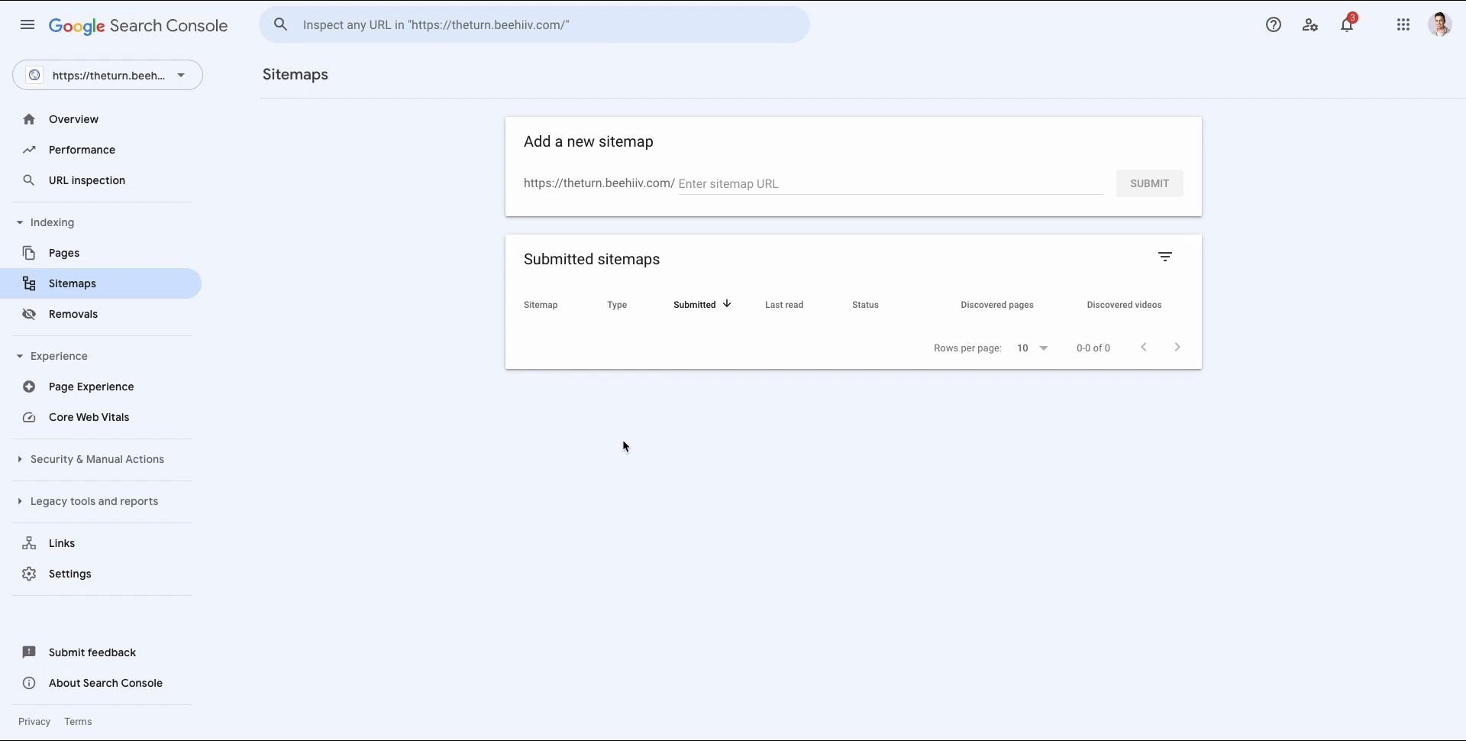
mouse_move(634, 444)
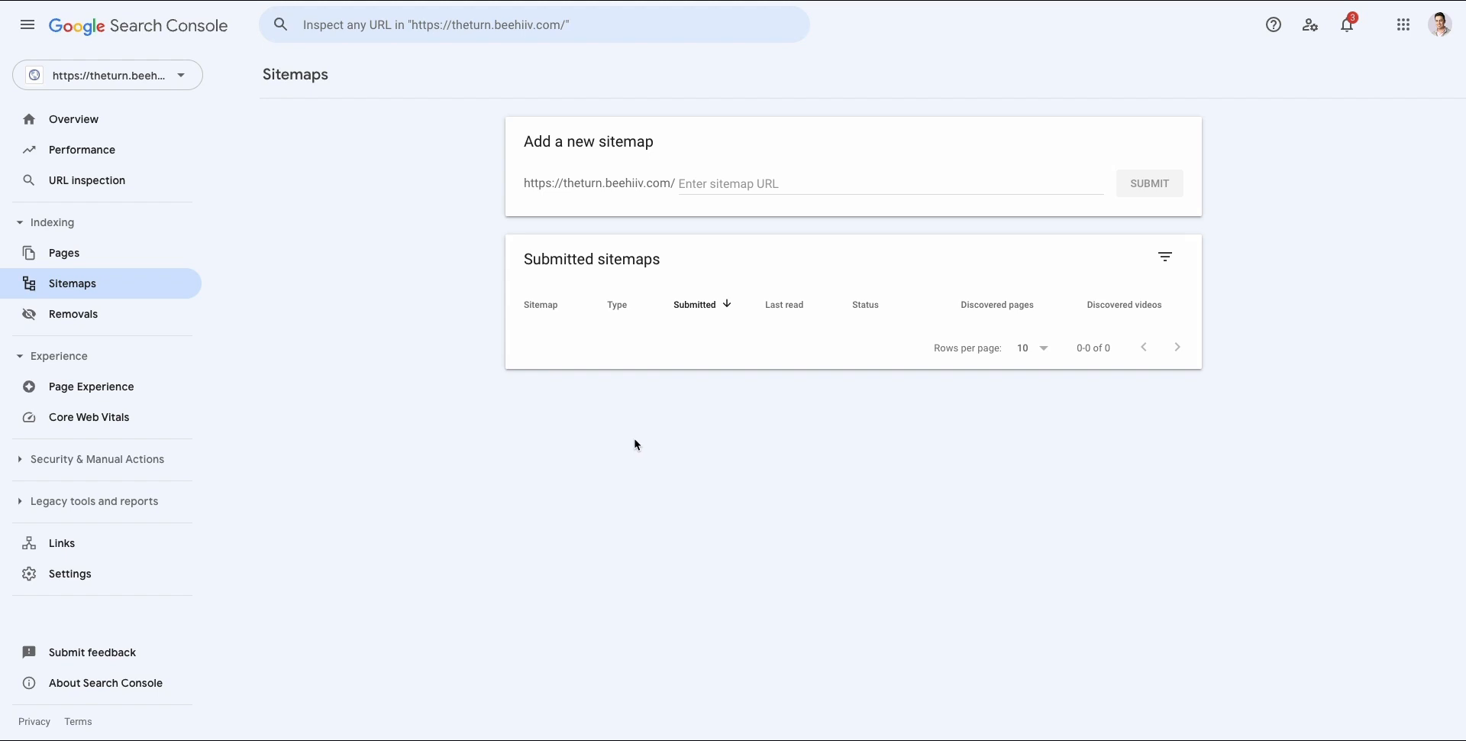
mouse_move(461, 224)
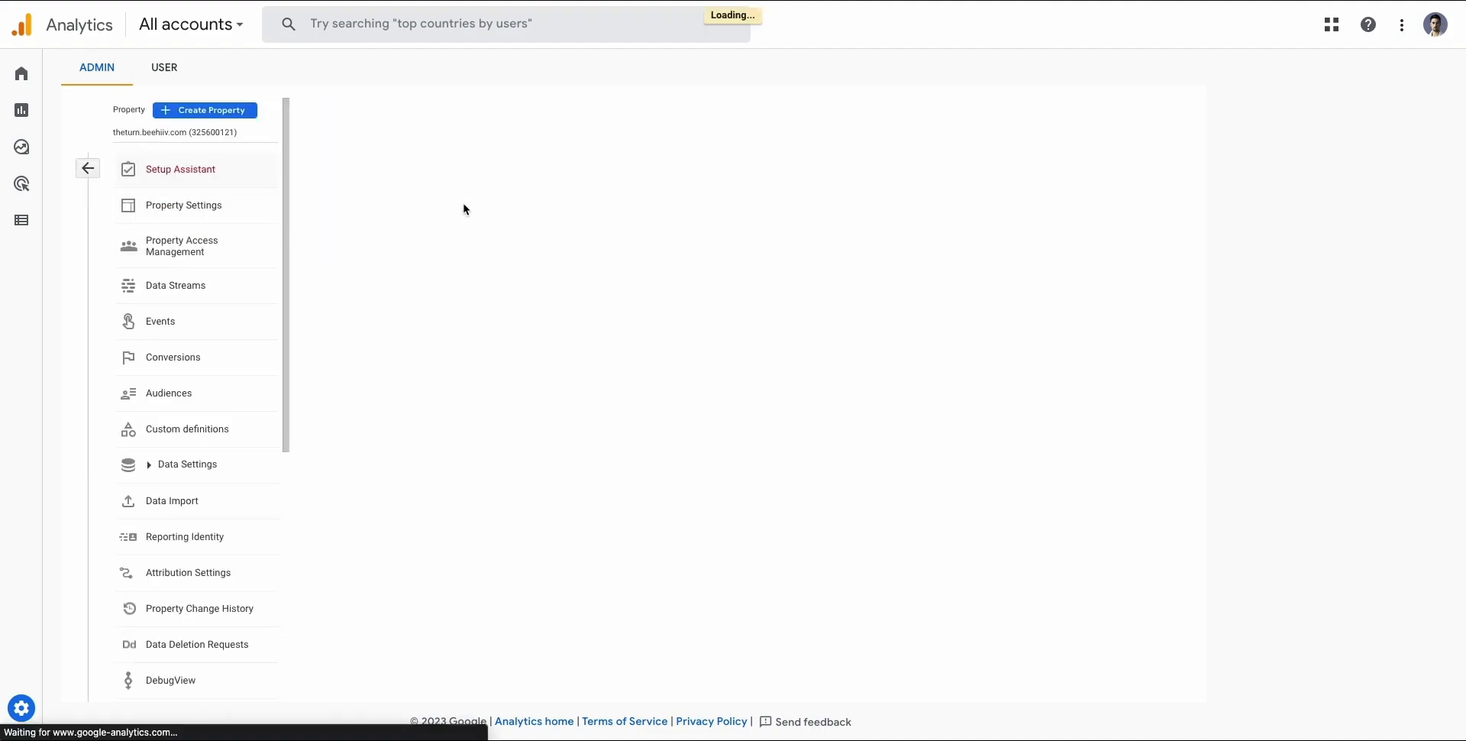
Open The Turn web stream details in Data Streams, showing stream URL and measurement ID
left_click(180, 170)
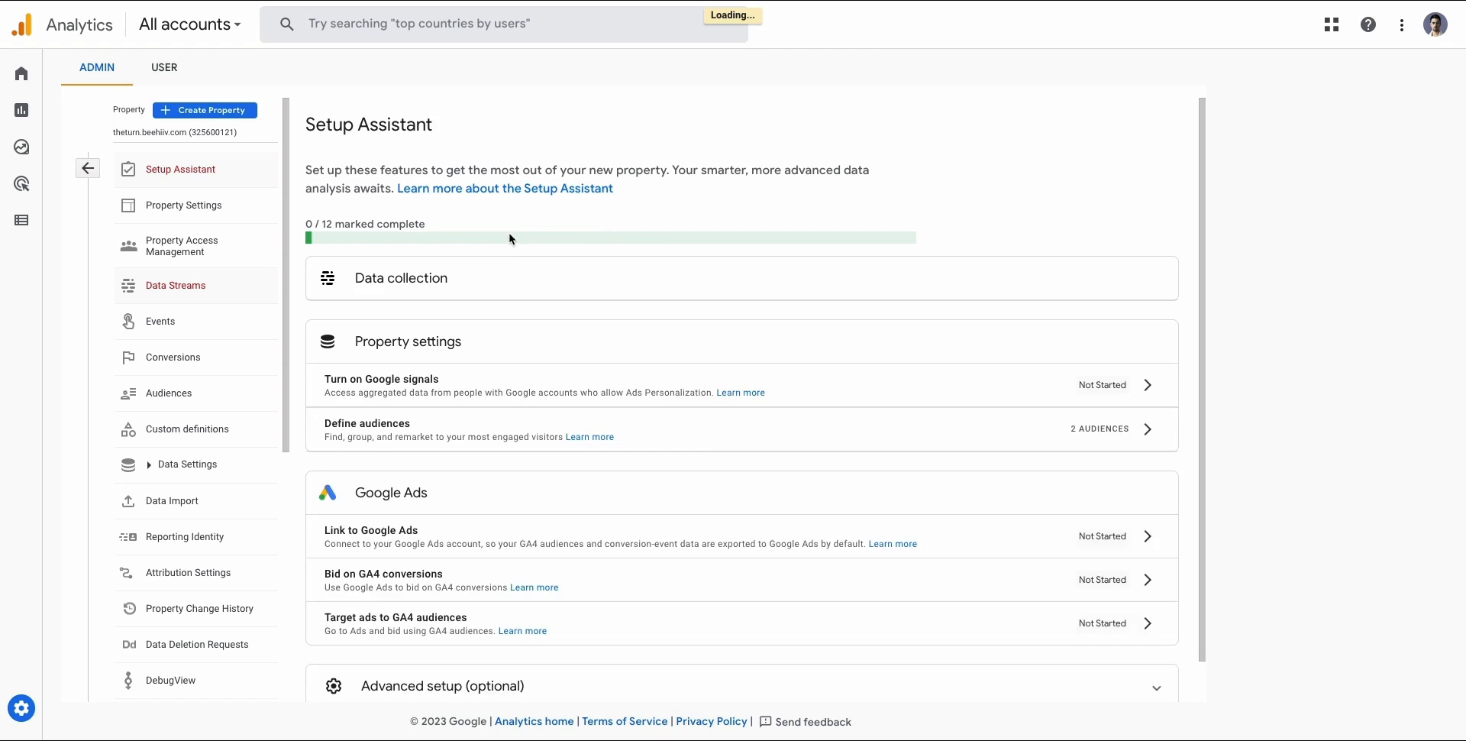
left_click(175, 285)
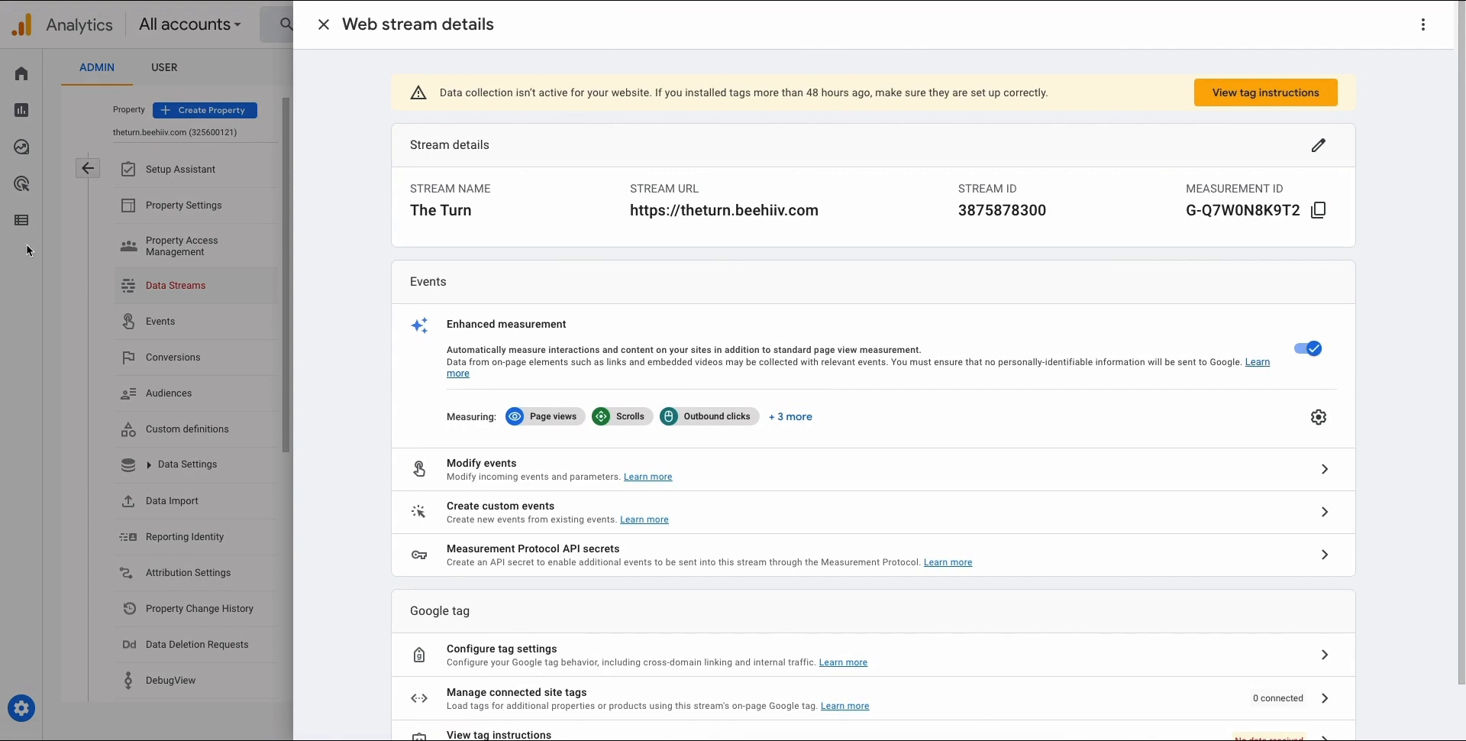
mouse_move(1319, 211)
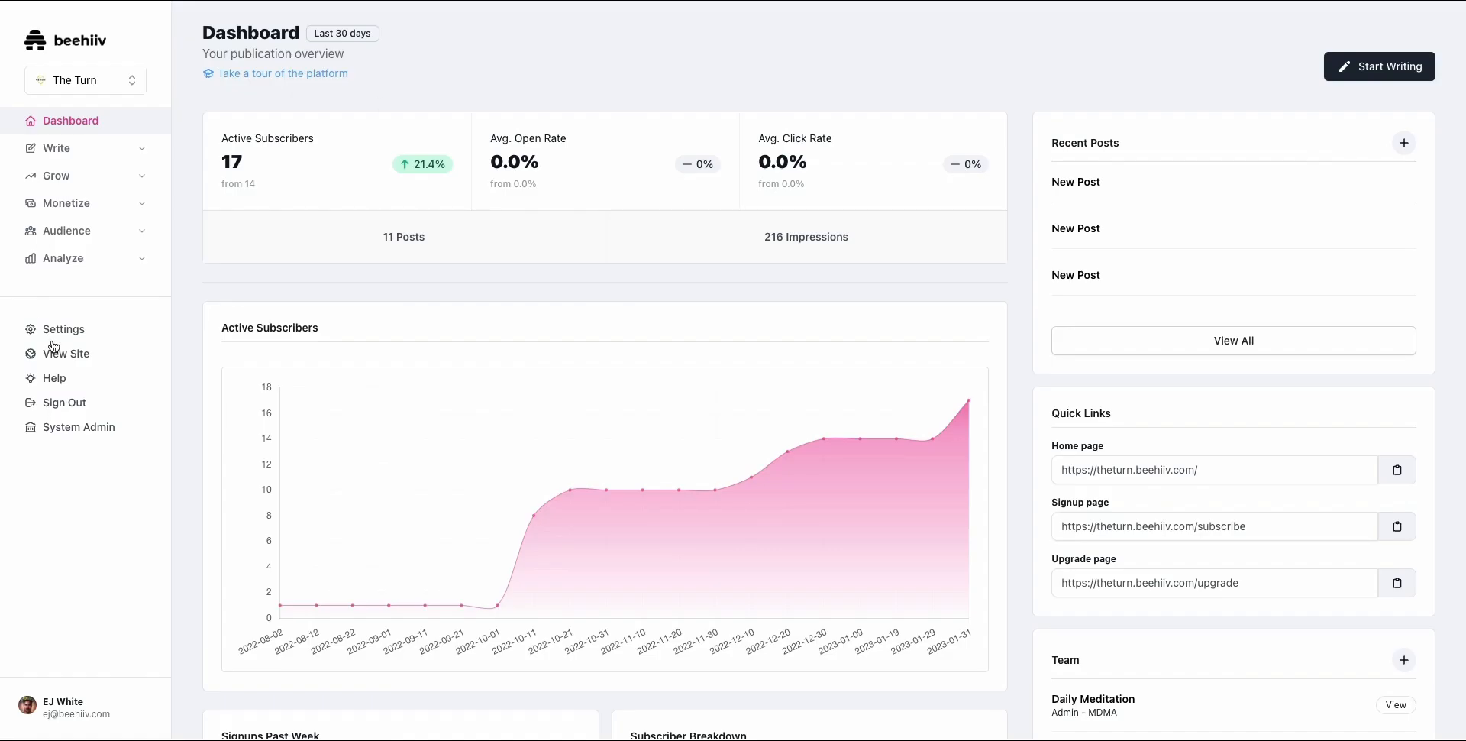
Go to The Turn's Website settings under Admin in beehiiv
left_click(58, 328)
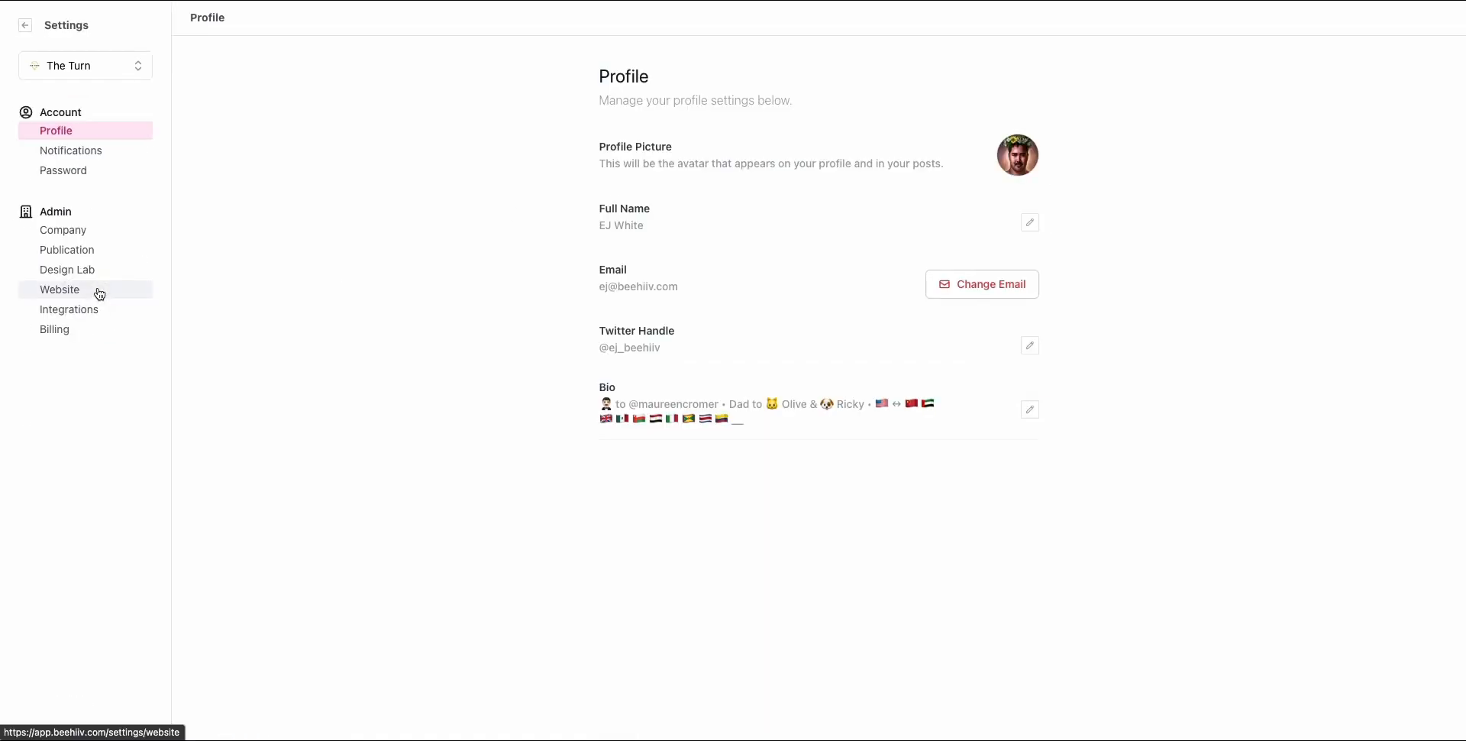
left_click(59, 289)
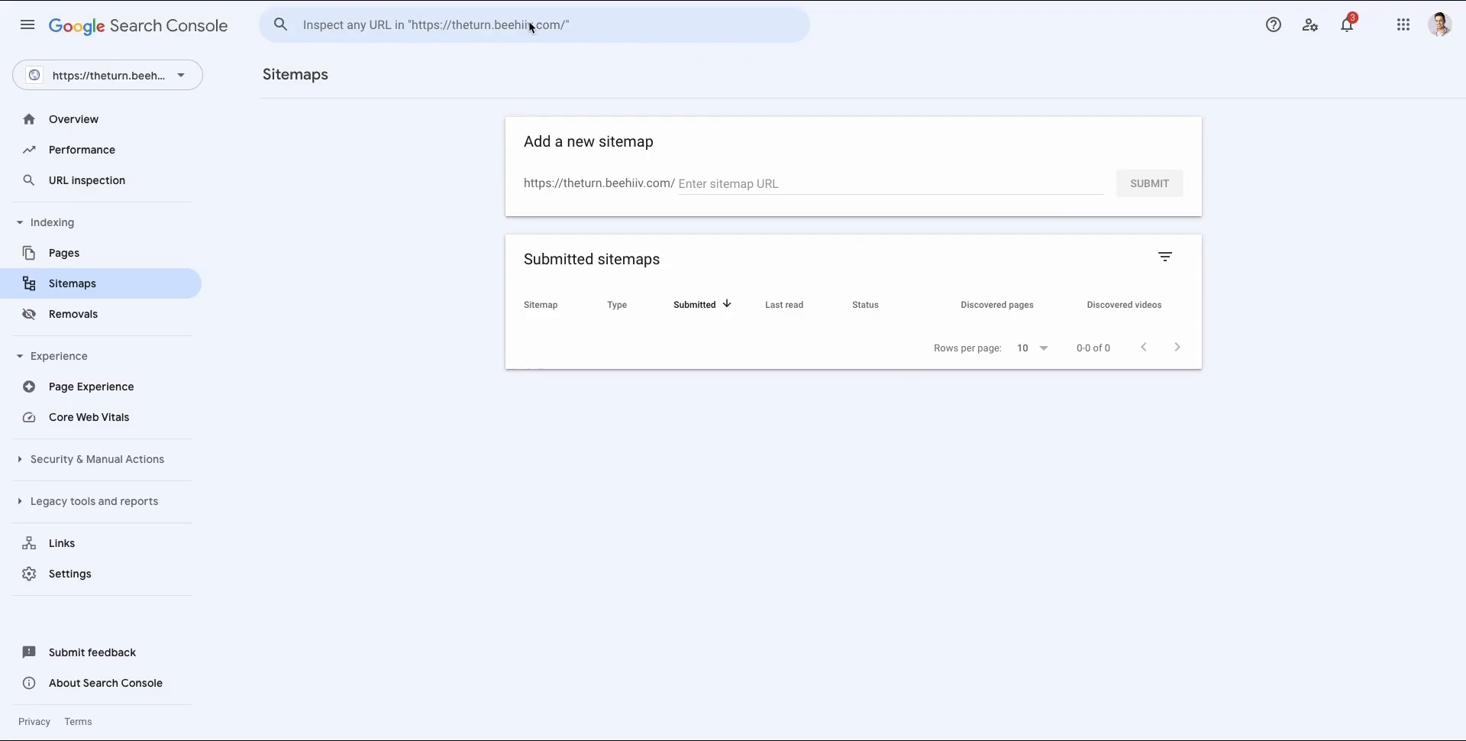
mouse_move(537, 517)
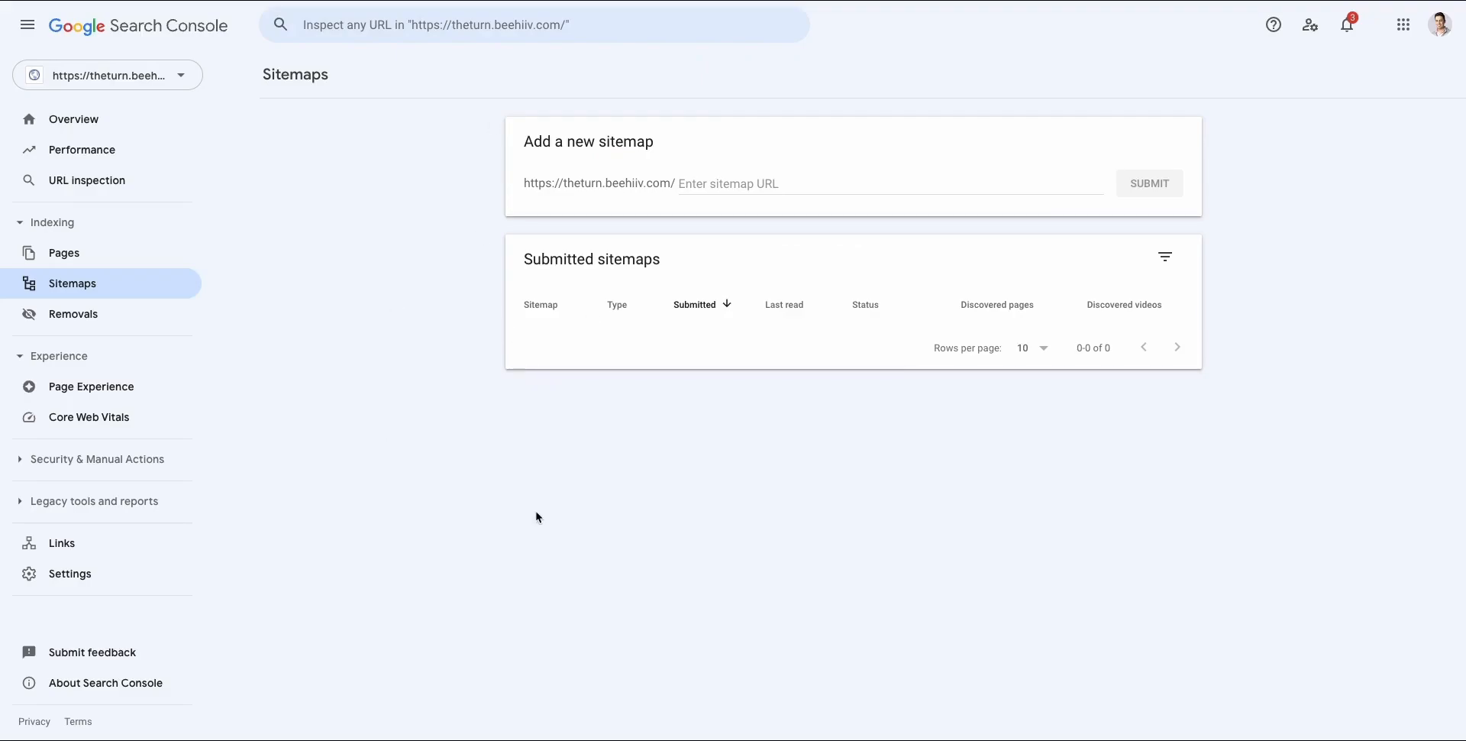
mouse_move(430, 657)
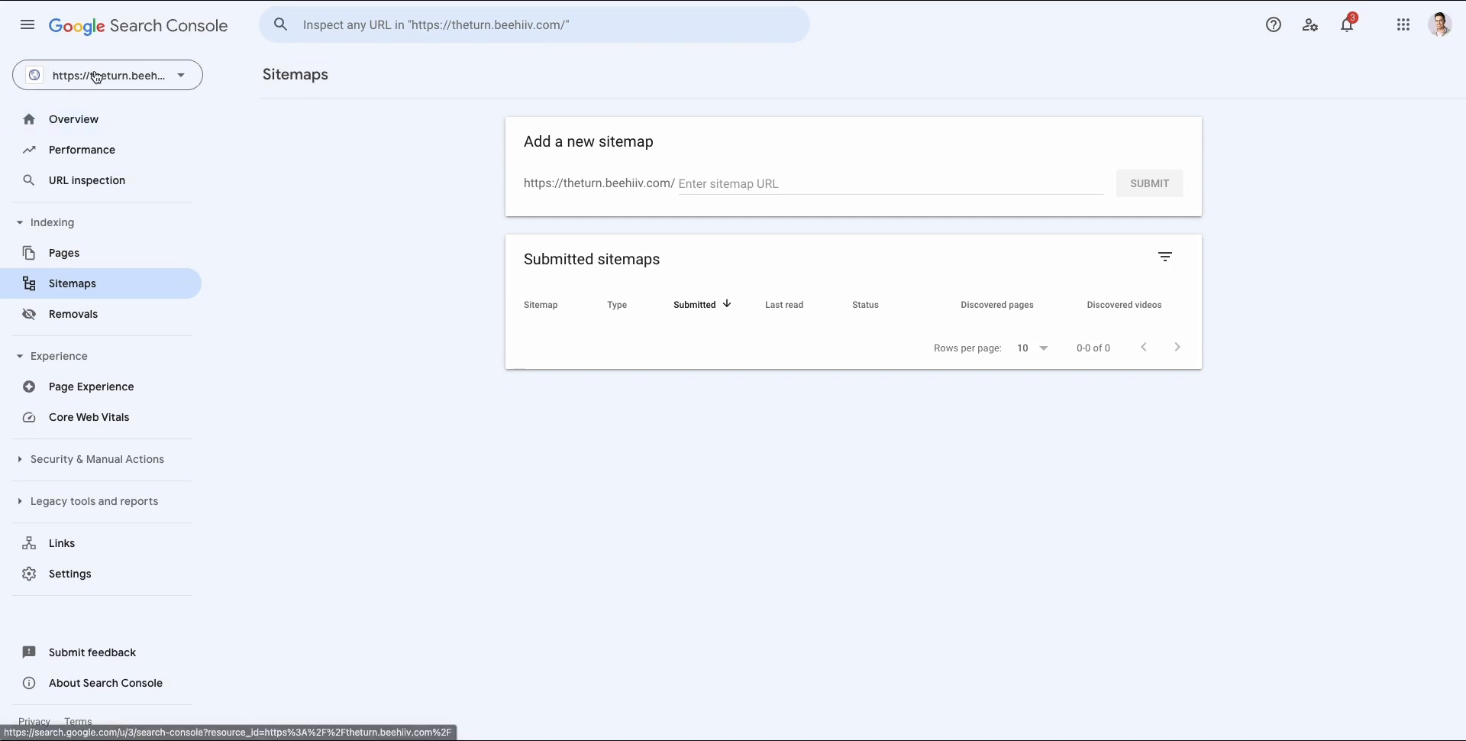
left_click(108, 75)
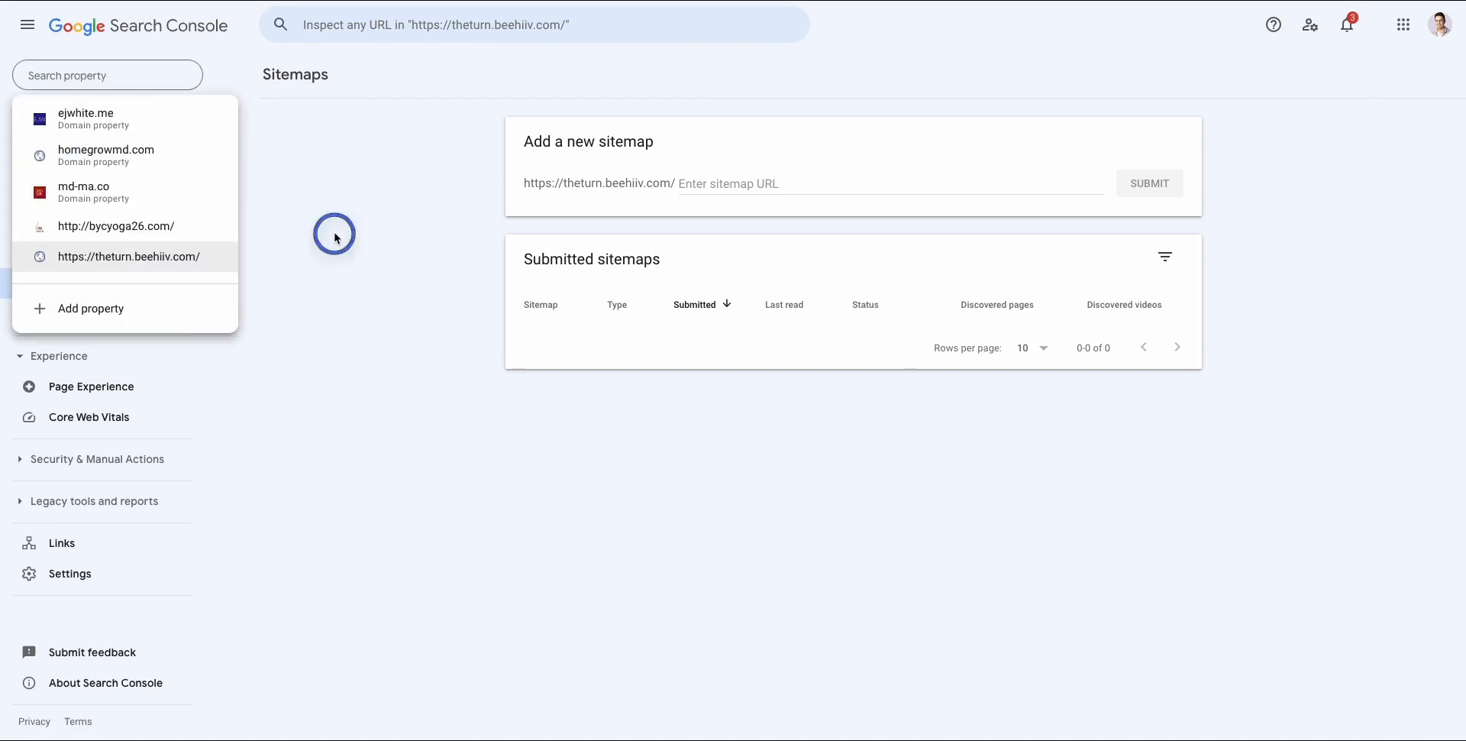
left_click(129, 256)
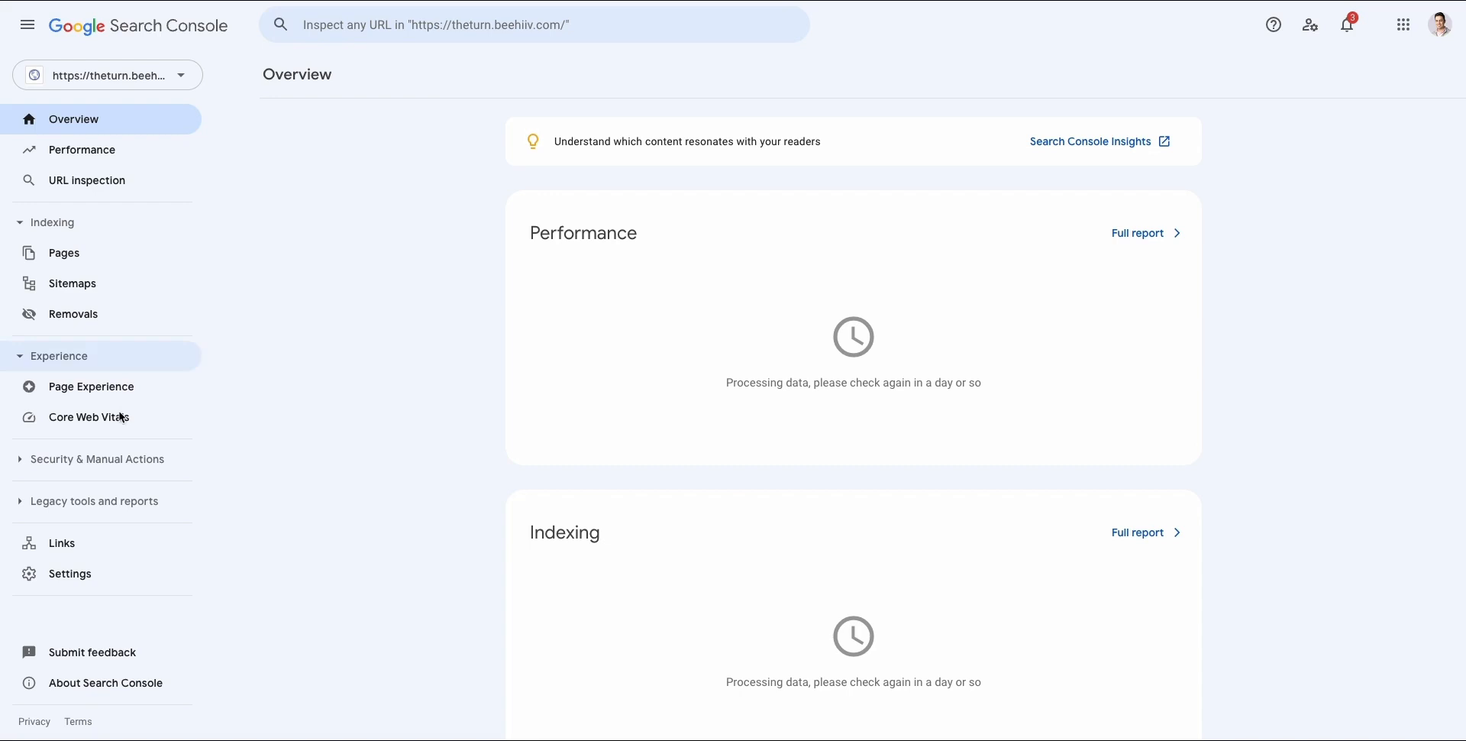
mouse_move(671, 355)
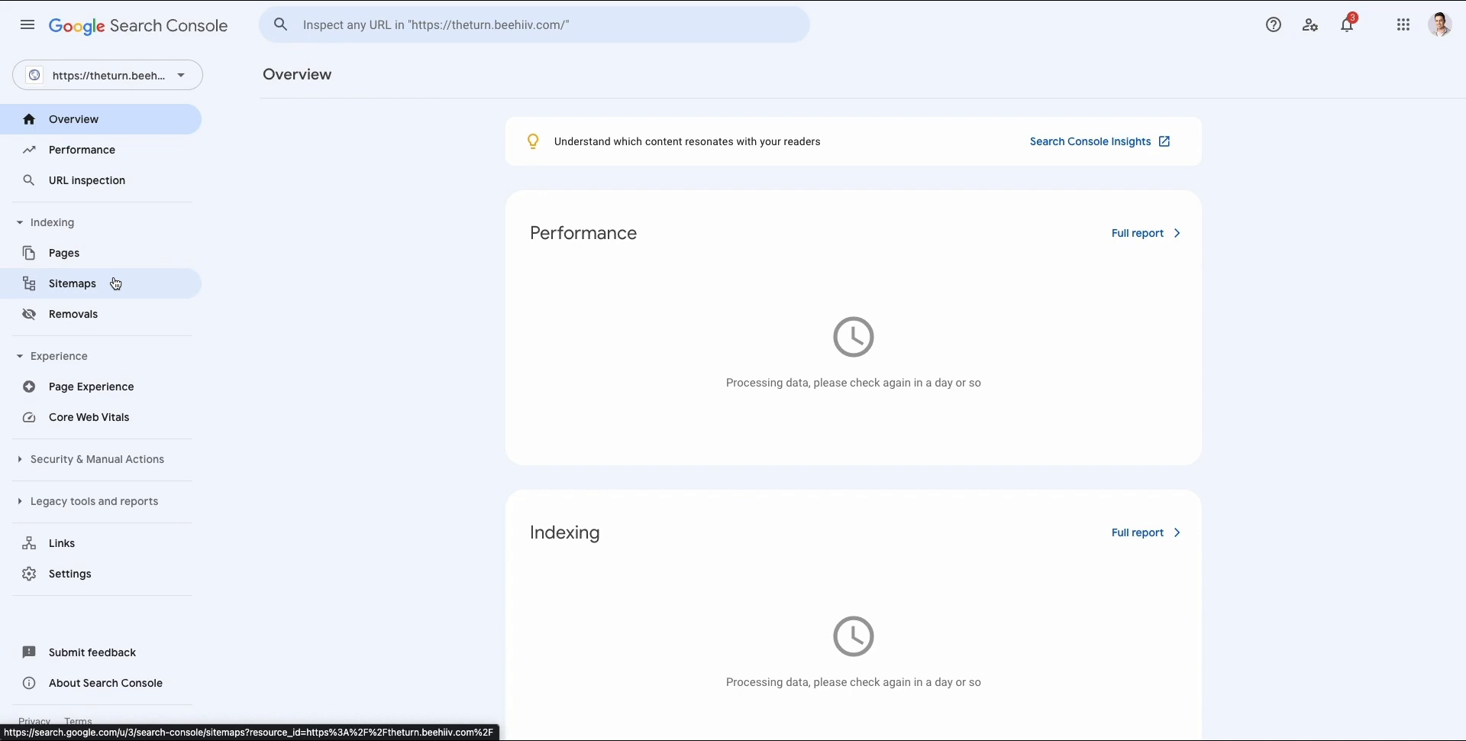
left_click(71, 283)
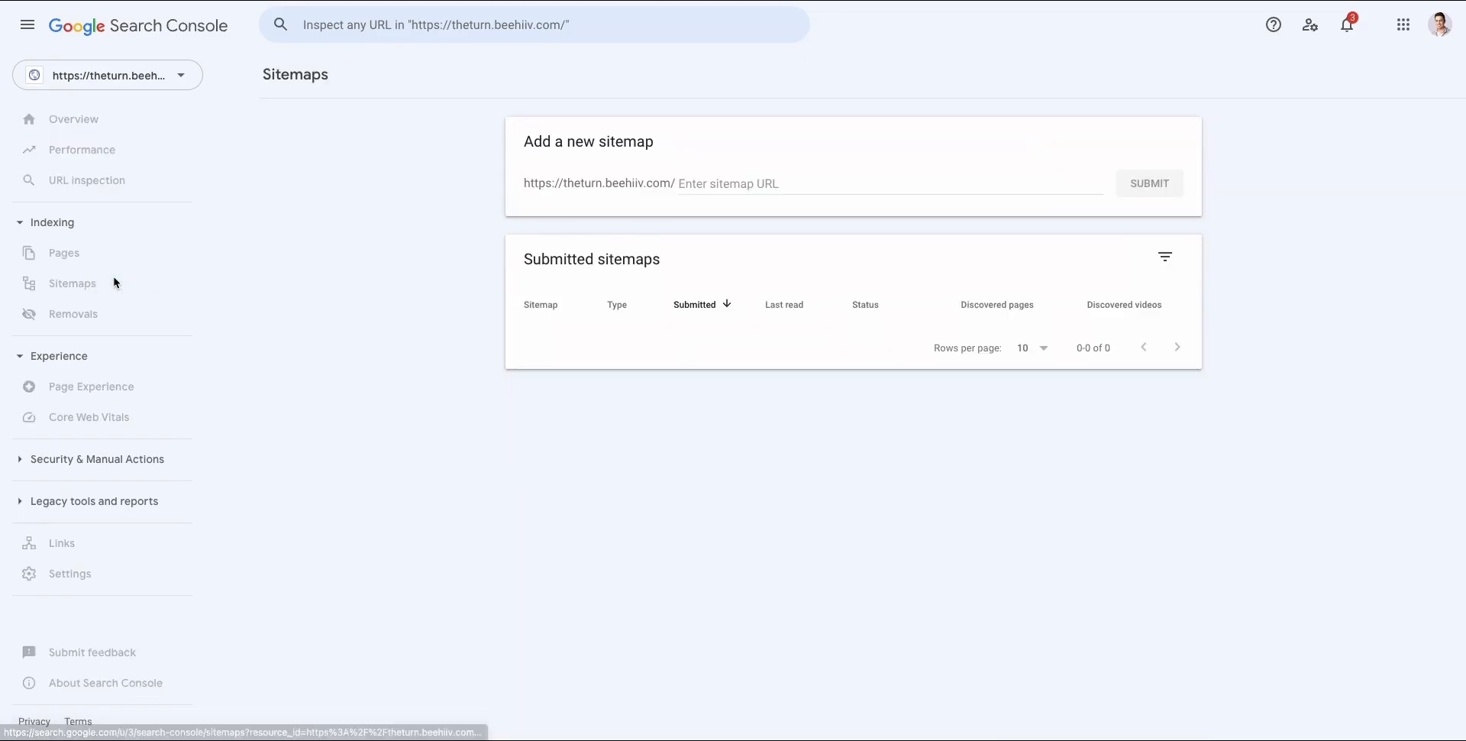
left_click(888, 183)
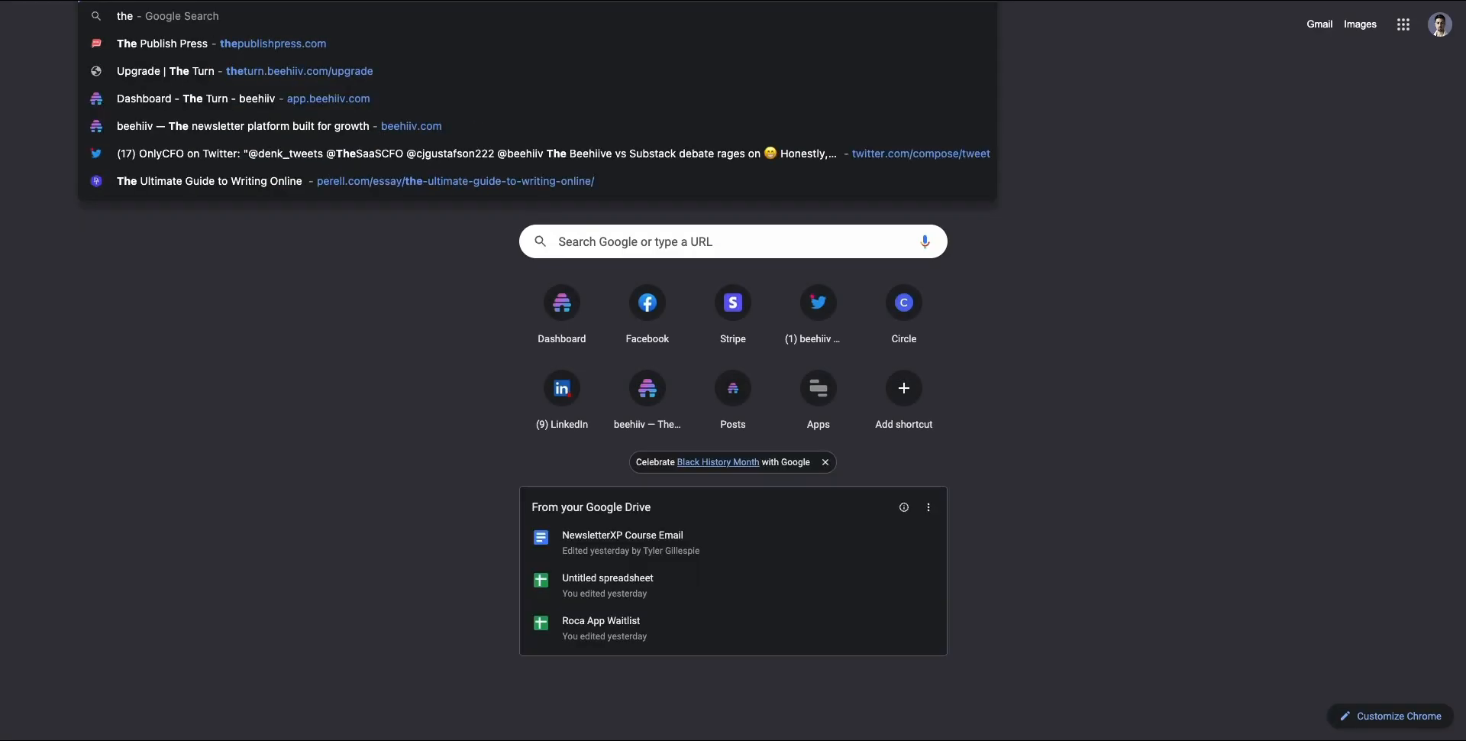
Enter theturn.beehiiv.com/site as the address
type("theturn.beehiiv.com/site")
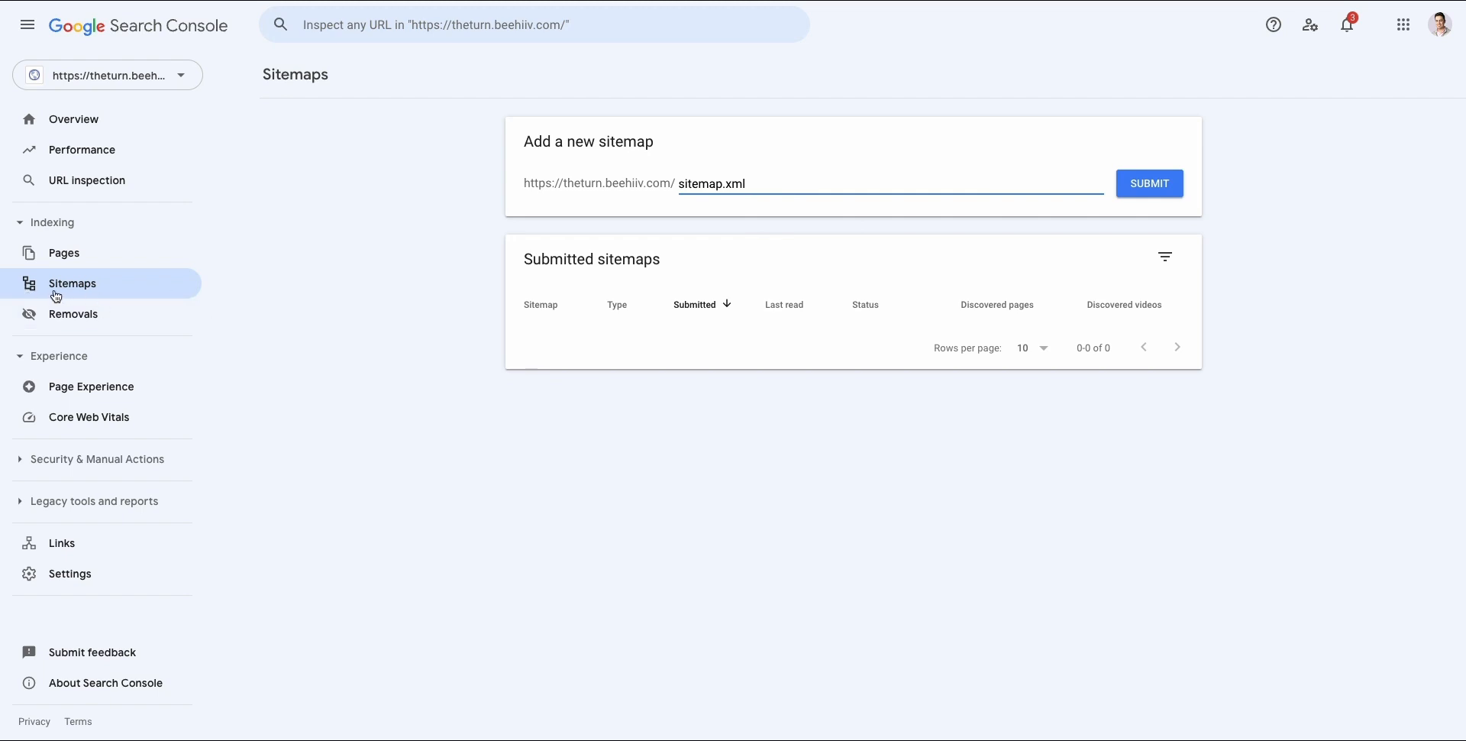
Submit sitemap.xml, acknowledge the success notice, and review the submitted sitemap
left_click(1149, 182)
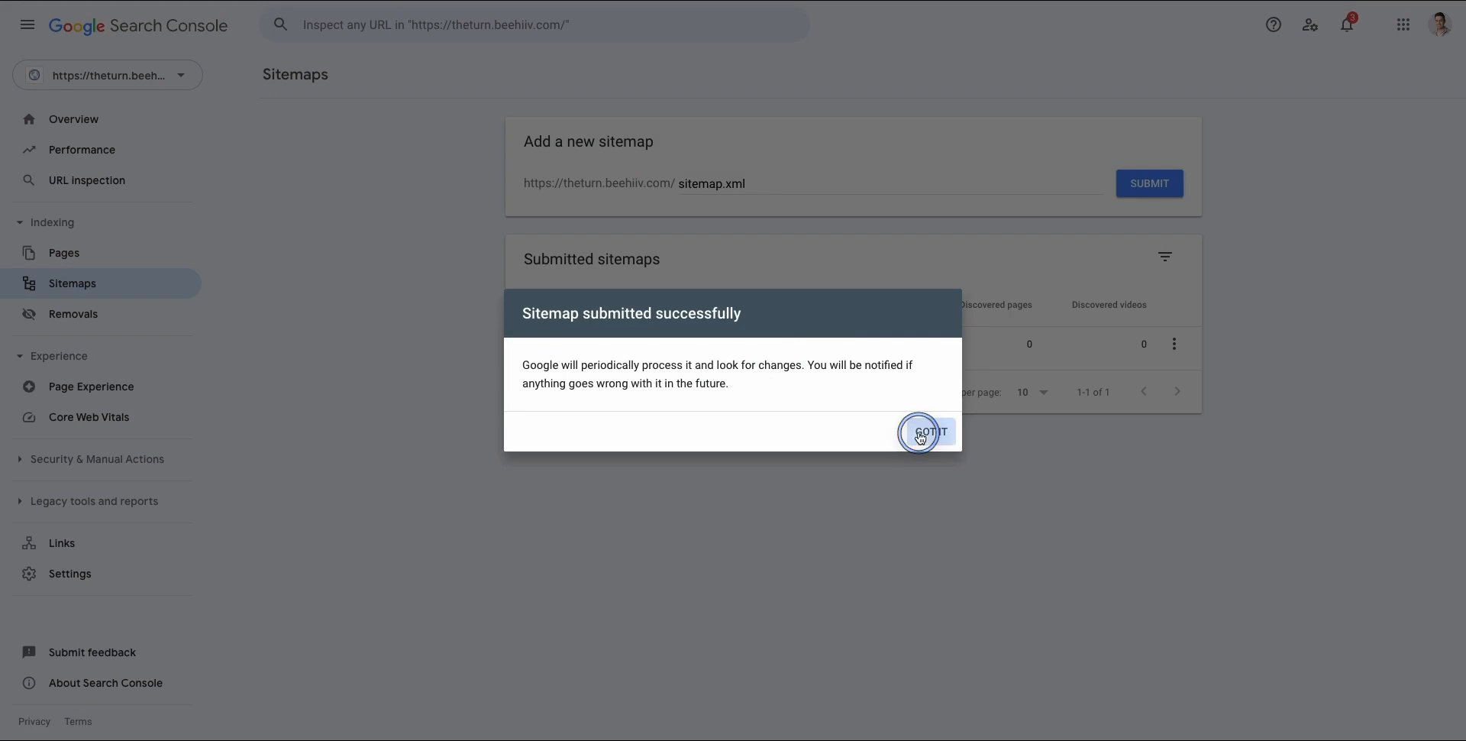
left_click(928, 431)
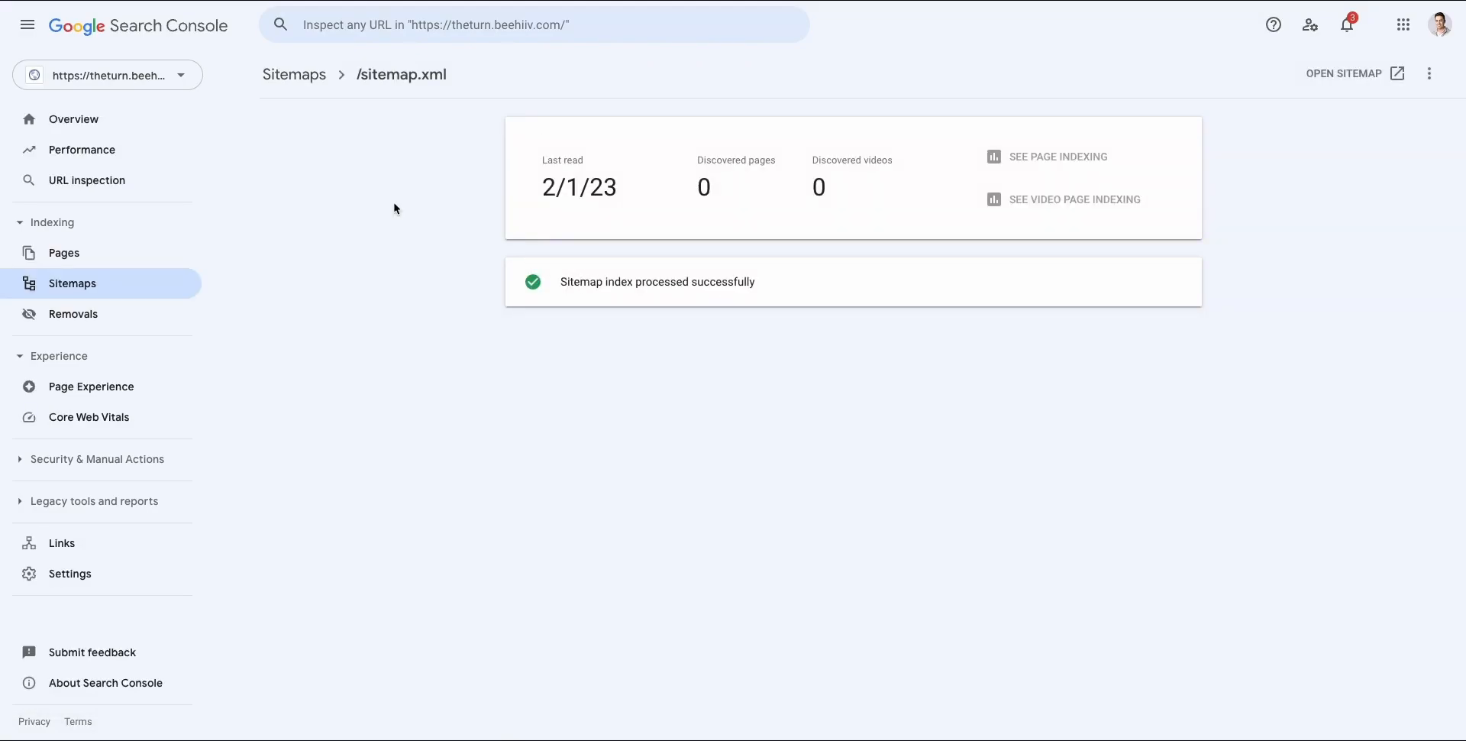
mouse_move(542, 274)
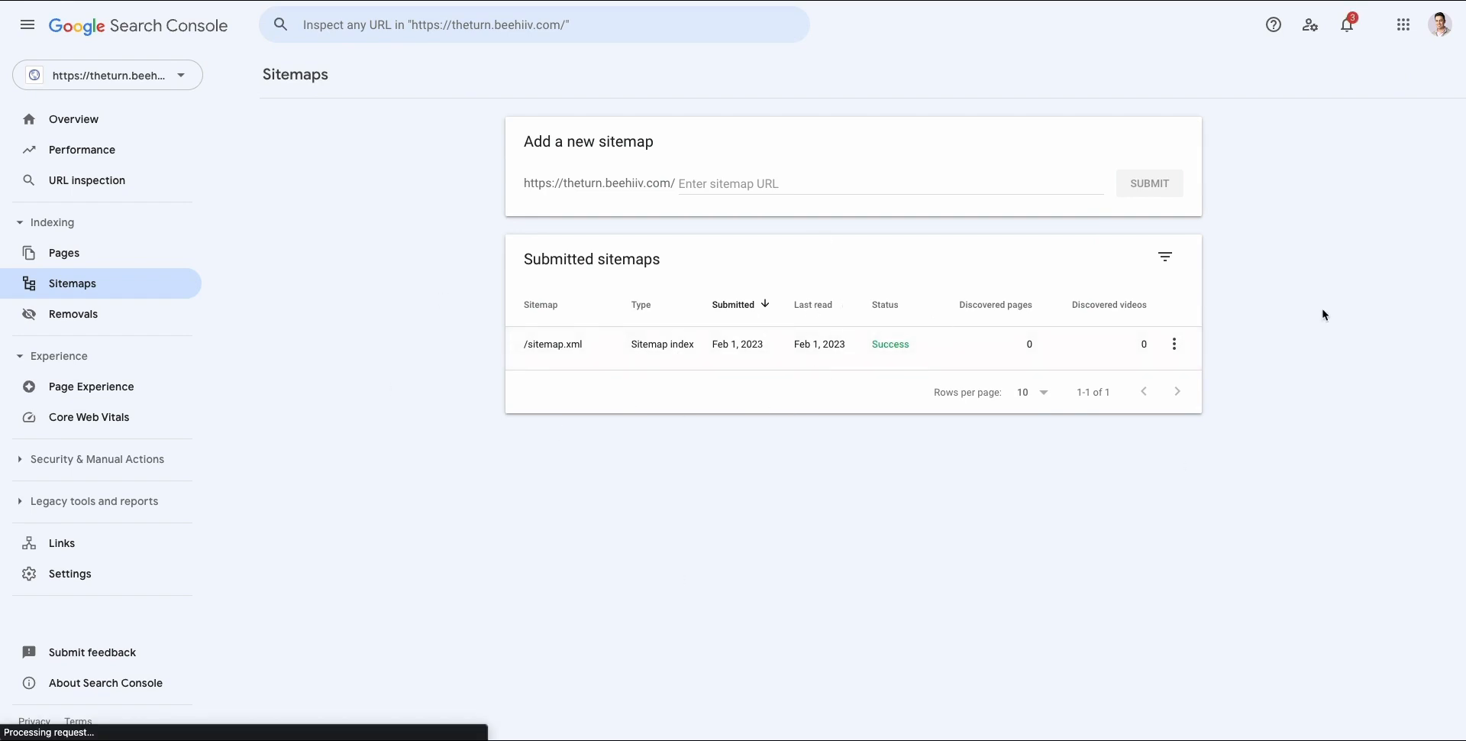
mouse_move(682, 409)
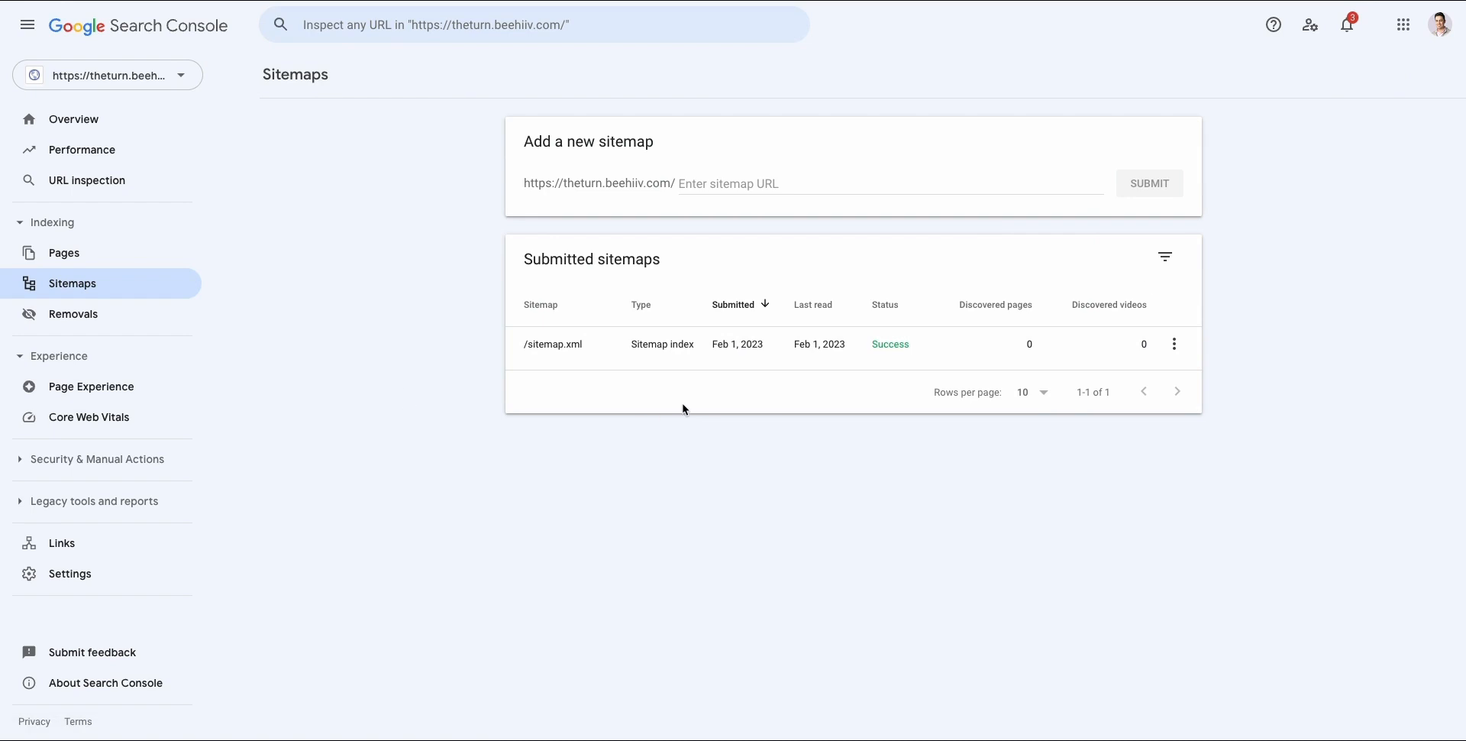
mouse_move(688, 415)
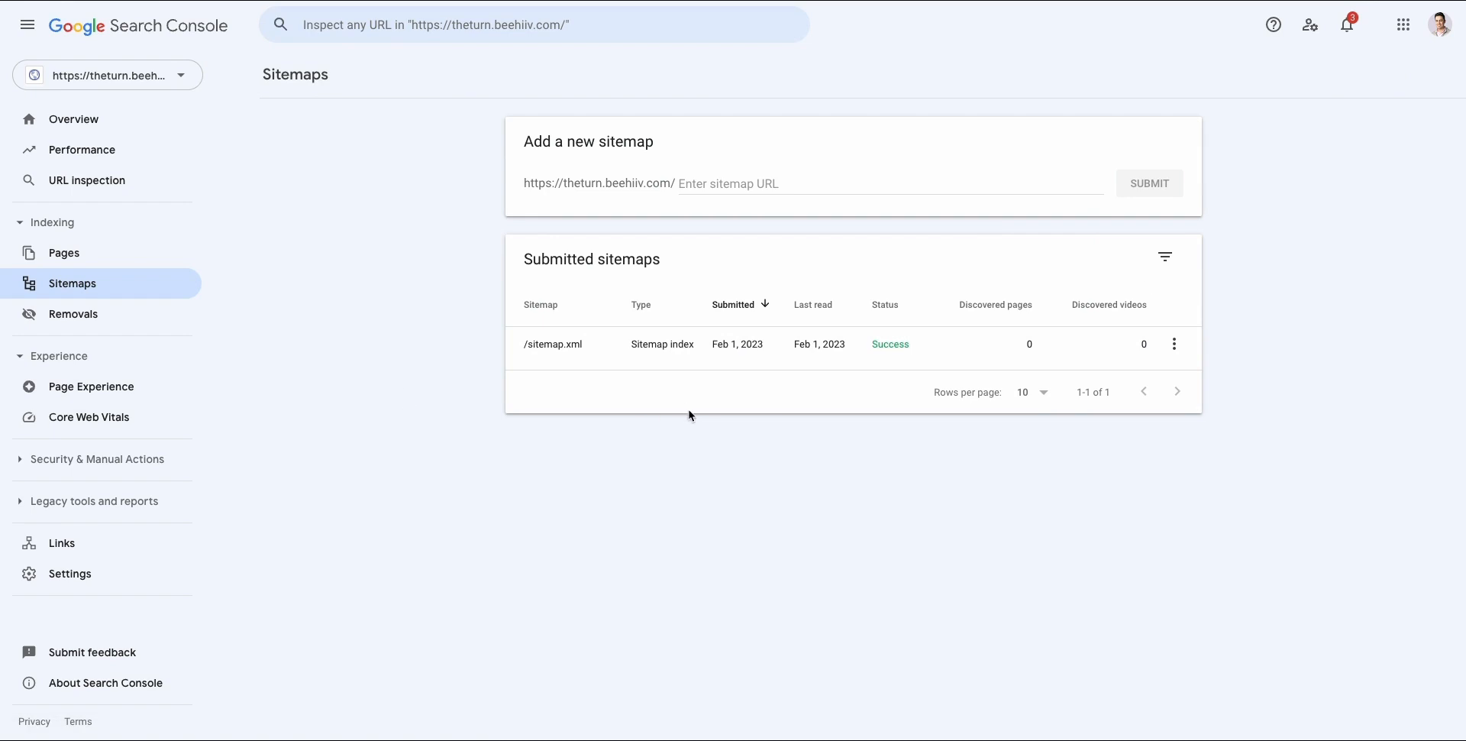
mouse_move(741, 418)
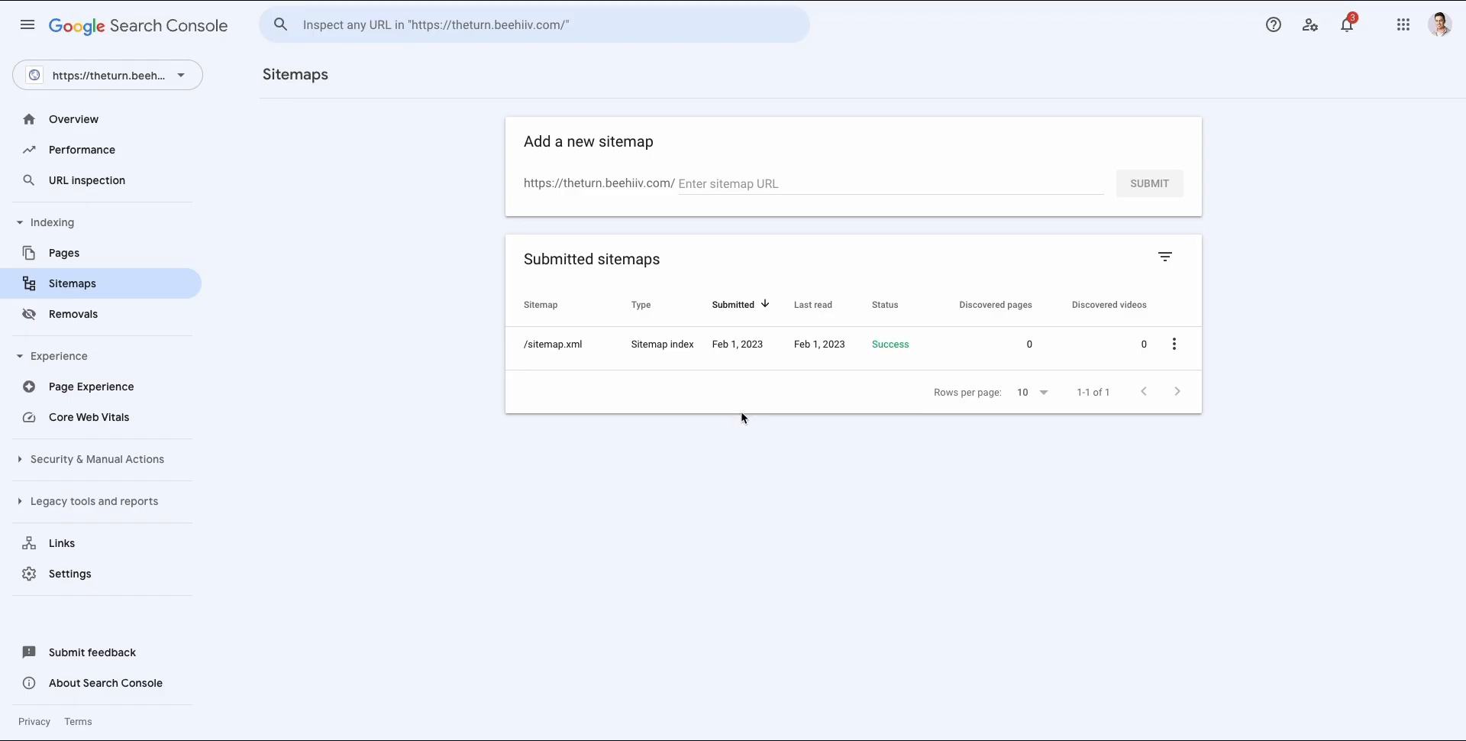
mouse_move(802, 337)
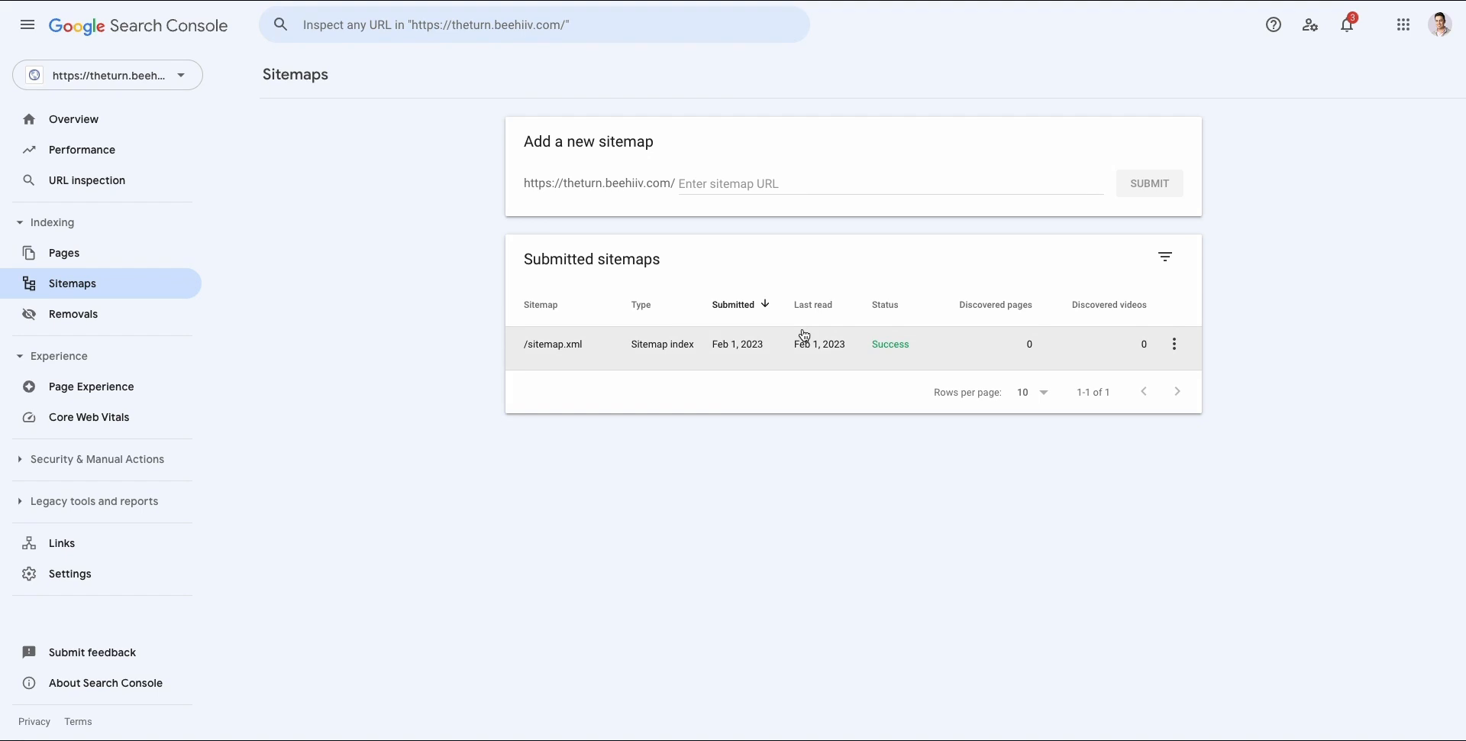
left_click(888, 183)
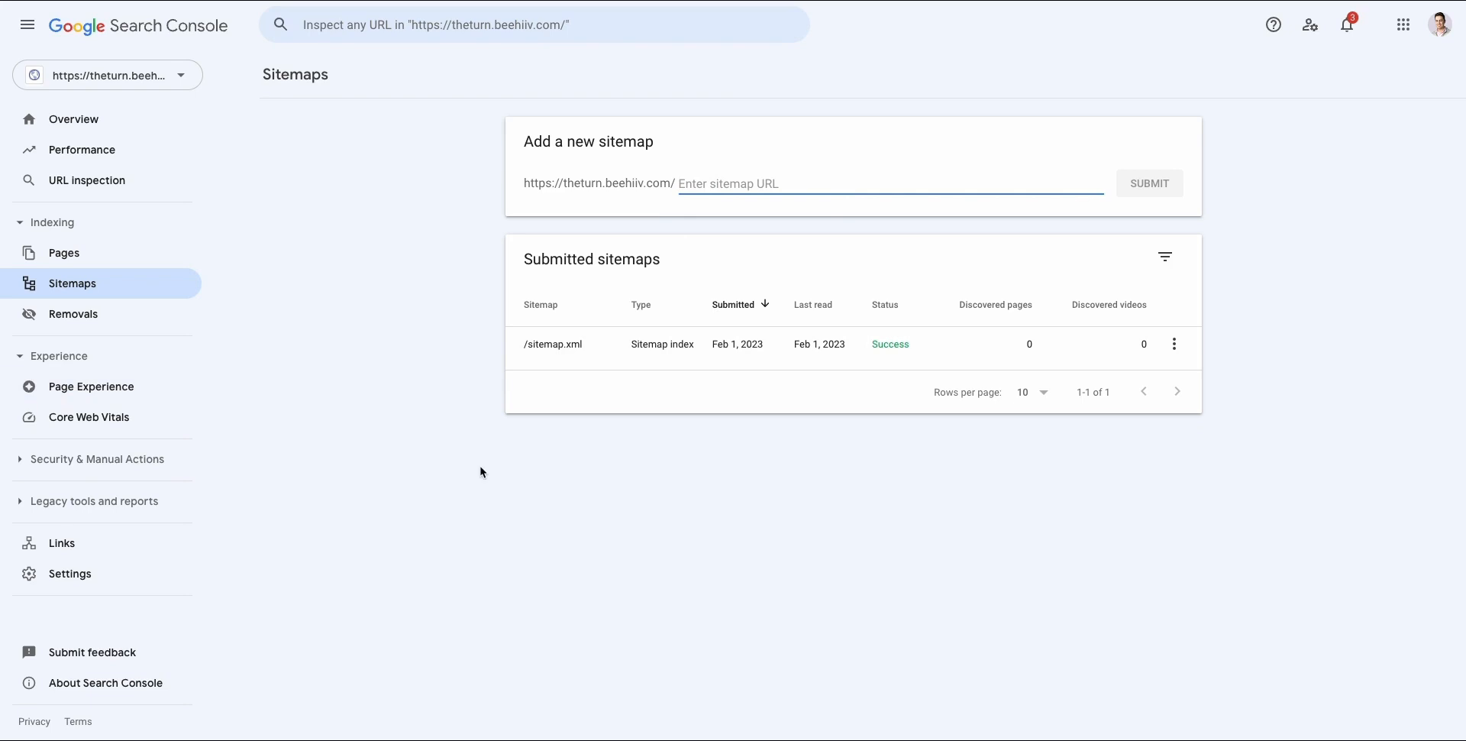
mouse_move(478, 472)
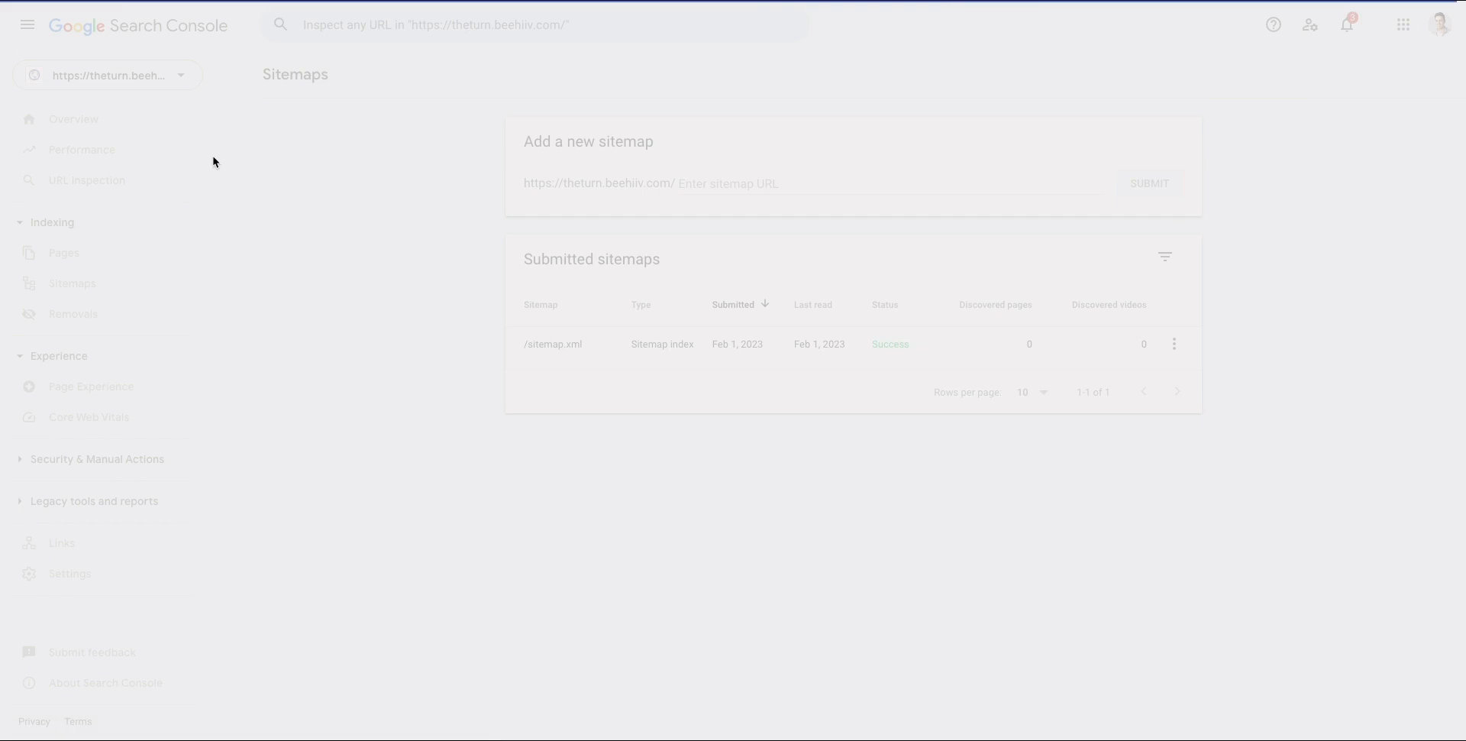
Open the Performance report for theturn.beehiiv.com
left_click(82, 150)
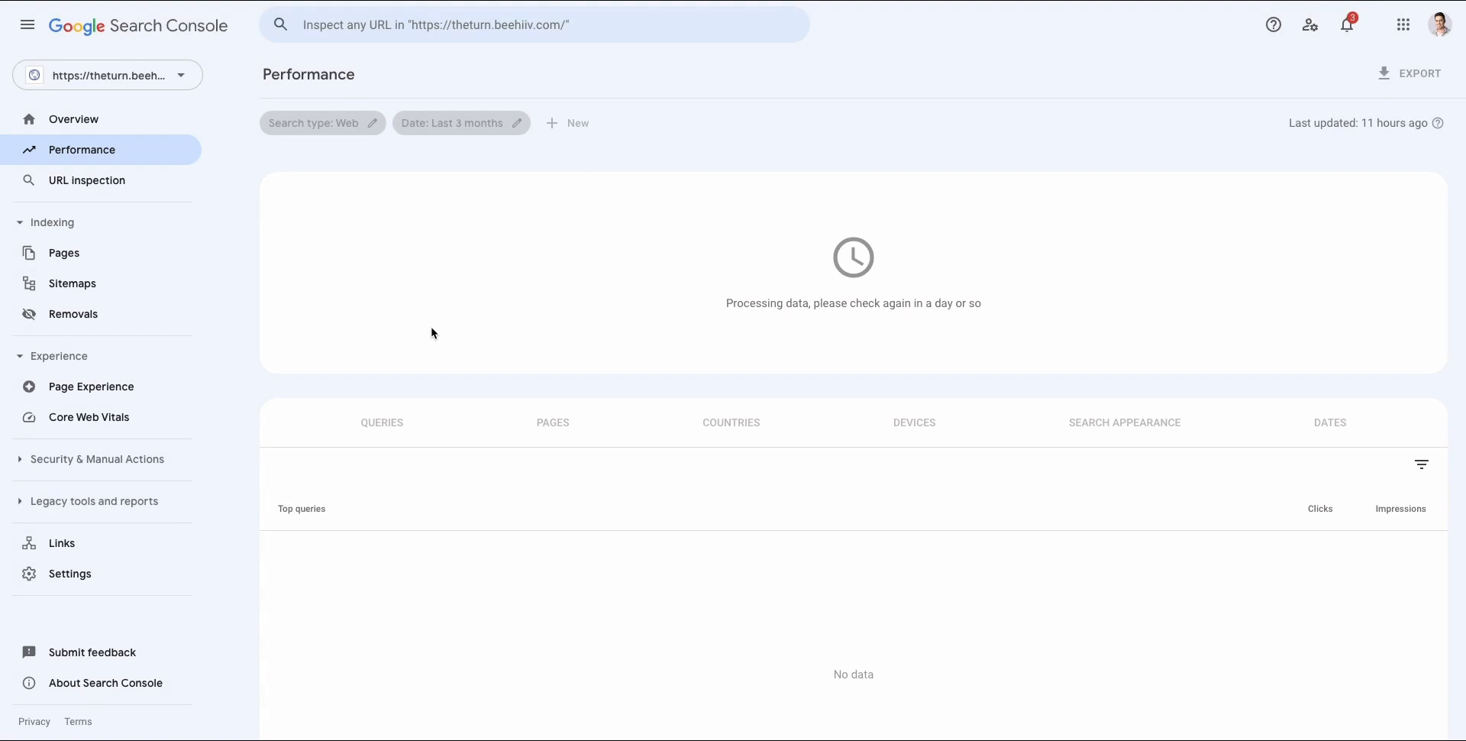
mouse_move(440, 324)
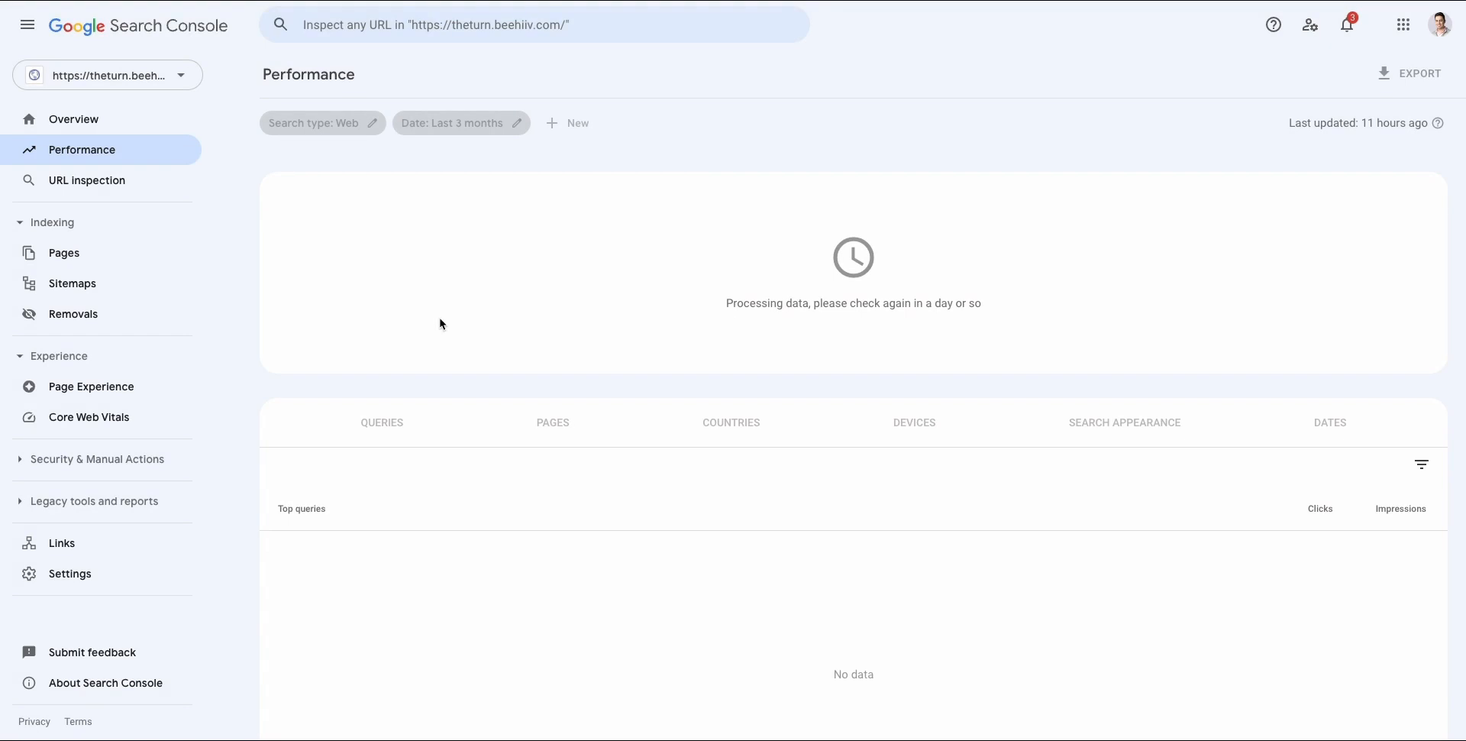
mouse_move(354, 191)
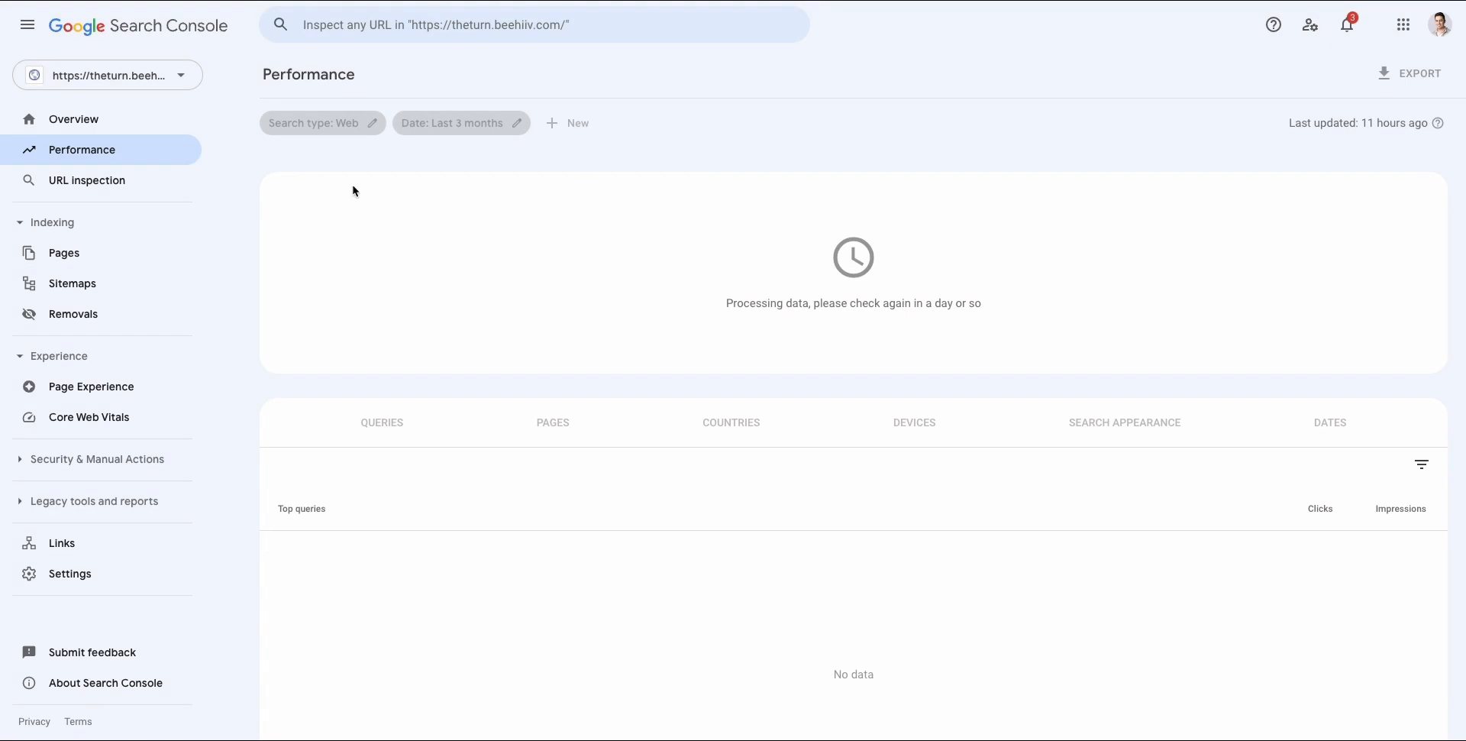
mouse_move(675, 342)
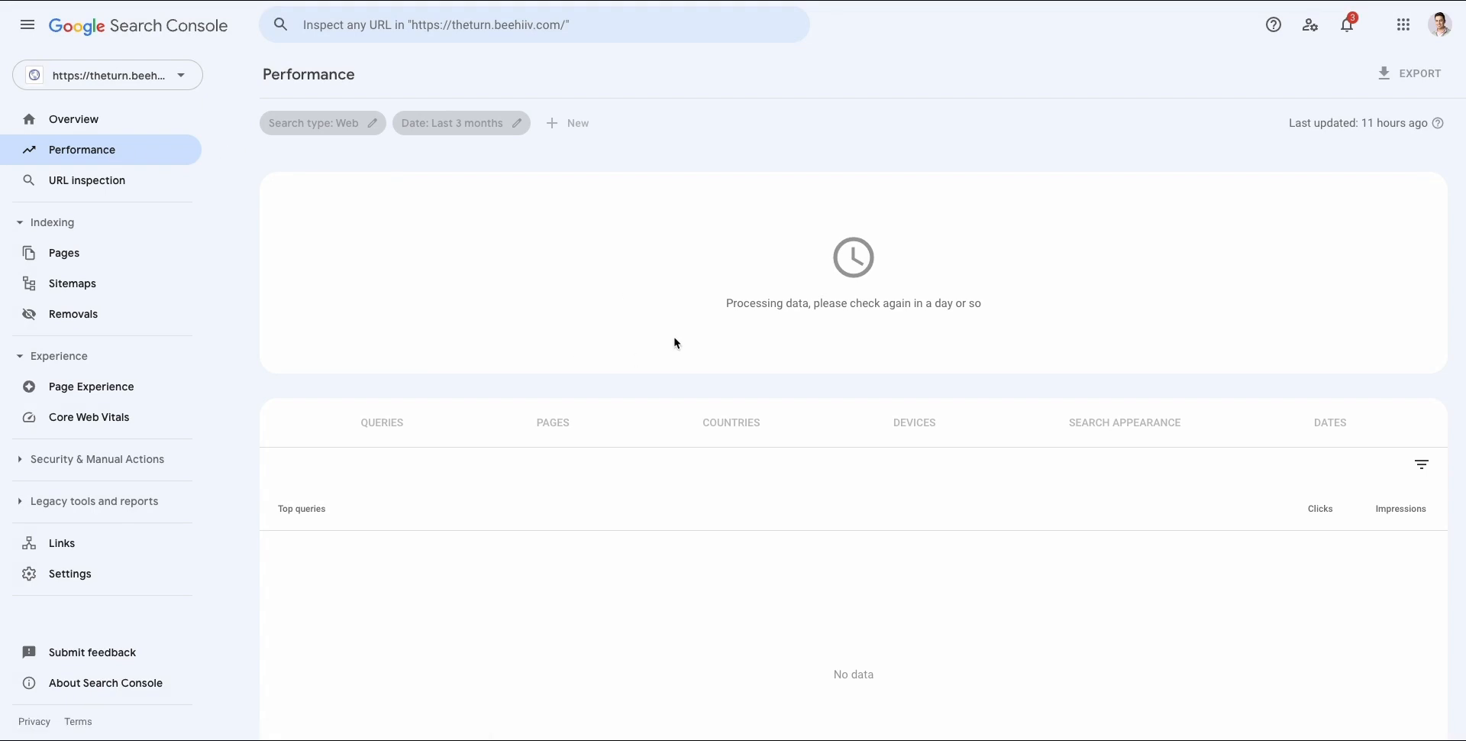
mouse_move(158, 203)
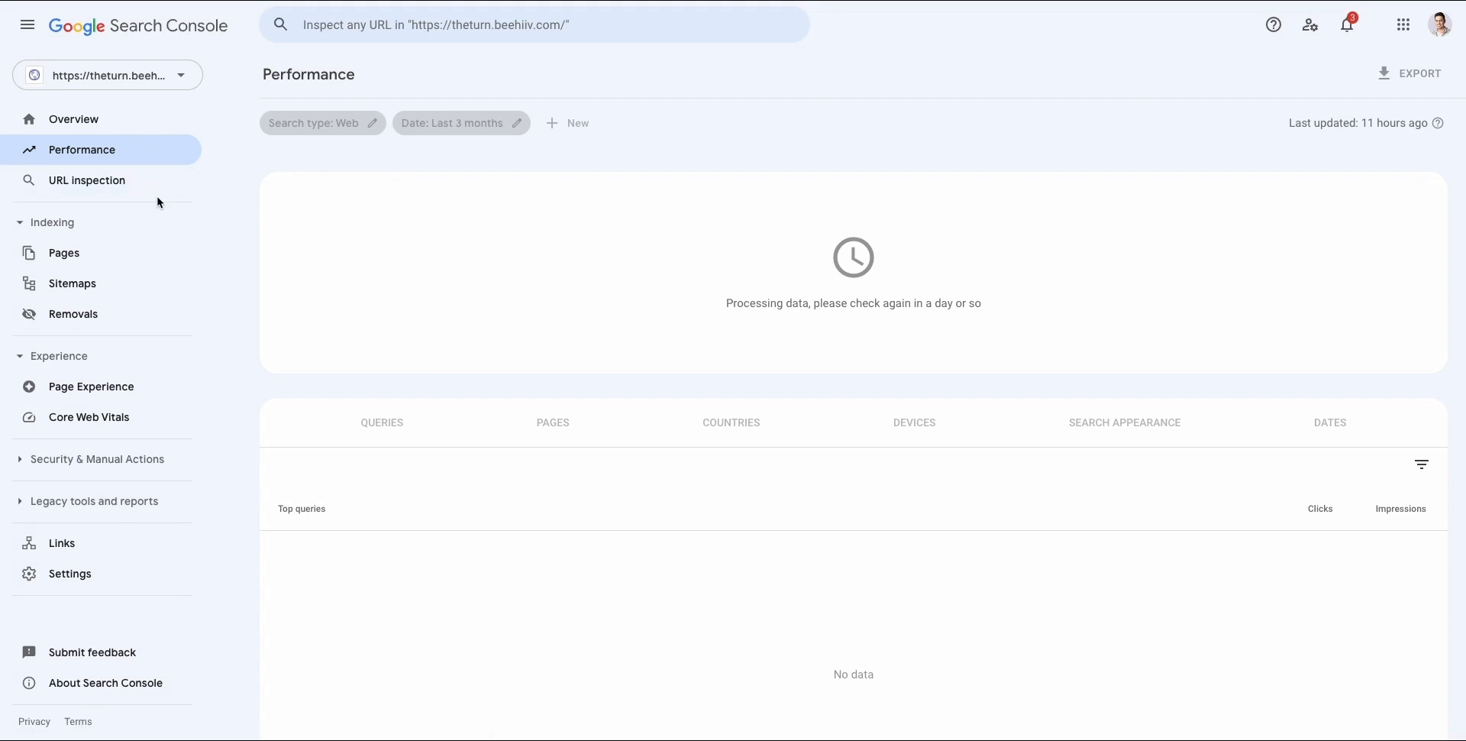
mouse_move(171, 207)
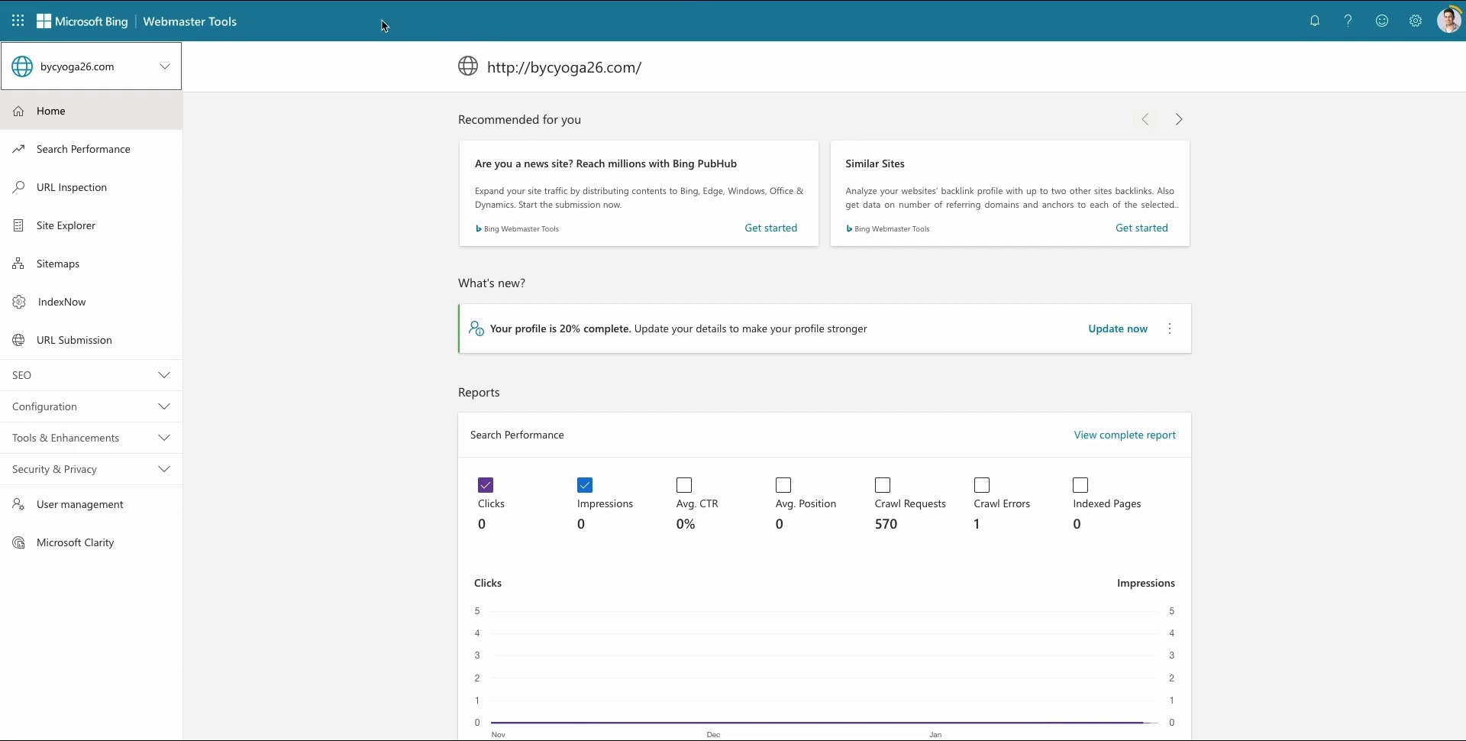
mouse_move(517, 137)
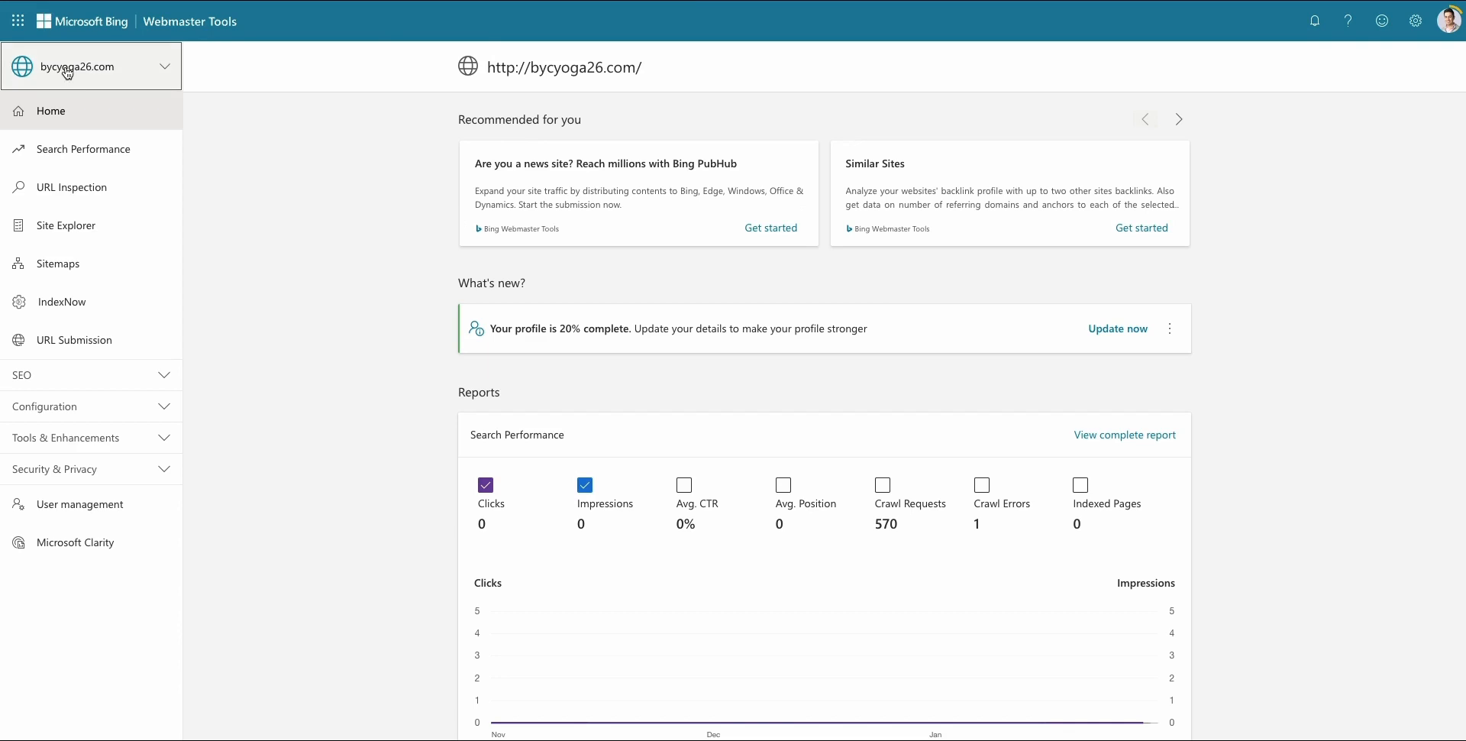
Add theturn.beehiiv.com to Bing by importing it from Google Search Console
left_click(61, 219)
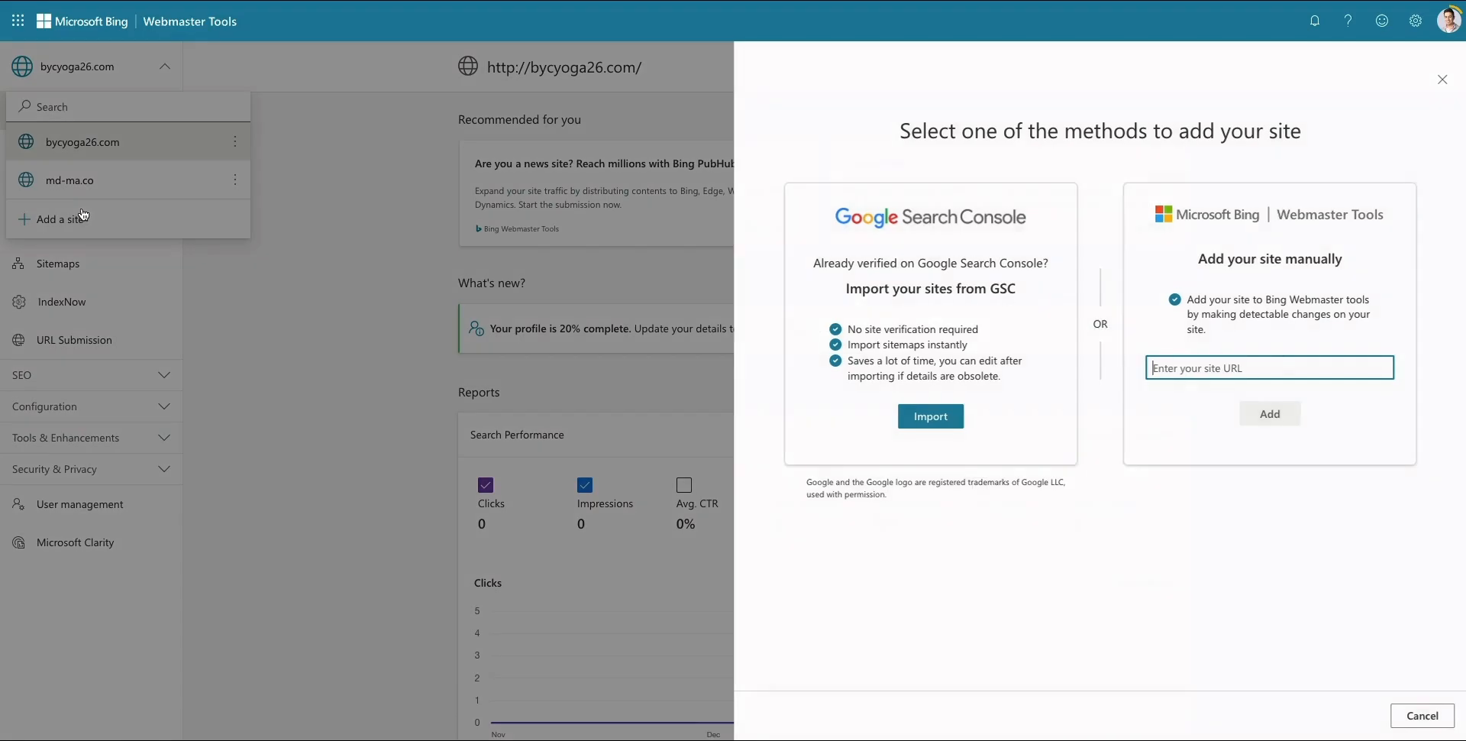
left_click(930, 416)
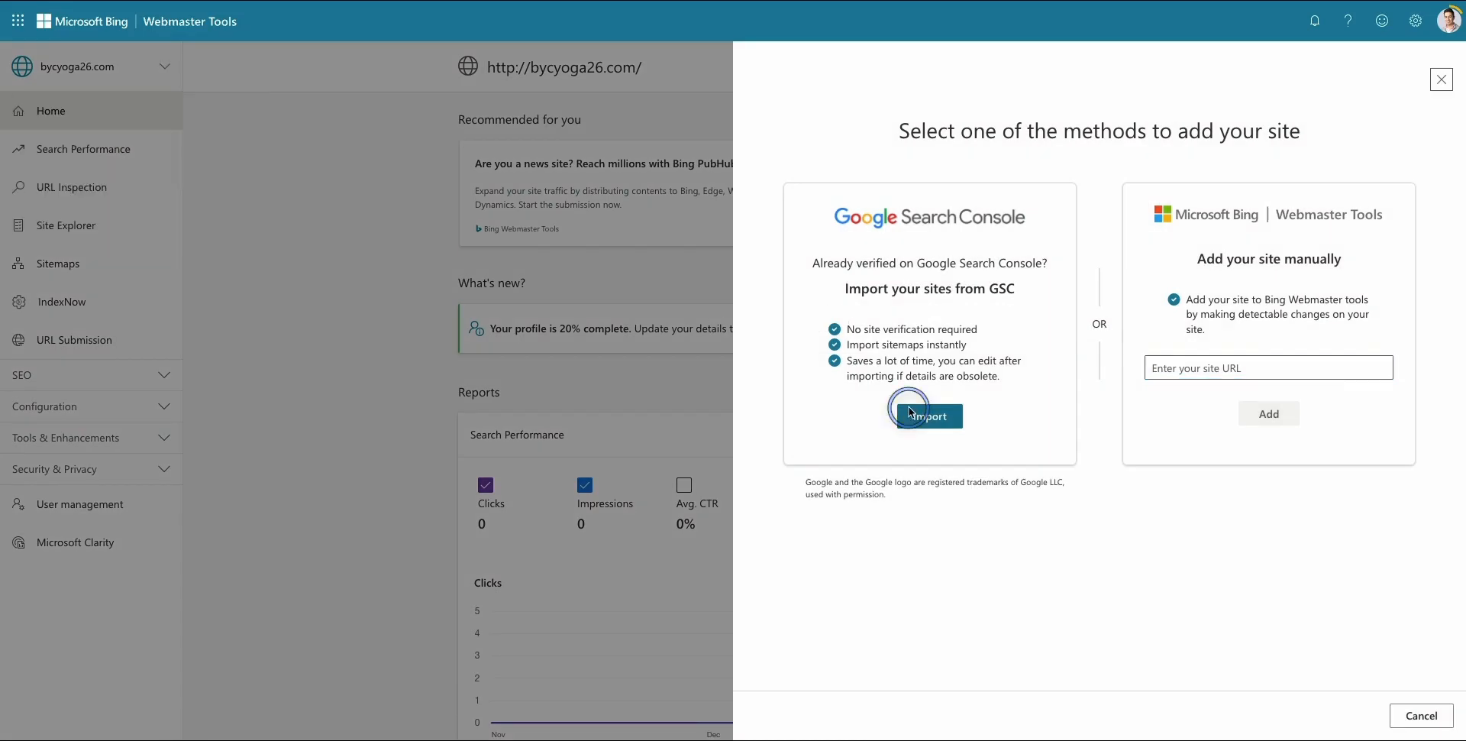
left_click(925, 415)
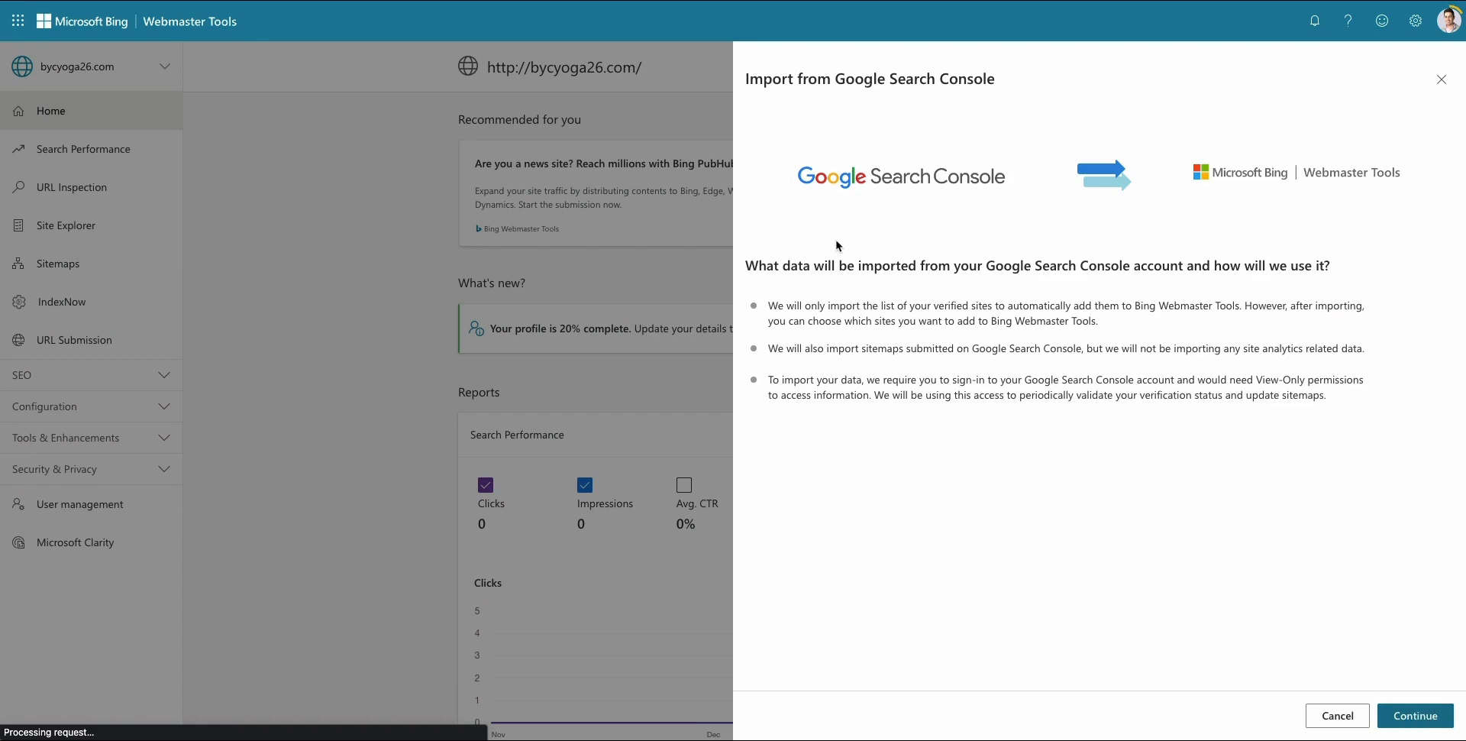
left_click(1413, 716)
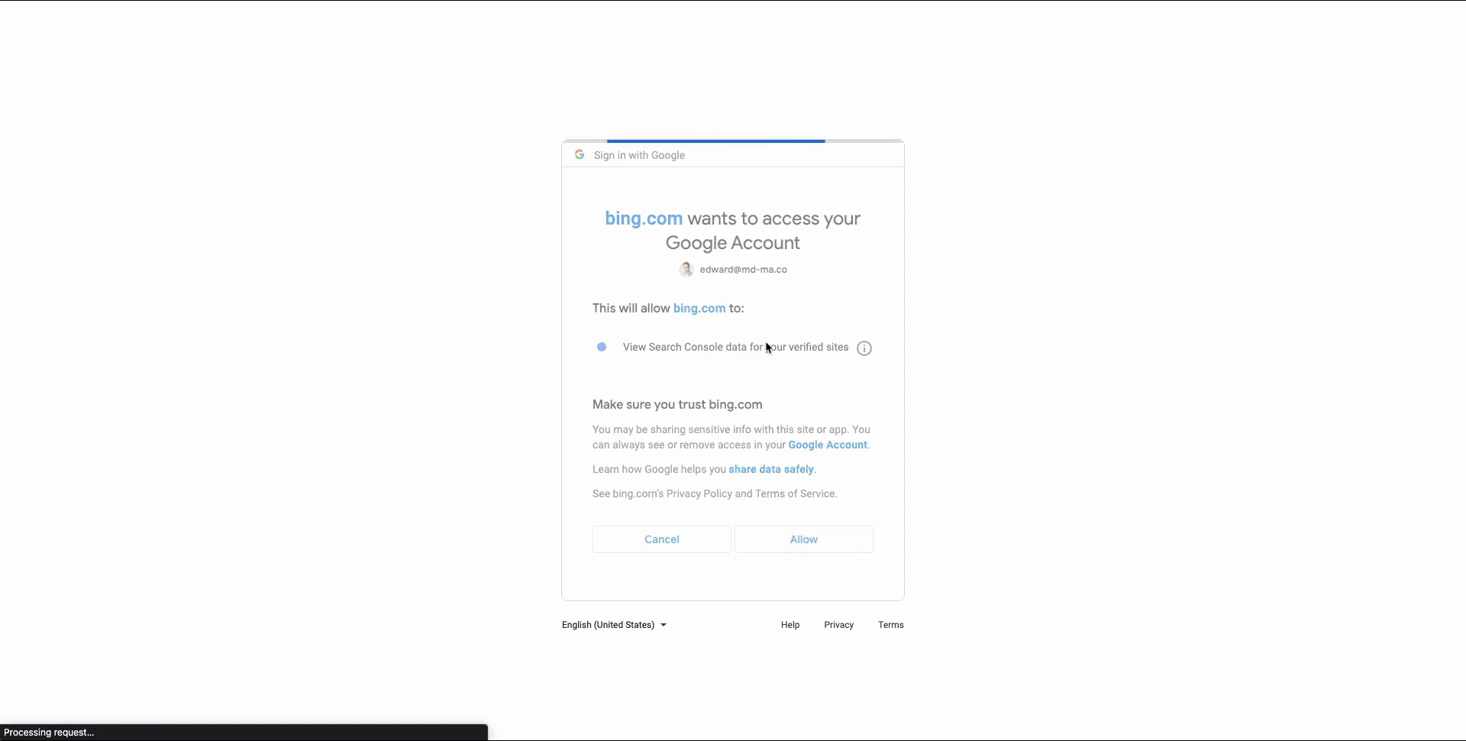
left_click(802, 539)
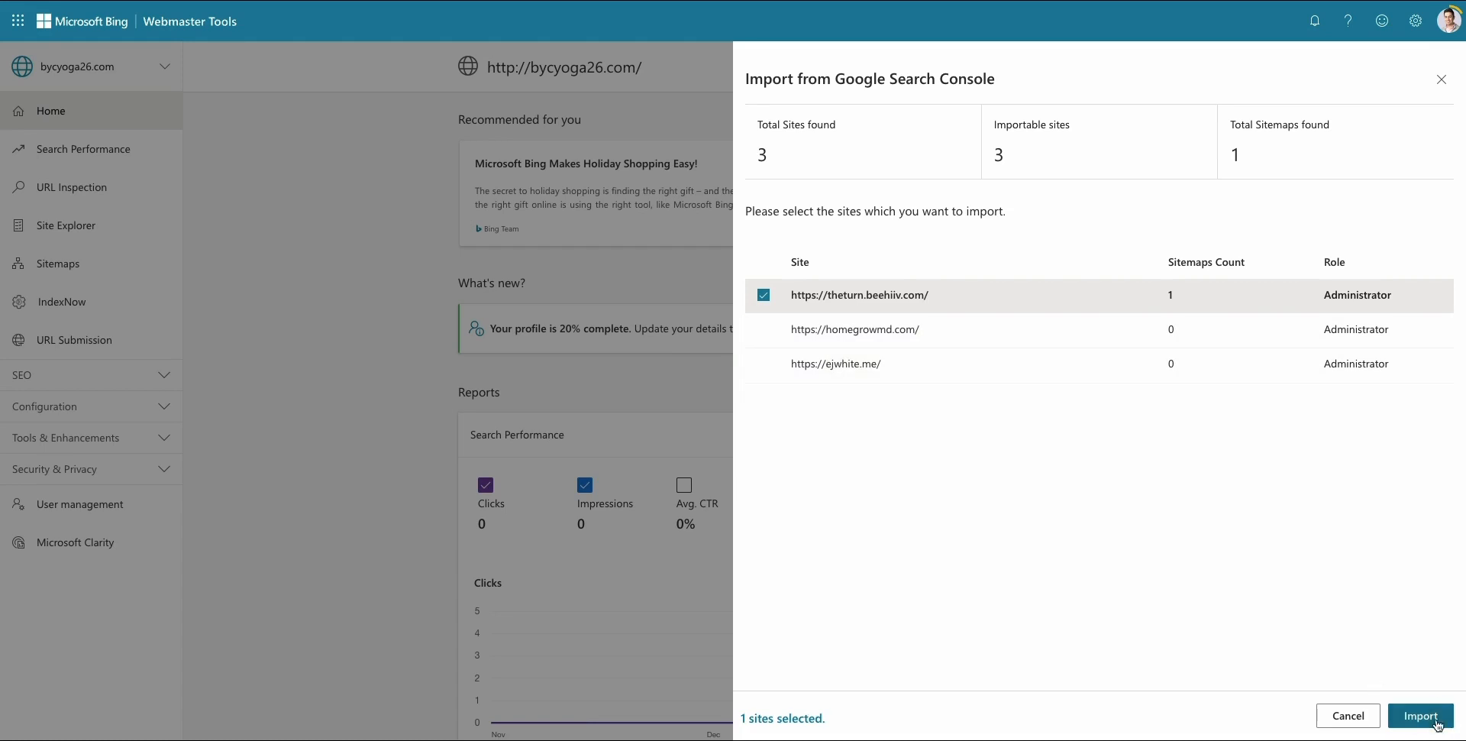
left_click(1421, 715)
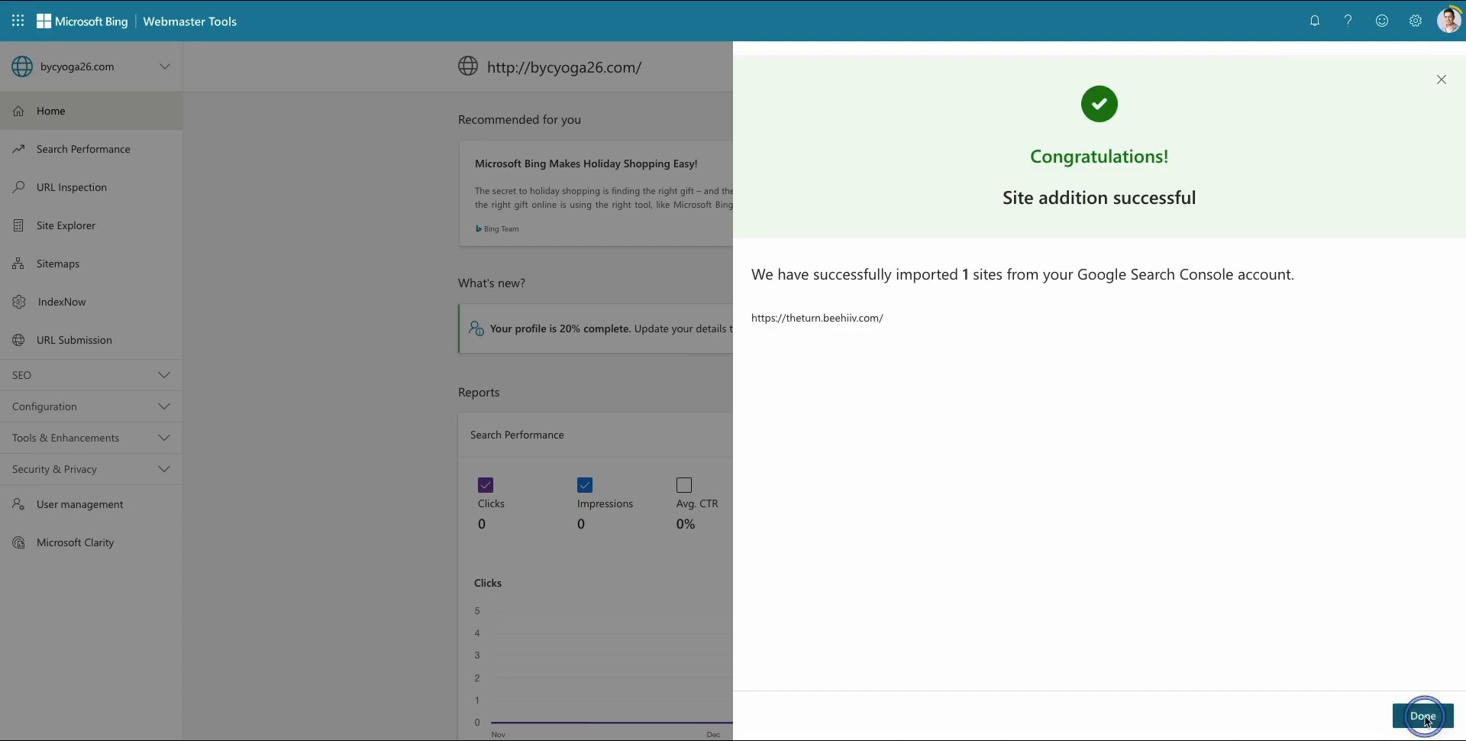
left_click(1422, 715)
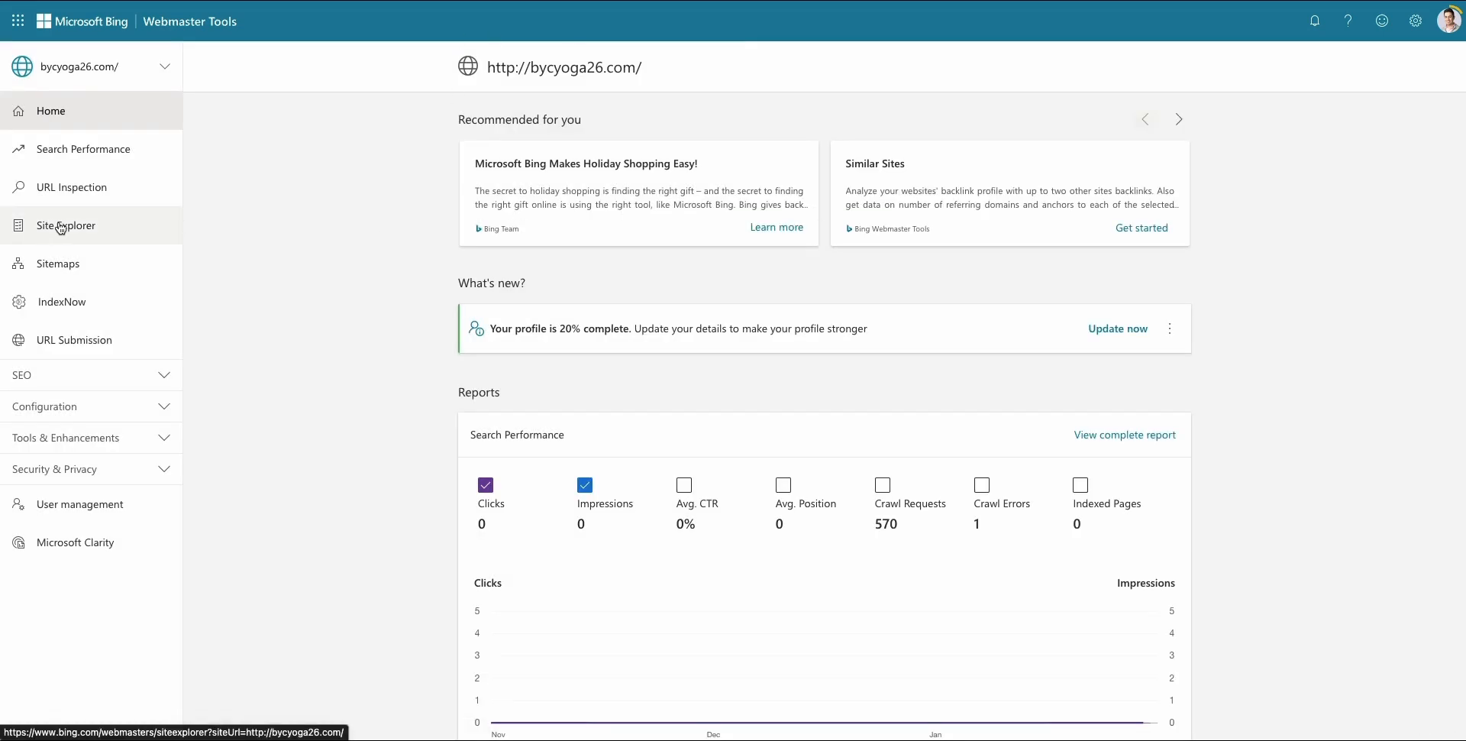
Open Bing's Sitemaps page and reselect theturn.beehiiv.com from the site list
left_click(58, 262)
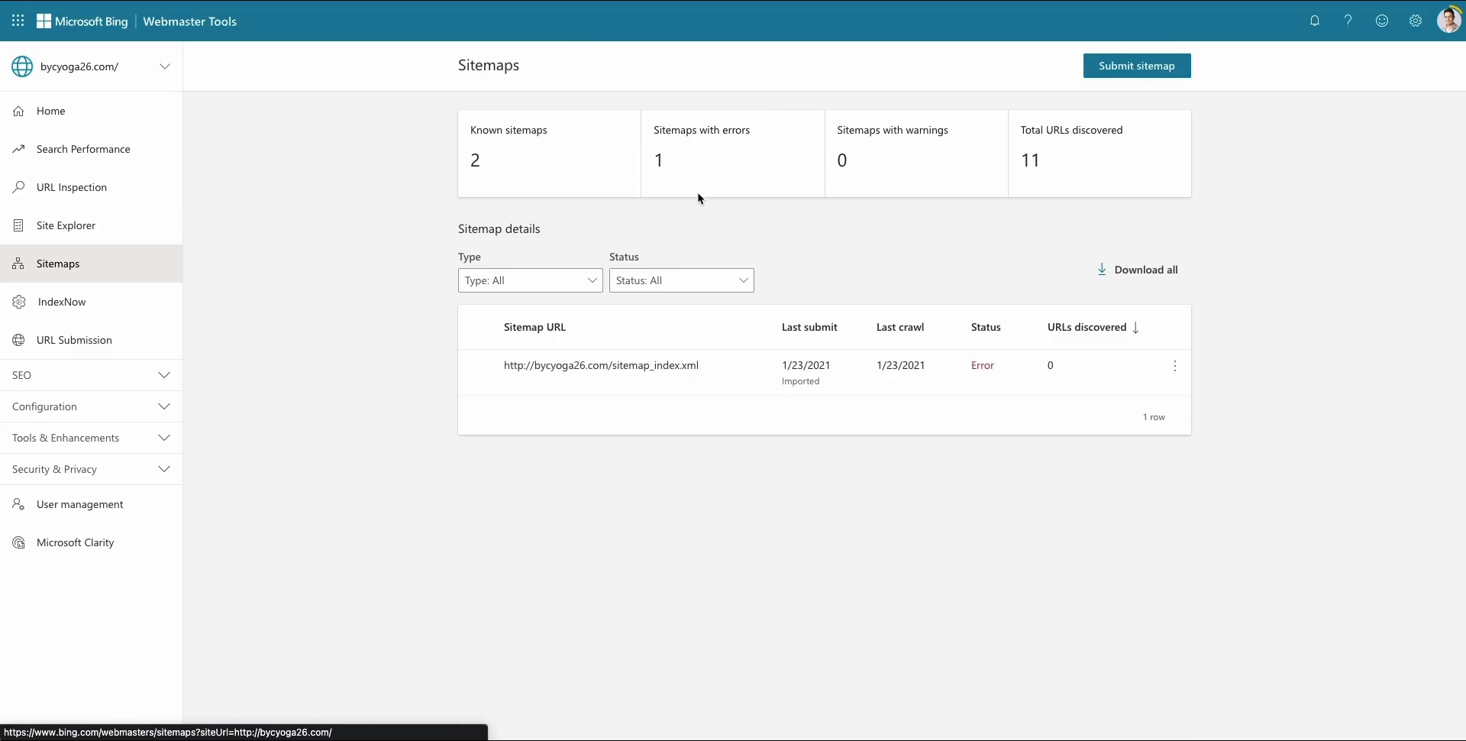
left_click(1136, 66)
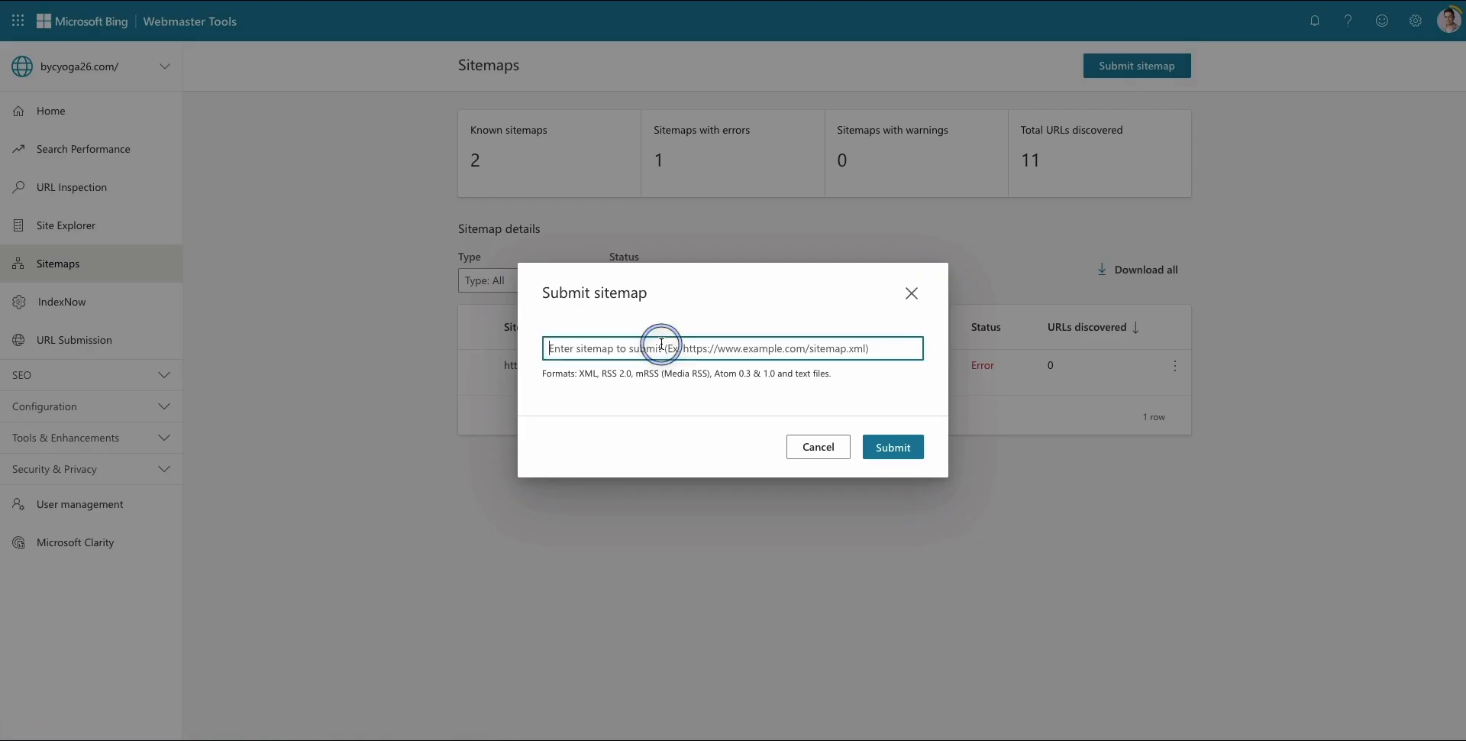
left_click(91, 66)
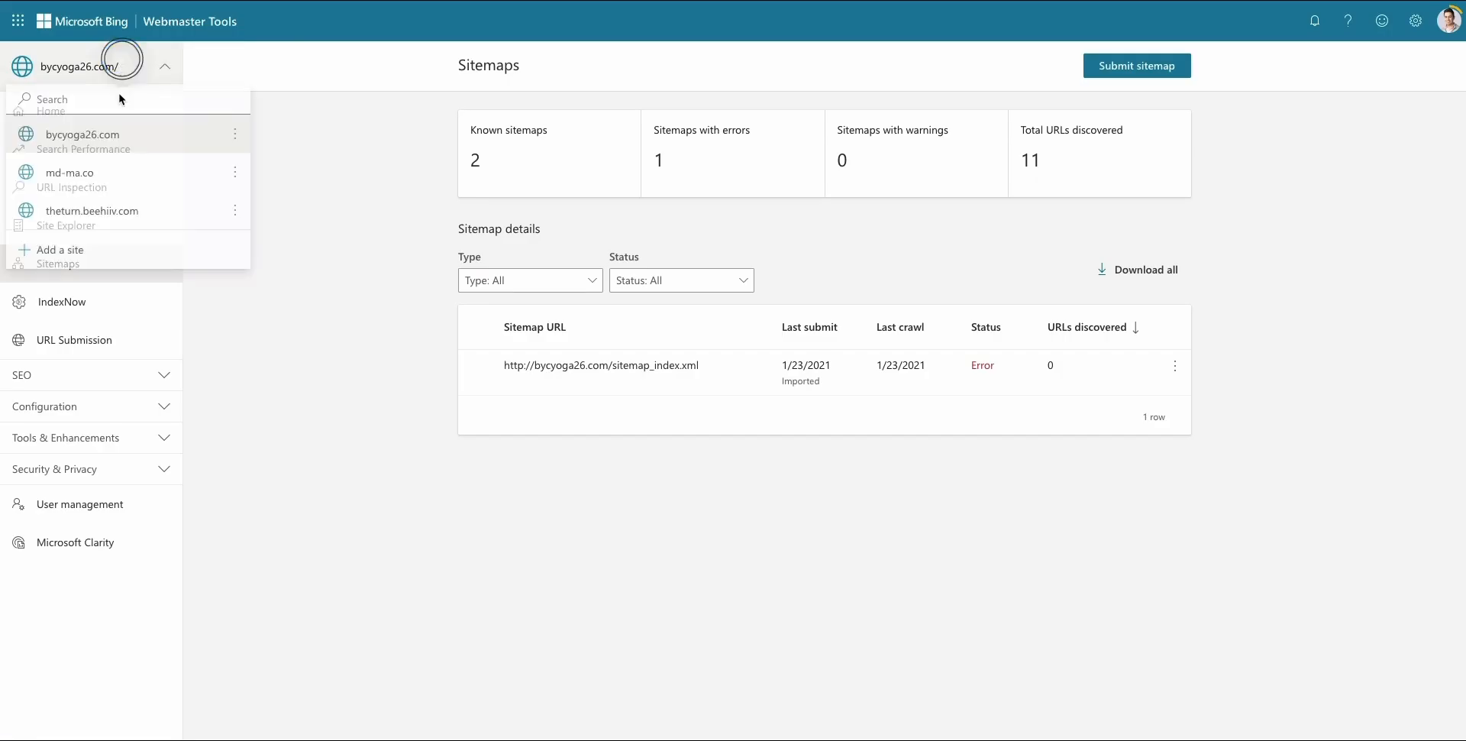
left_click(92, 213)
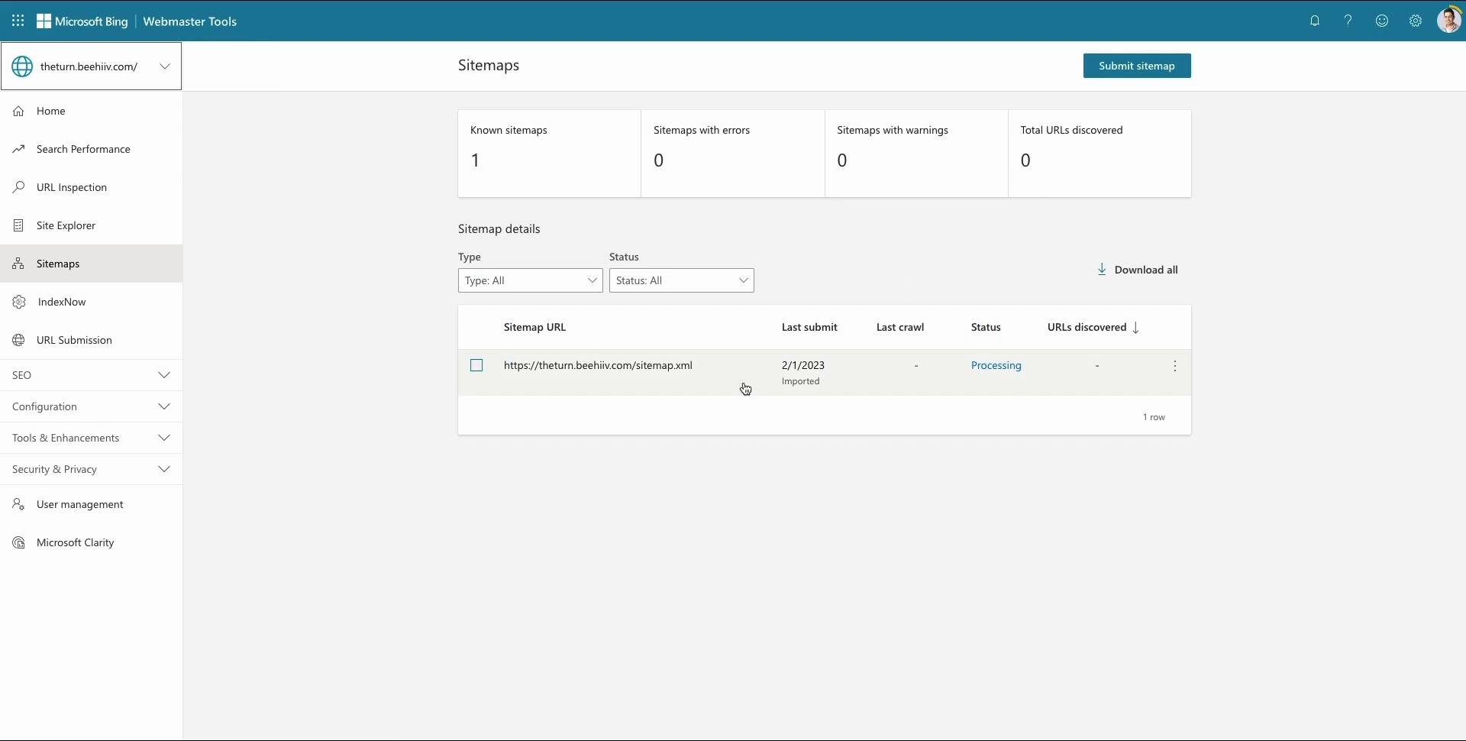
mouse_move(1032, 381)
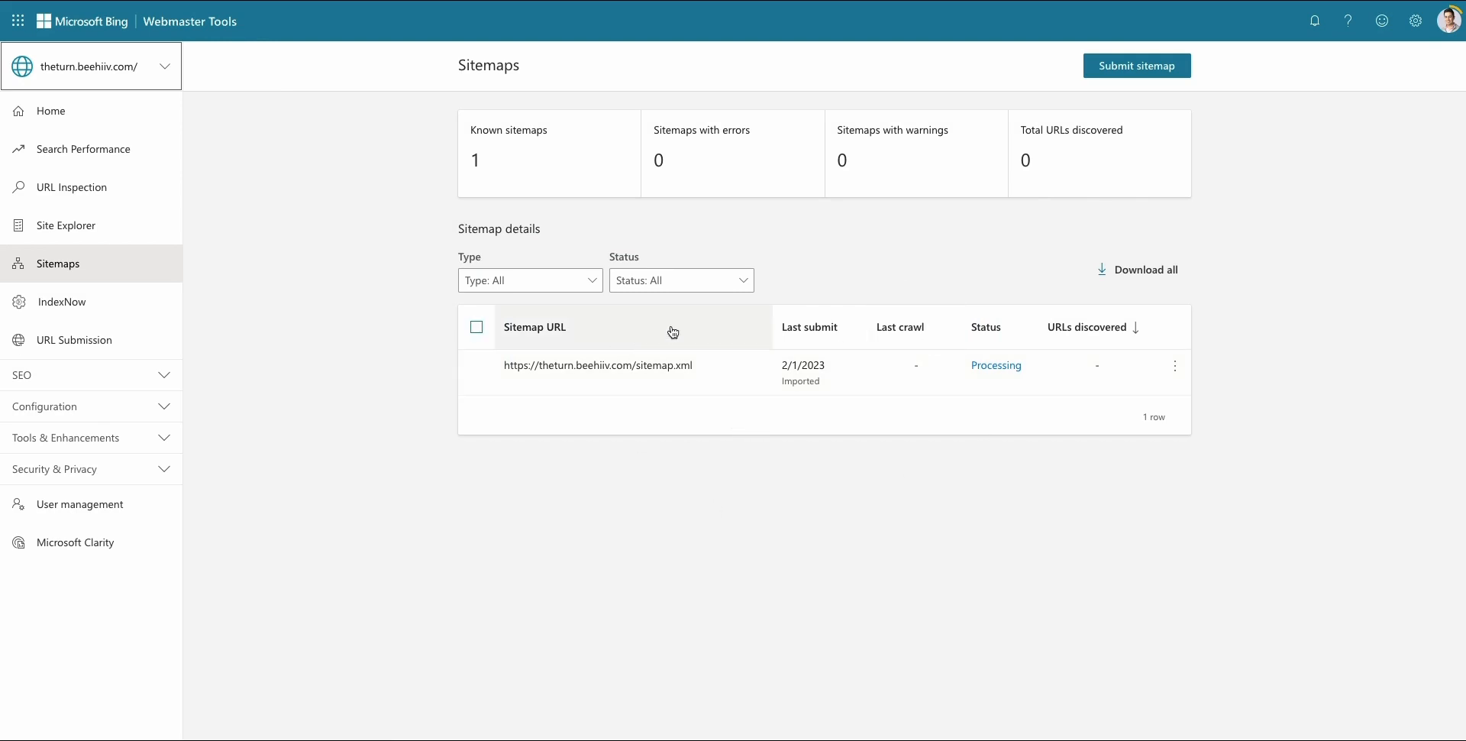
mouse_move(83, 148)
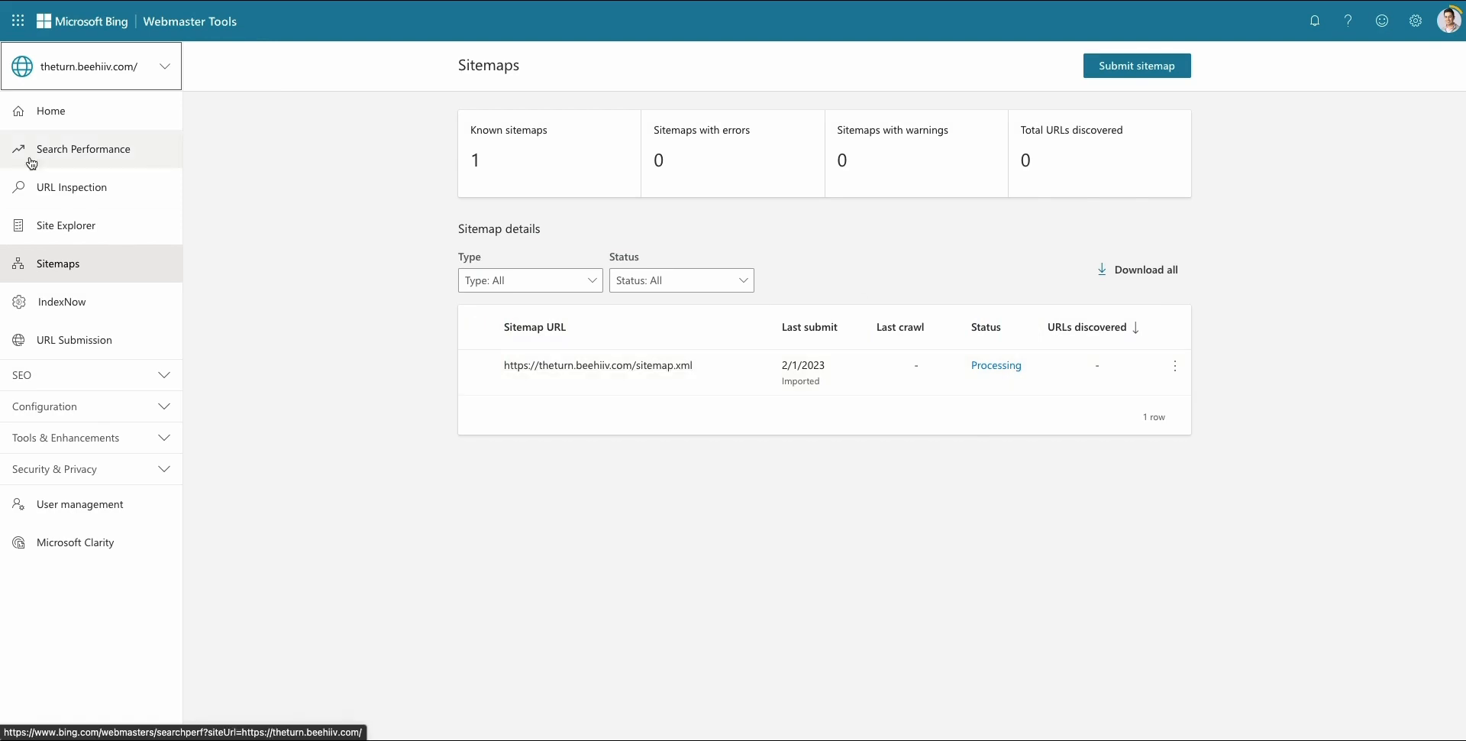
Open Search Performance for theturn.beehiiv.com and expand the SEO tools section
left_click(82, 149)
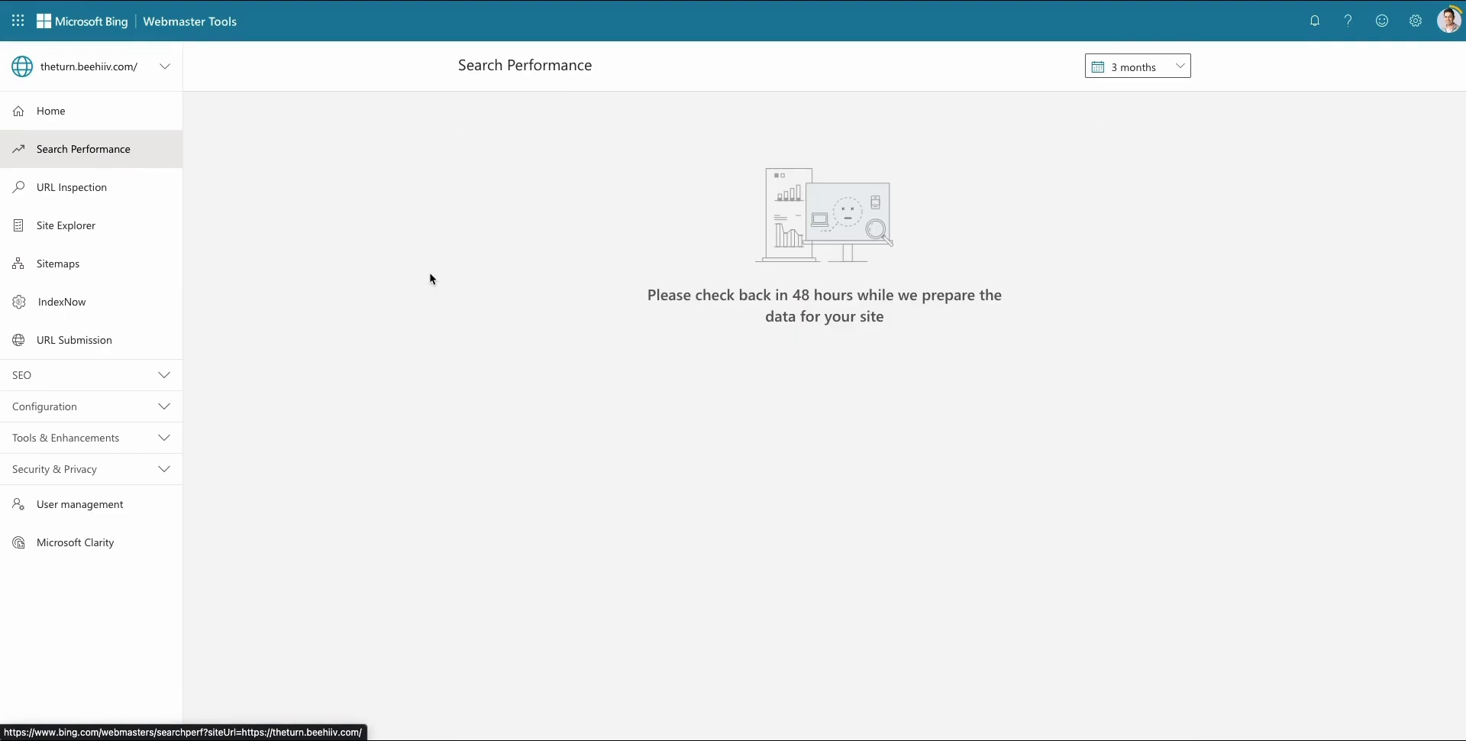
mouse_move(293, 557)
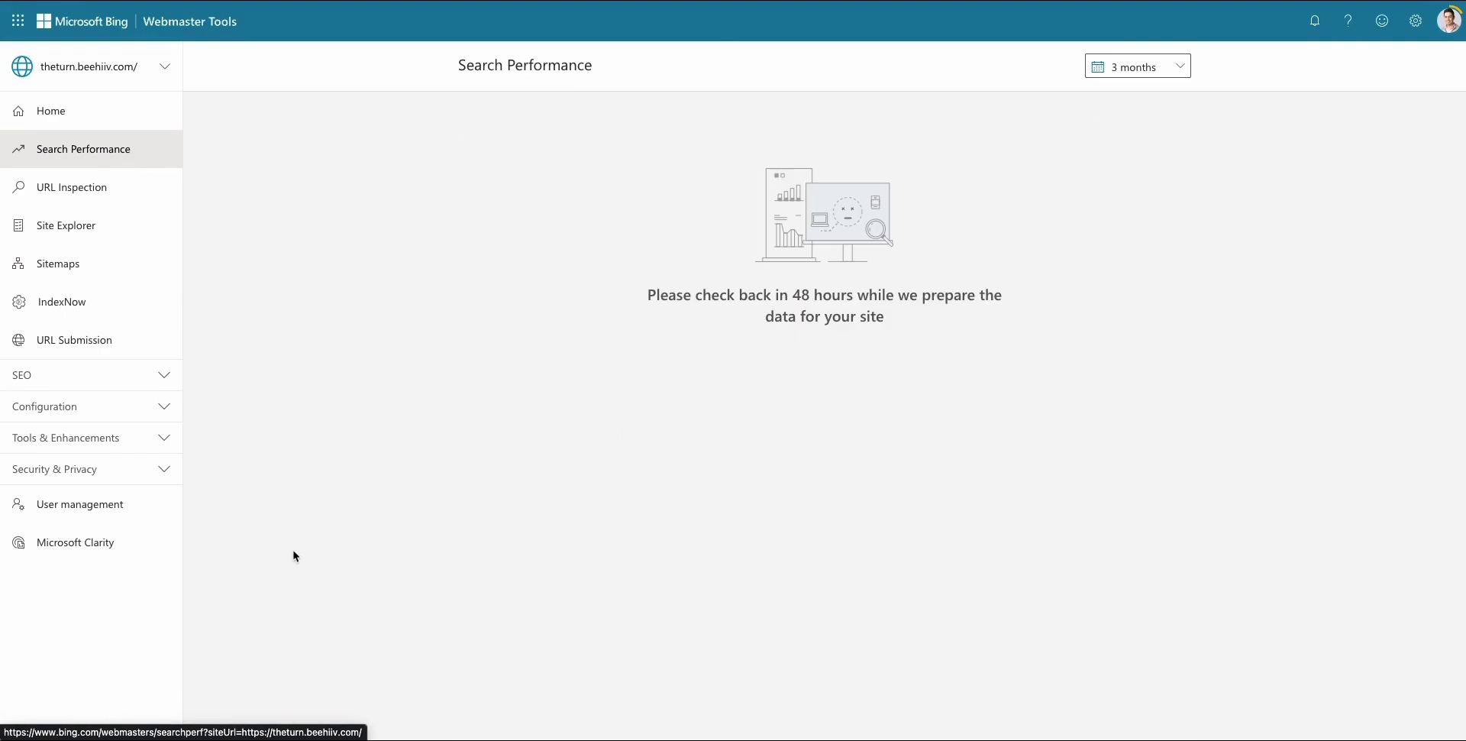
mouse_move(262, 378)
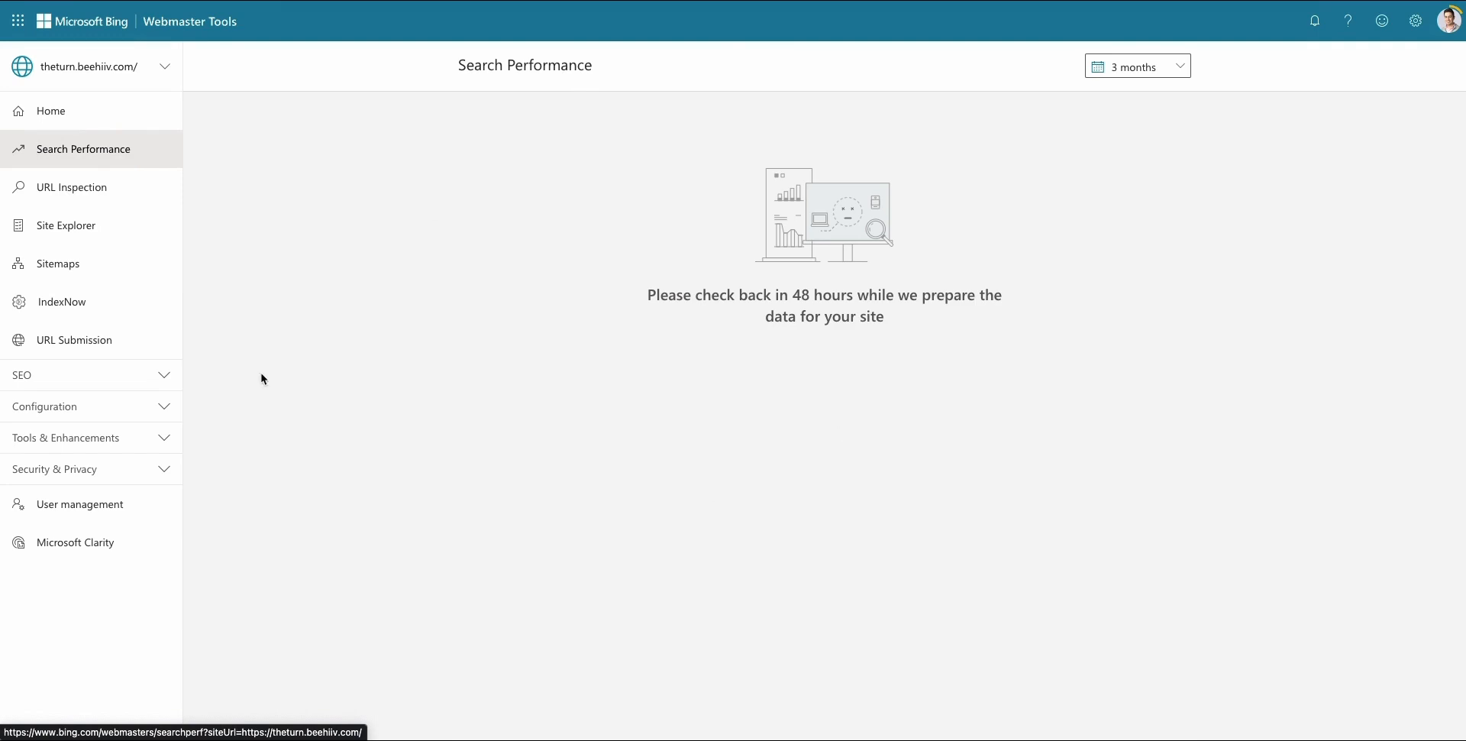
left_click(24, 374)
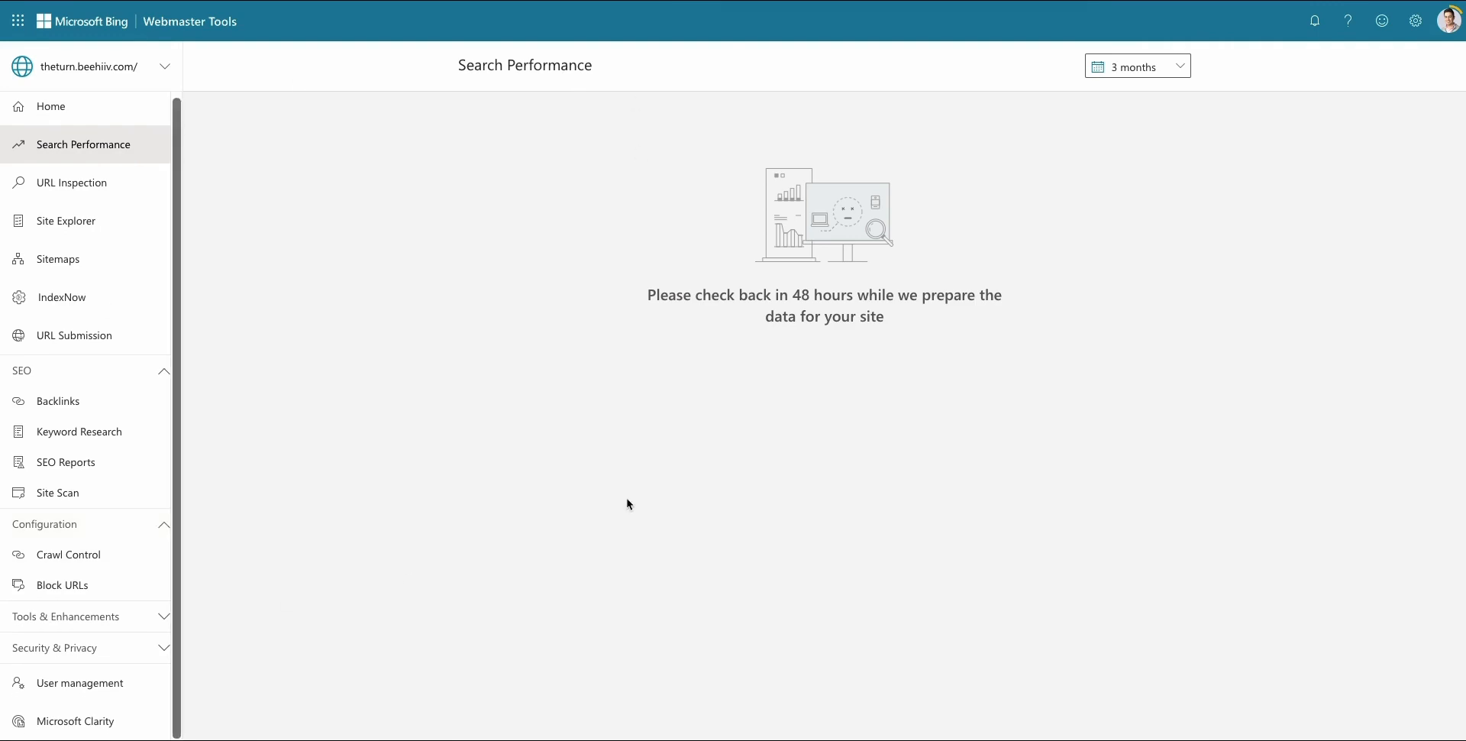
mouse_move(661, 485)
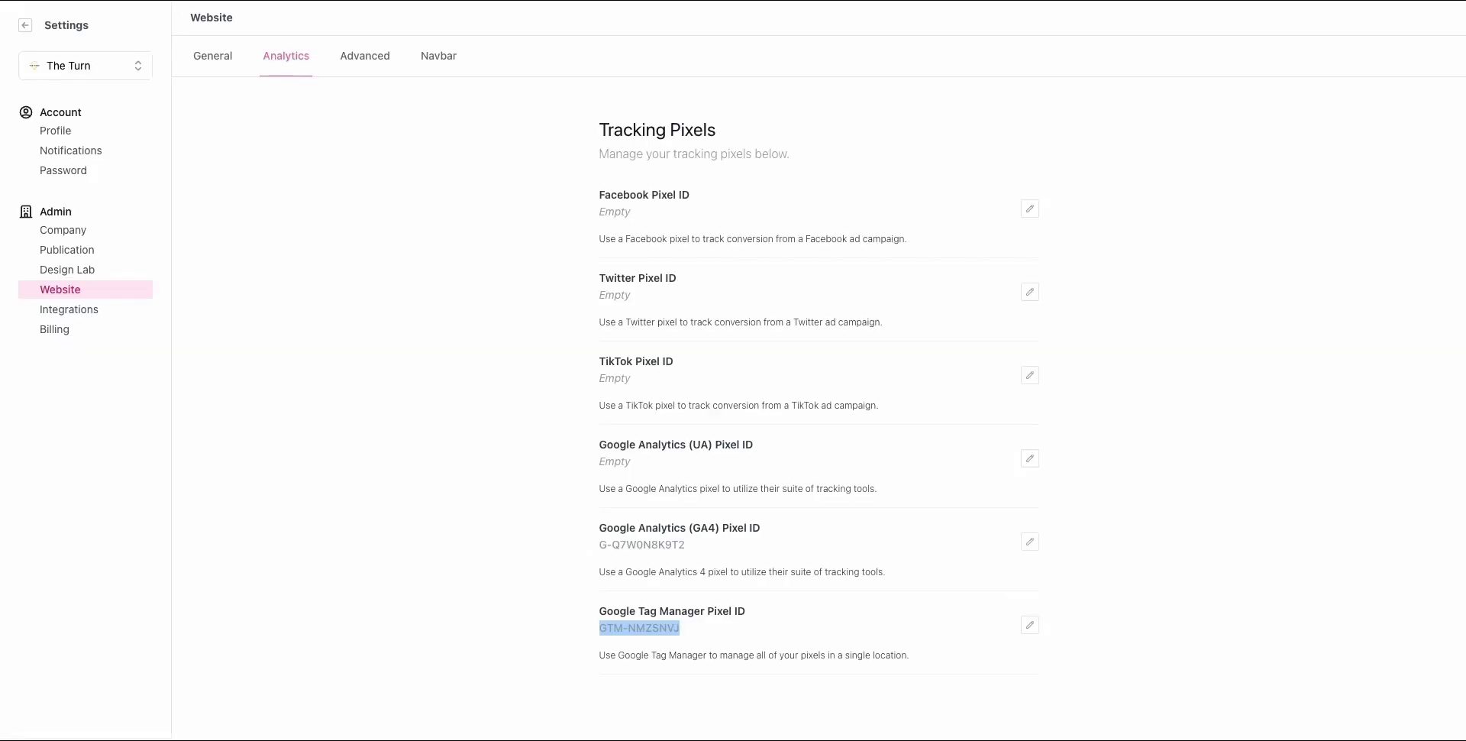
mouse_move(786, 216)
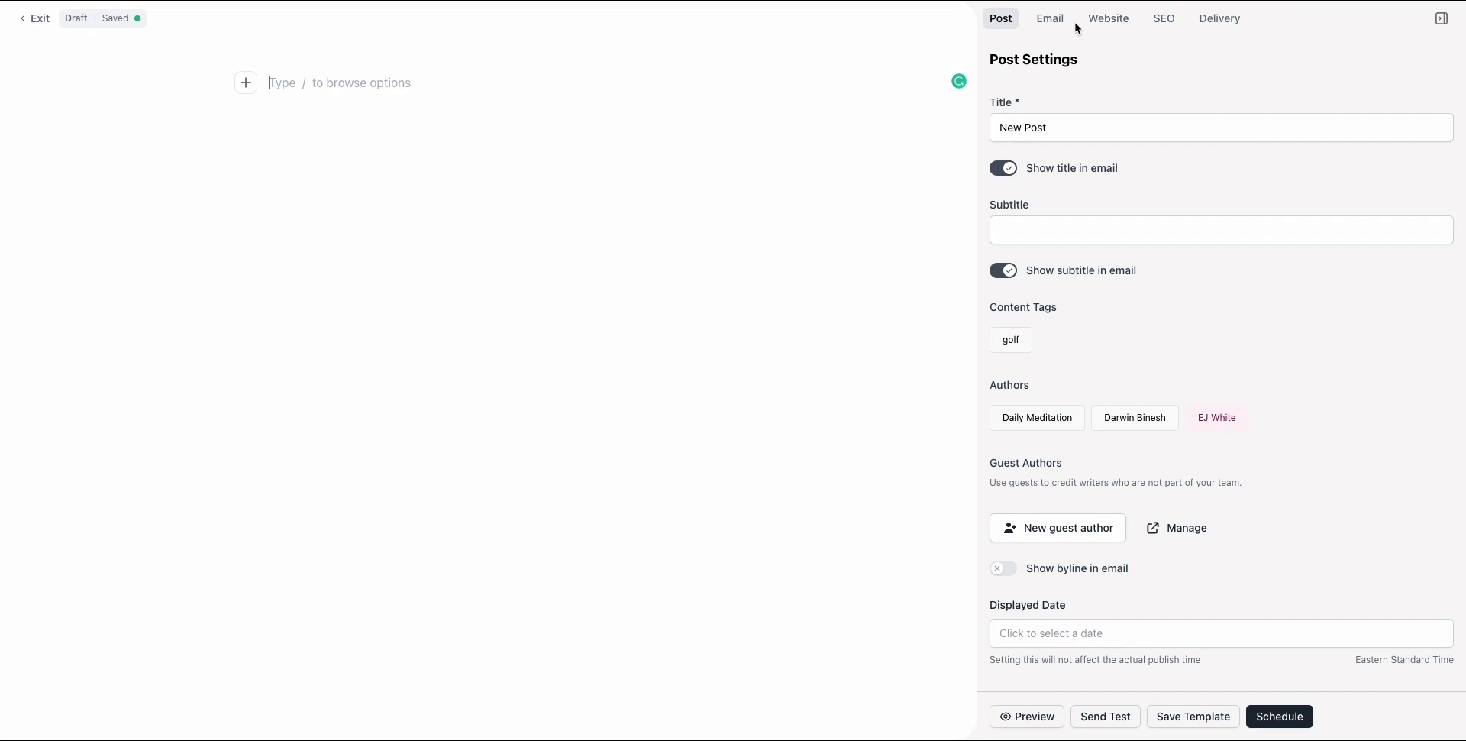
mouse_move(1087, 149)
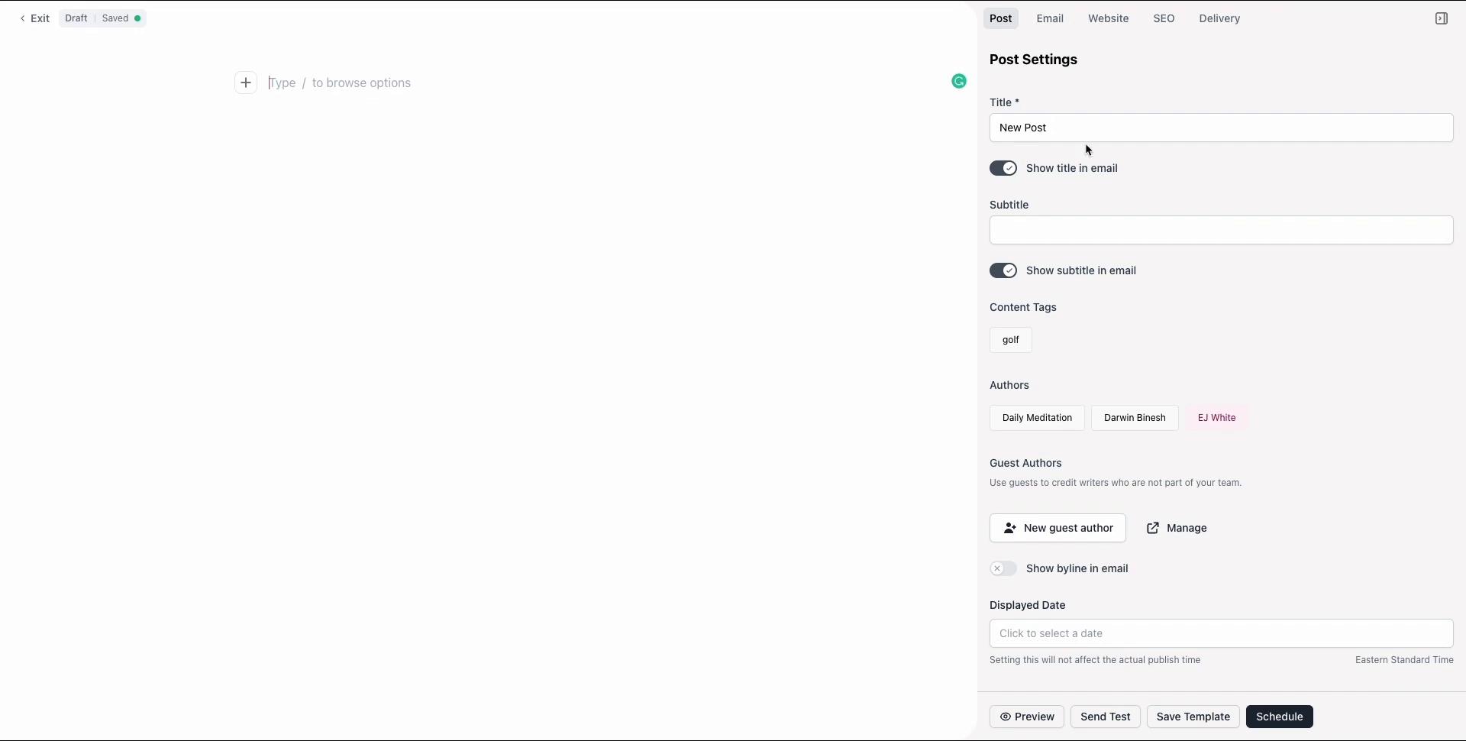
Set the post slug to best-us-golf-courses in the Website settings
left_click(1107, 17)
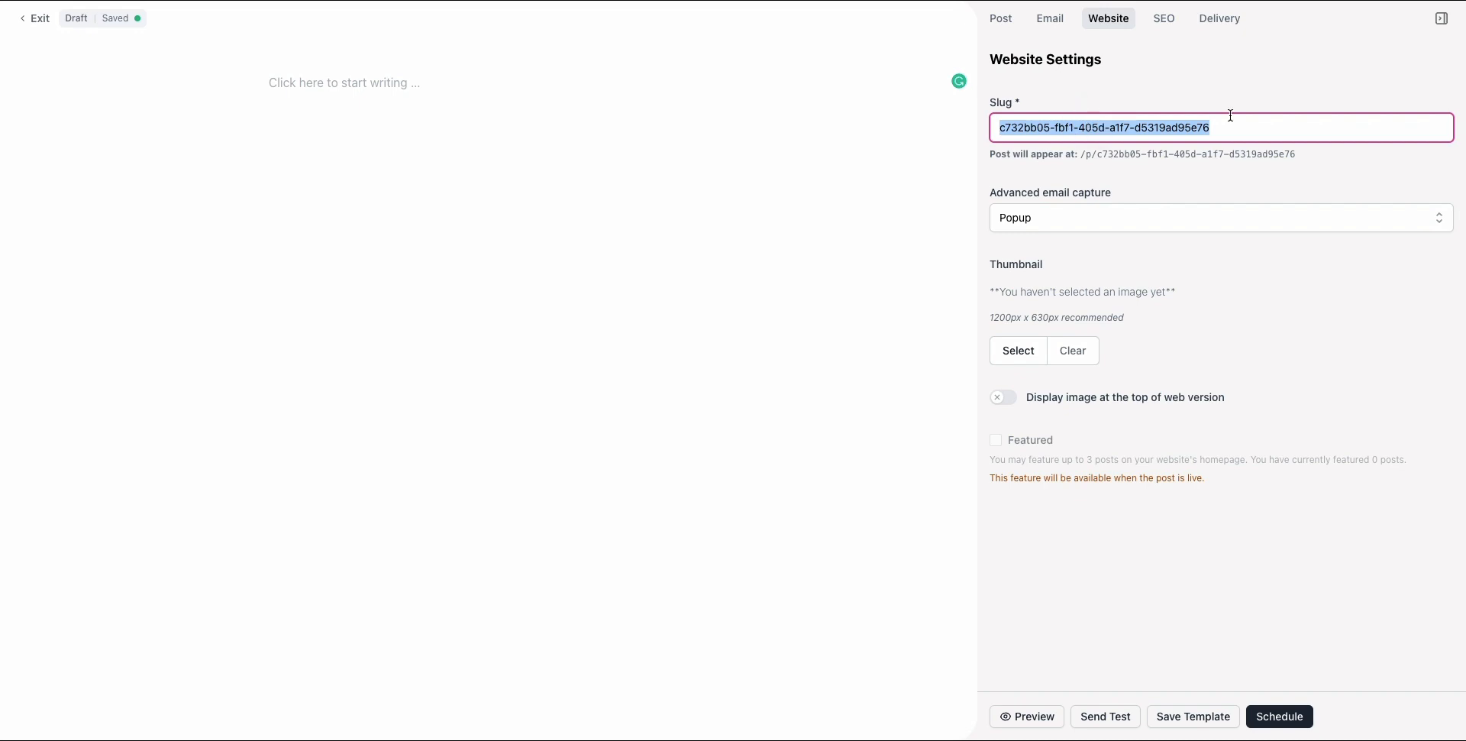
type("b")
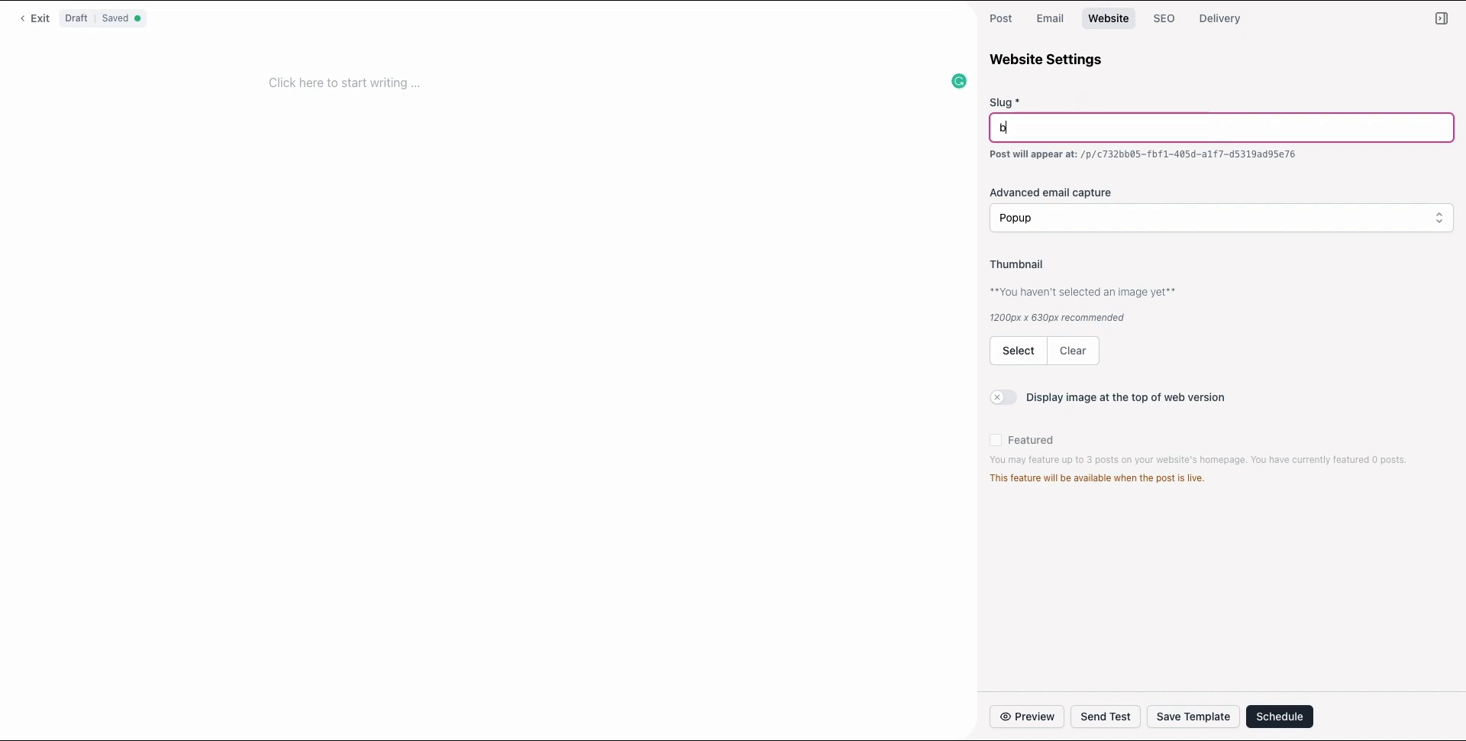
type("est-us-go")
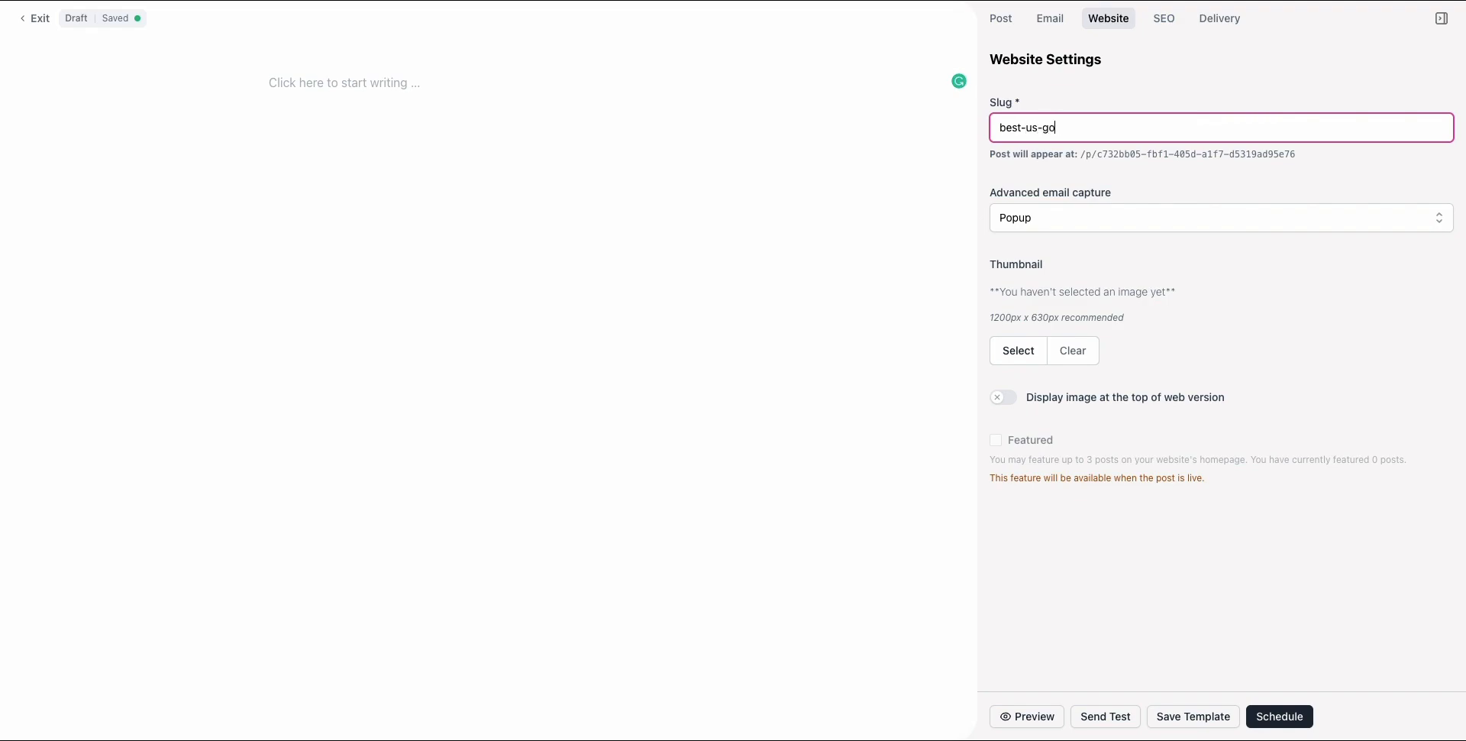
Title the post 'Top-10 Best Golf Courses in the United States'
left_click(999, 18)
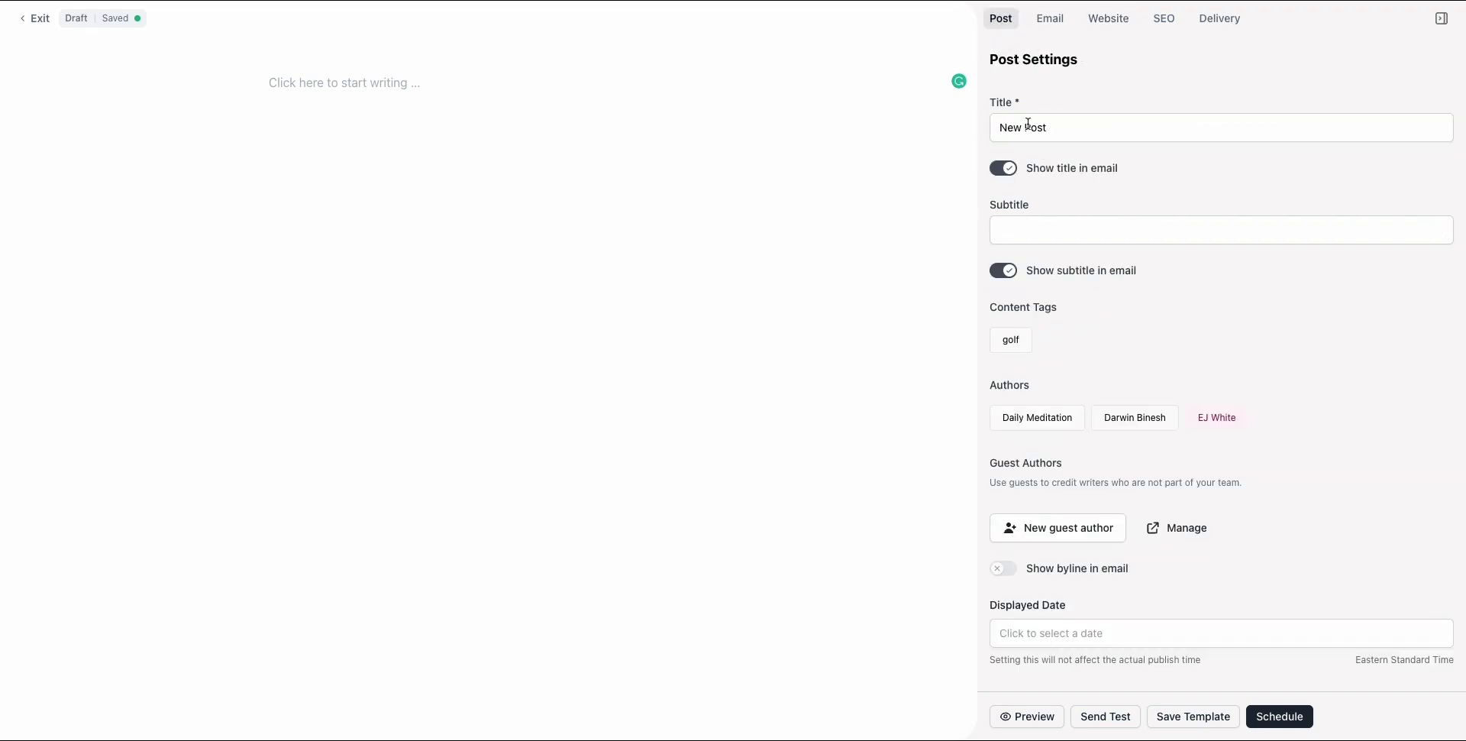
type("Top-10 Best Golf")
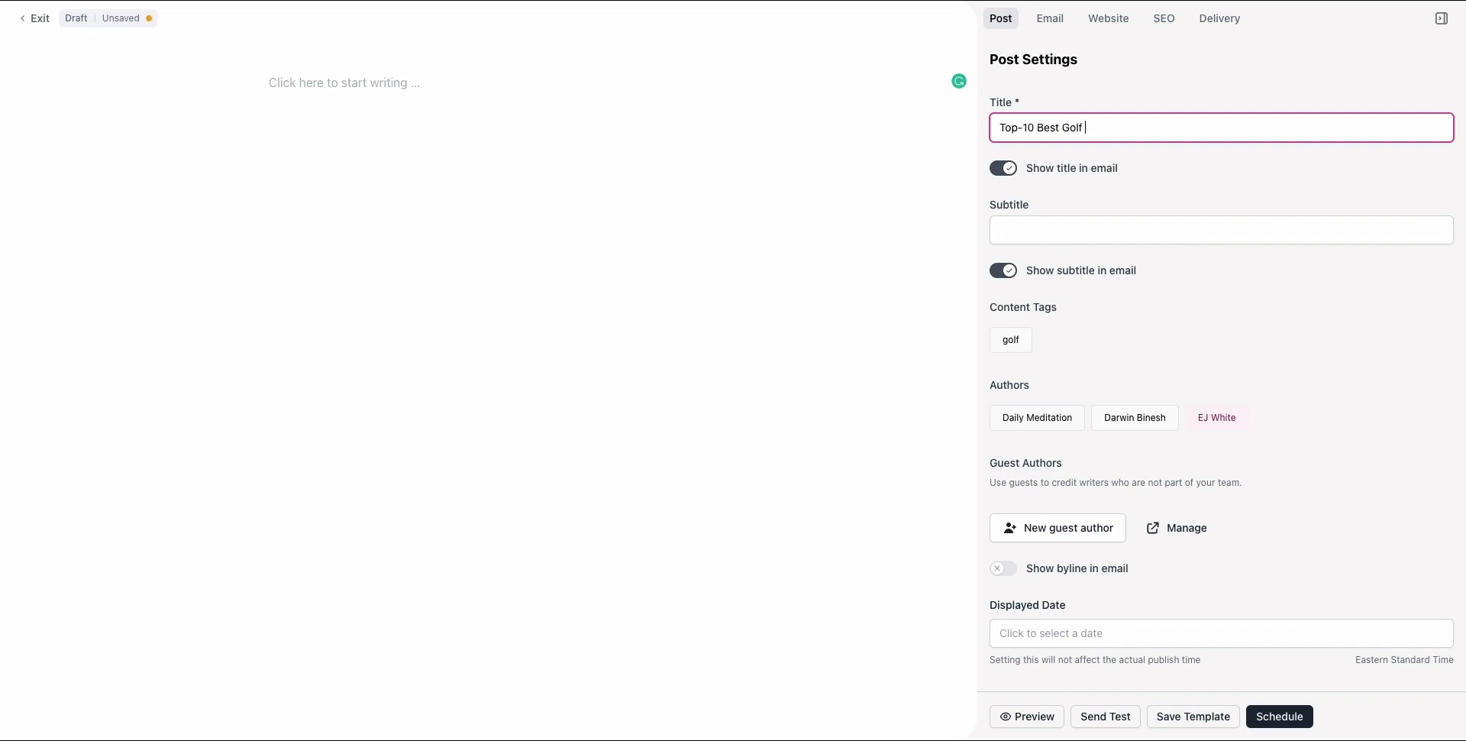
type("Courses in the United States")
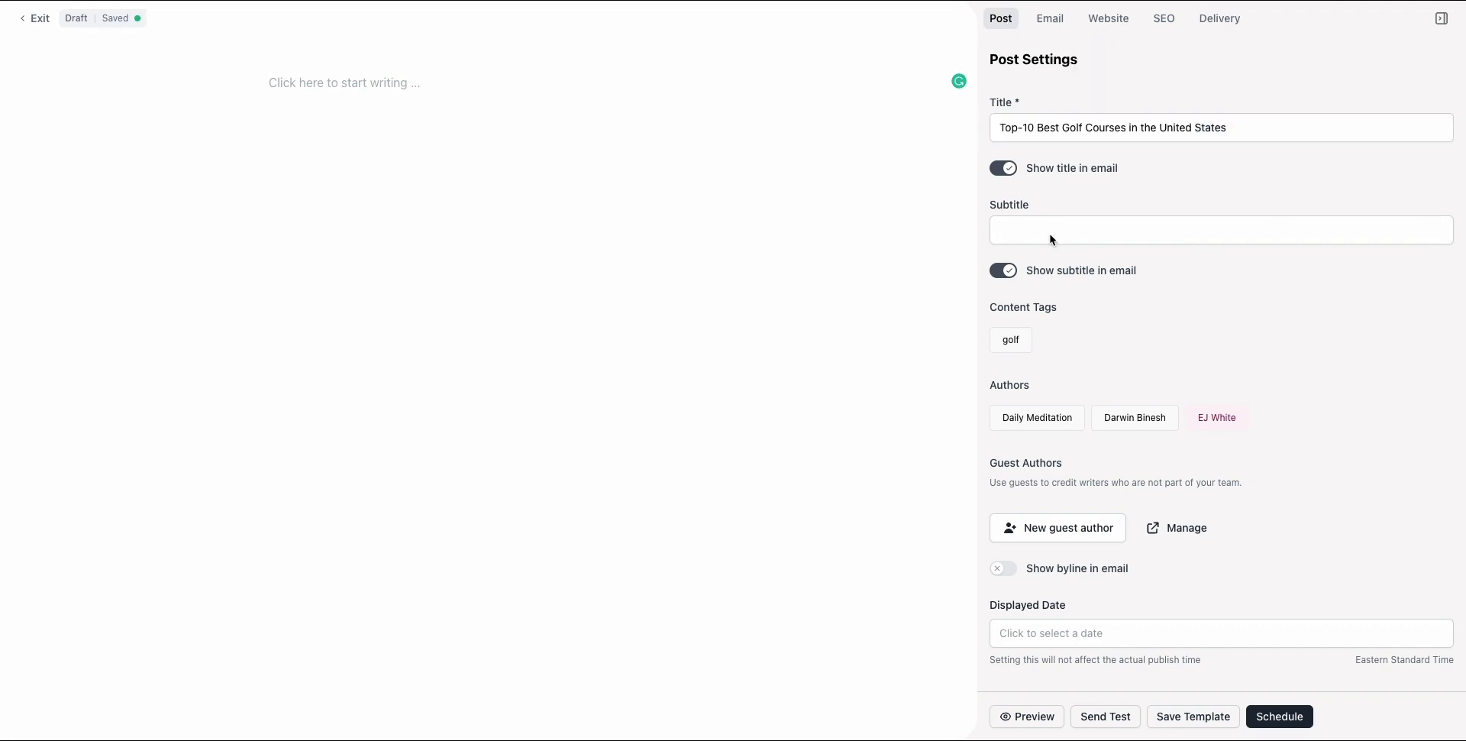
mouse_move(592, 234)
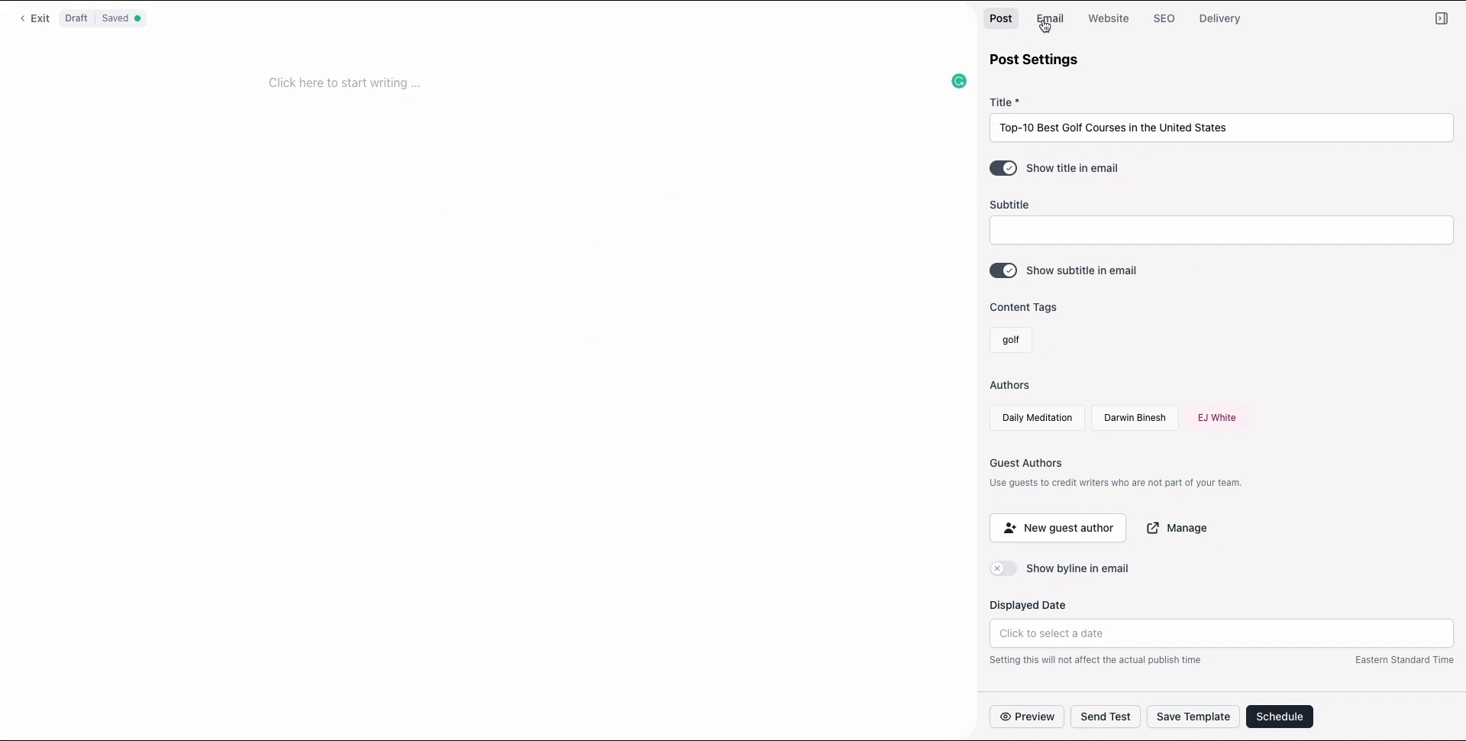
Review the slug and SEO settings, then open the post preview
left_click(1107, 17)
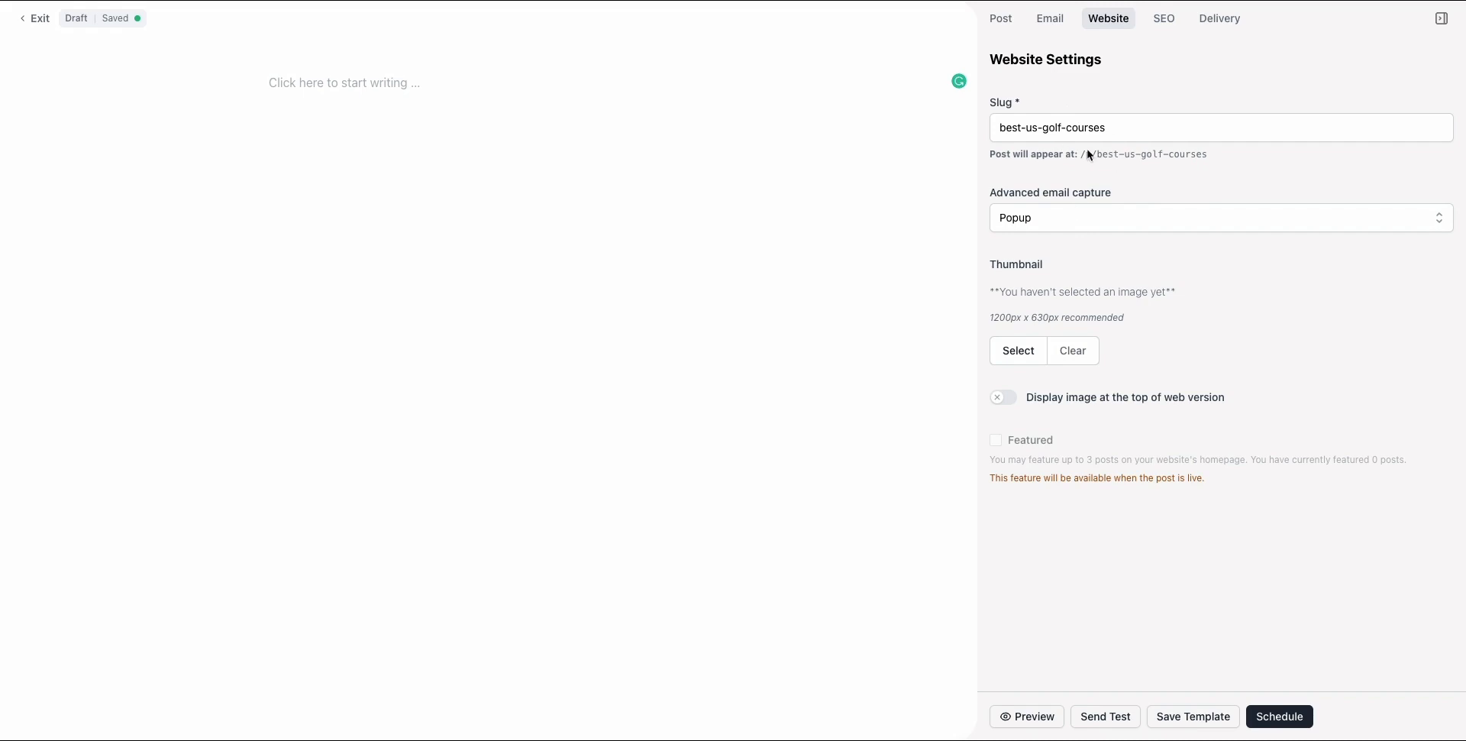
left_click(1163, 18)
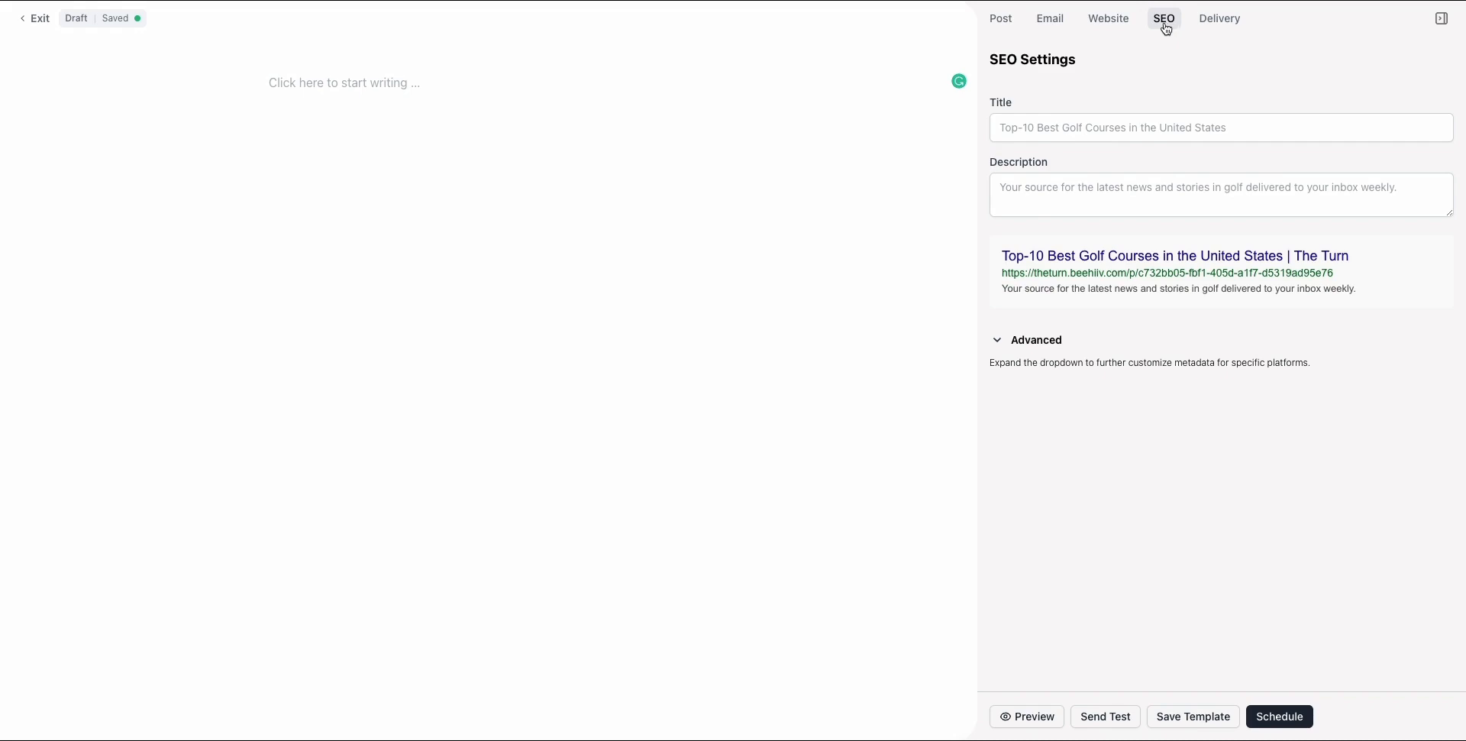
left_click(1000, 17)
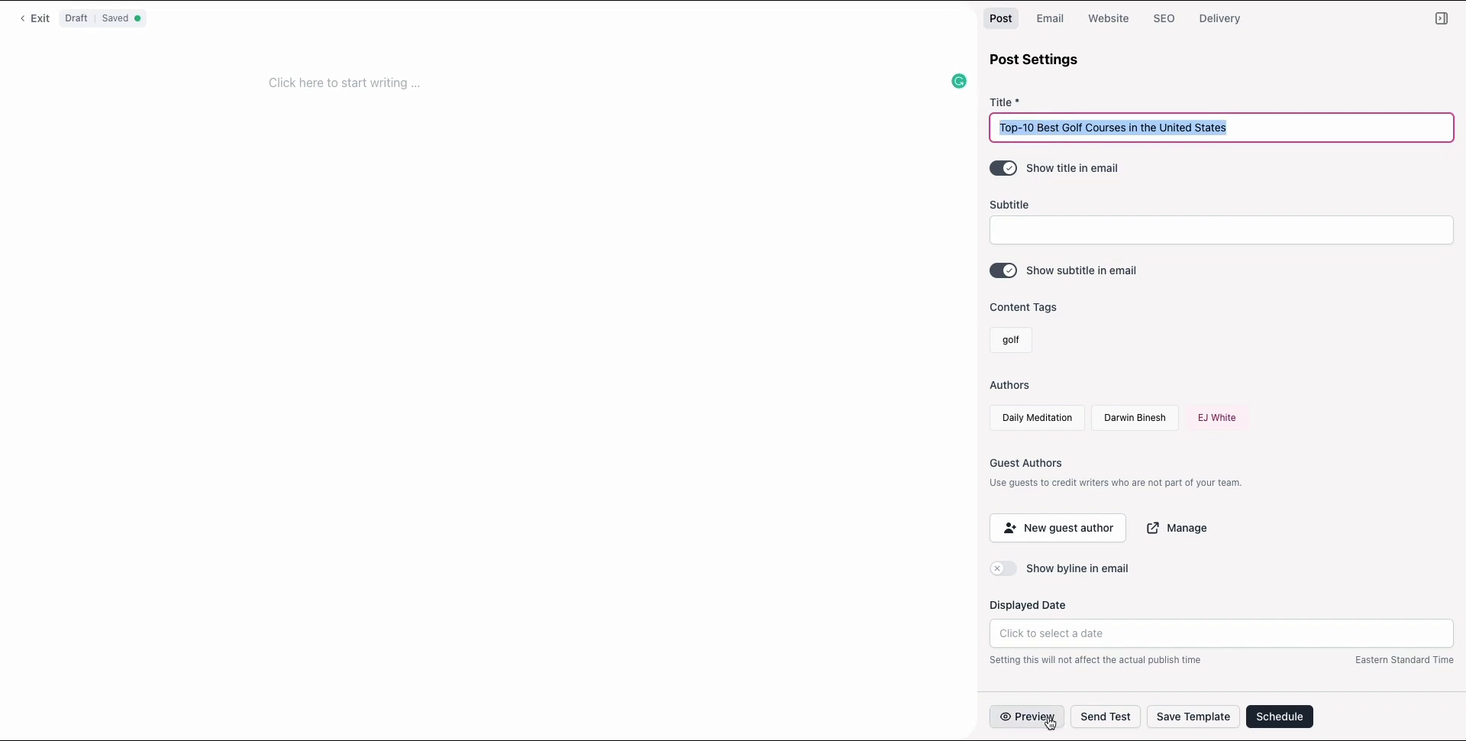
left_click(1027, 715)
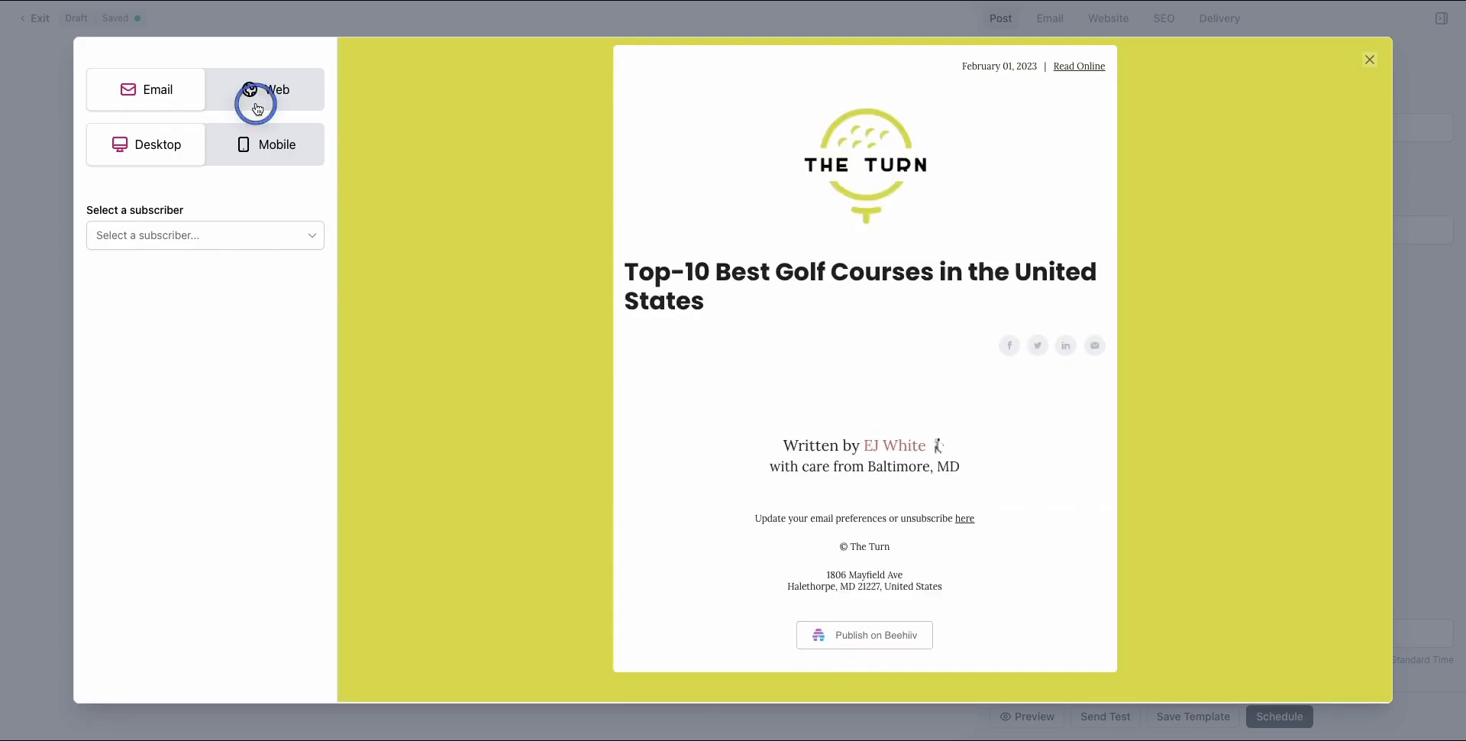
Review the golf post's web version in the preview, then close the preview
left_click(277, 89)
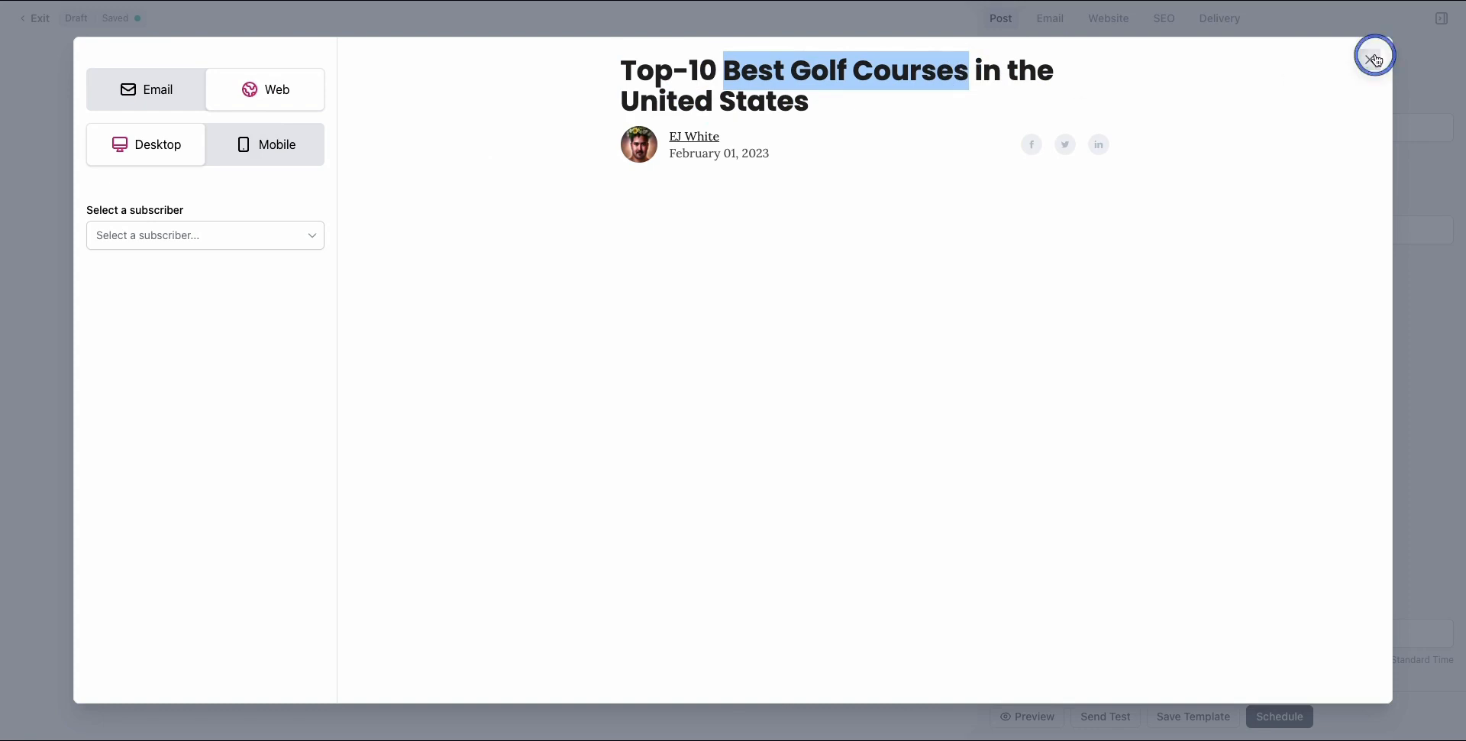
left_click(1375, 58)
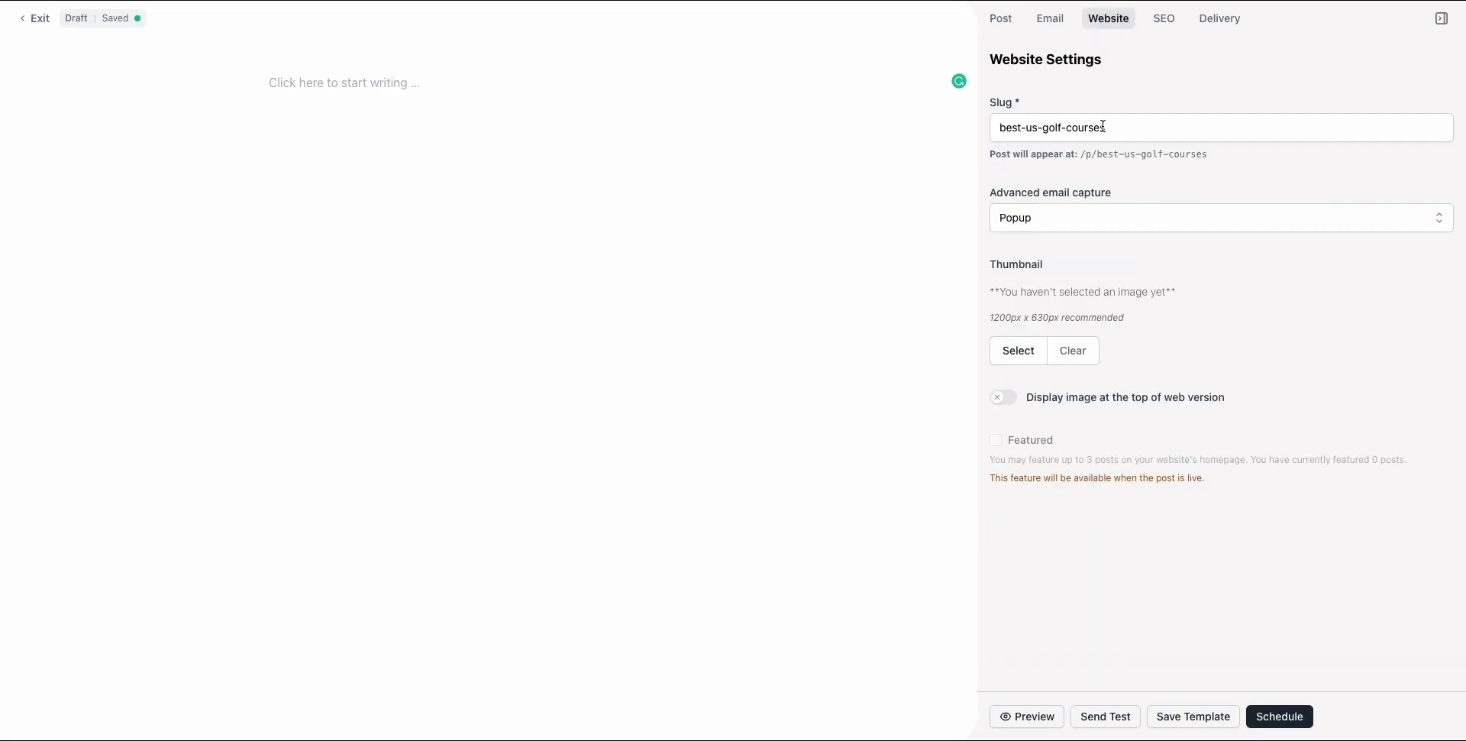
Confirm the best-us-golf-courses slug and view its SEO search snippet
triple_click(1057, 128)
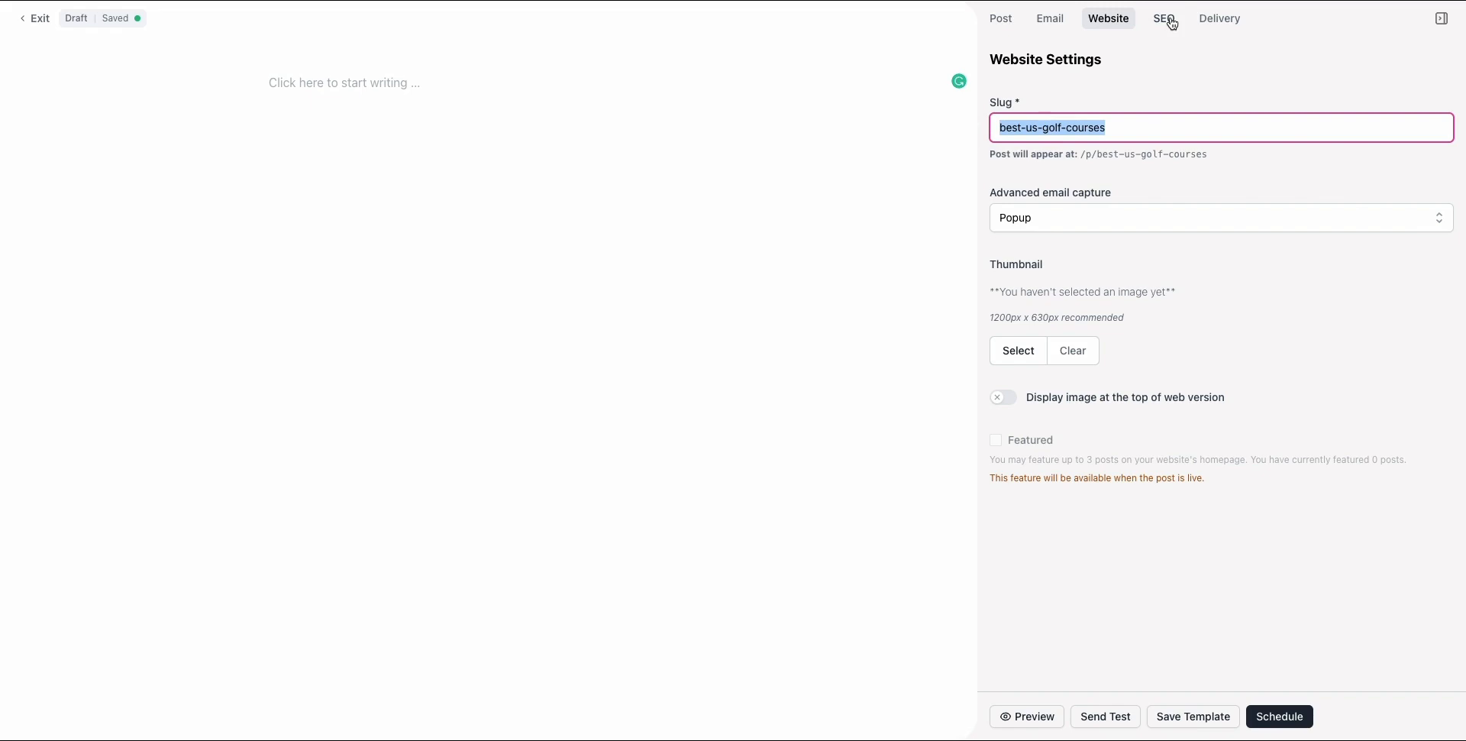
left_click(1163, 17)
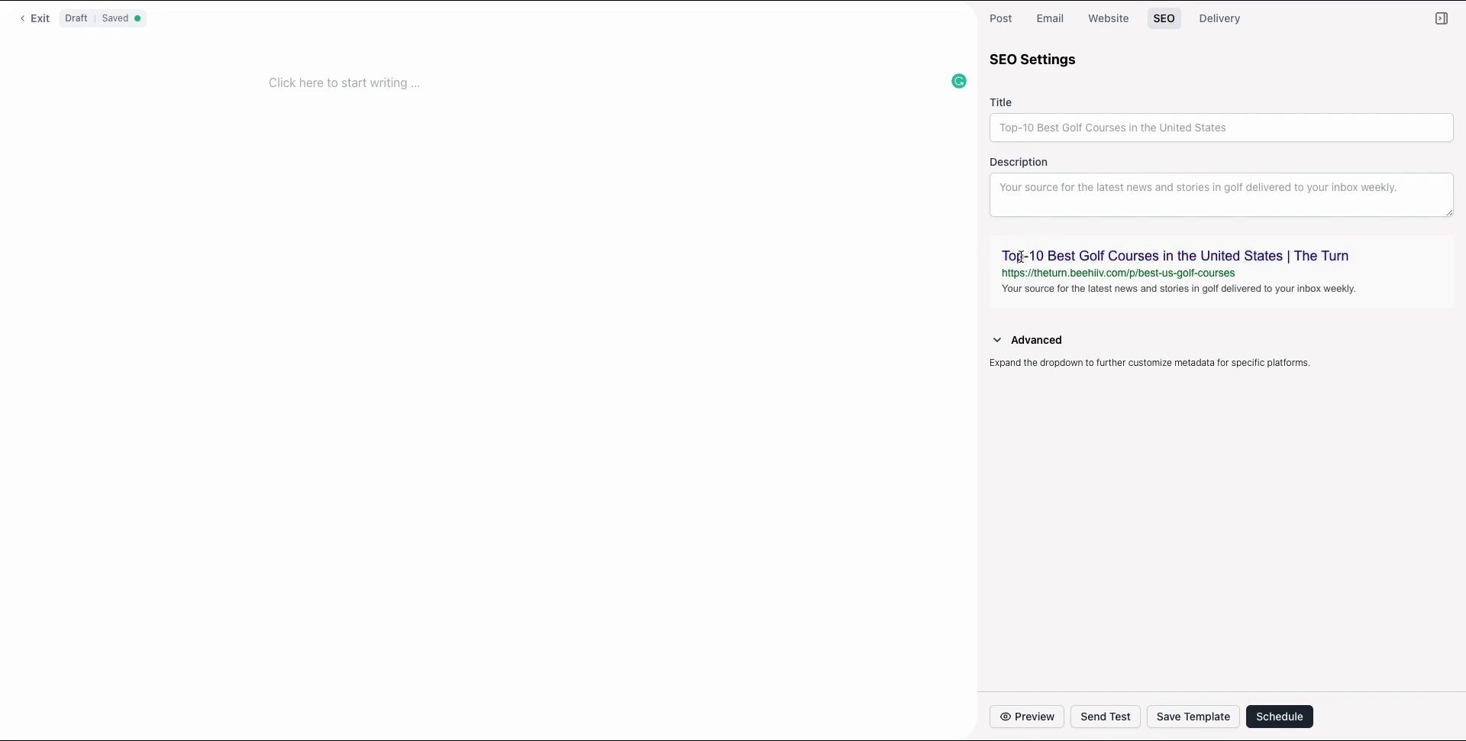
Set the SEO title to '2023 Guide to Best US Golf Courses' and return to Post settings
left_click(1088, 127)
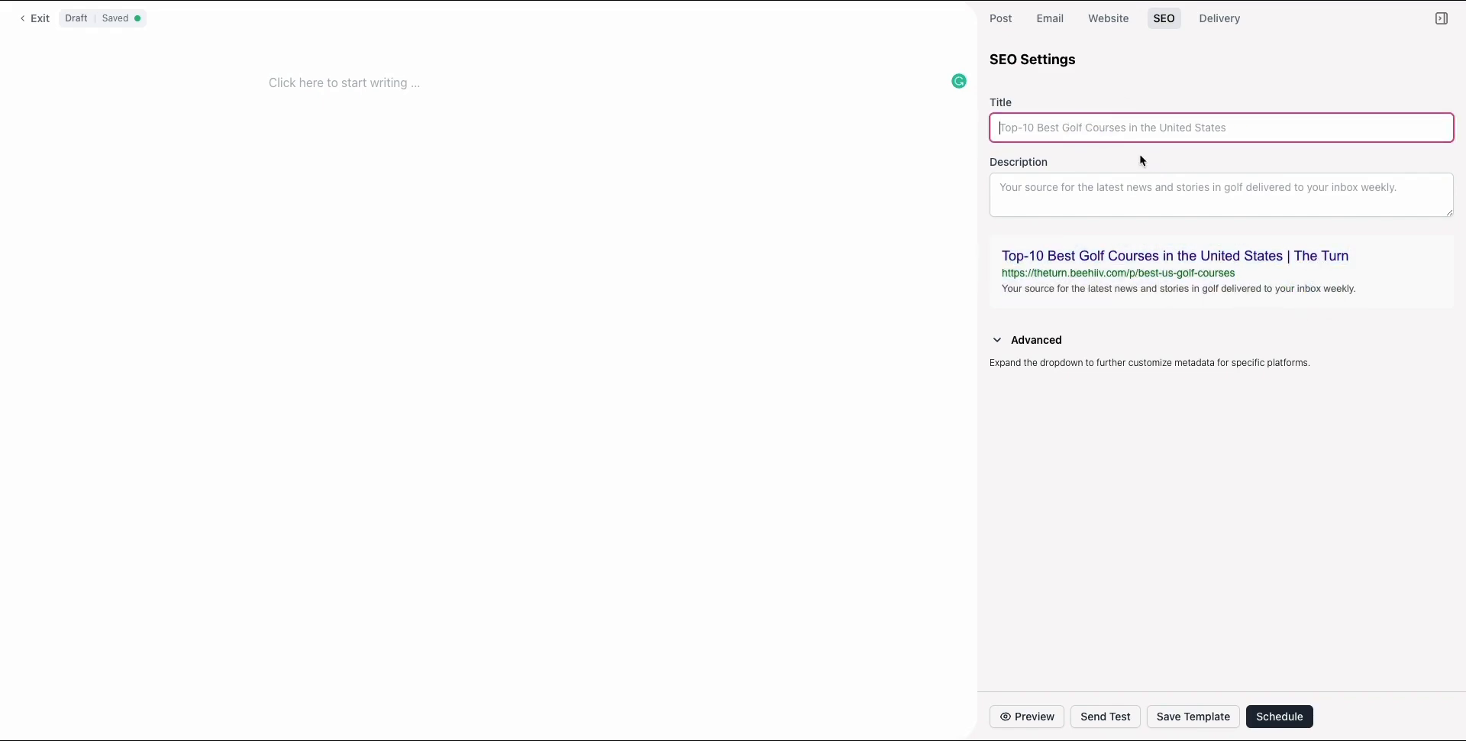
type("U")
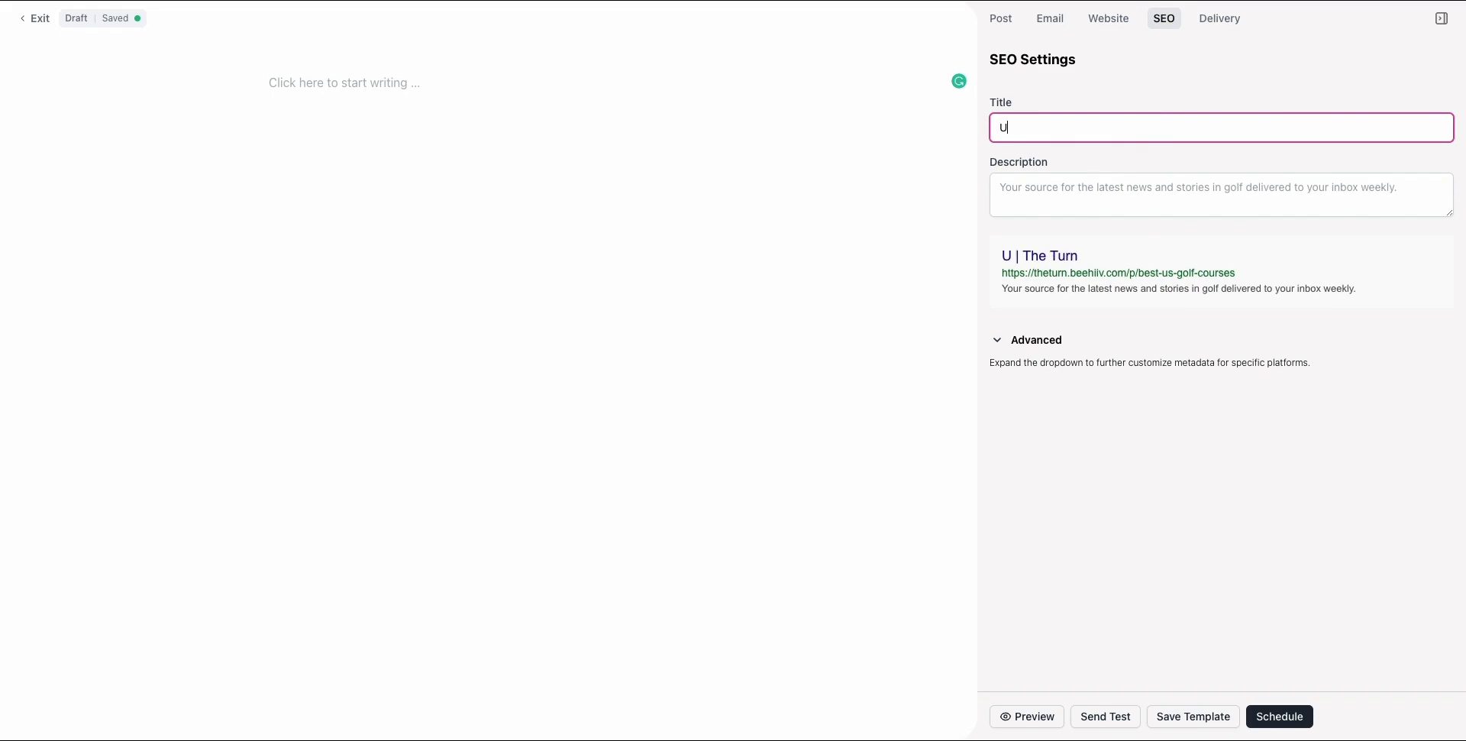
type("C")
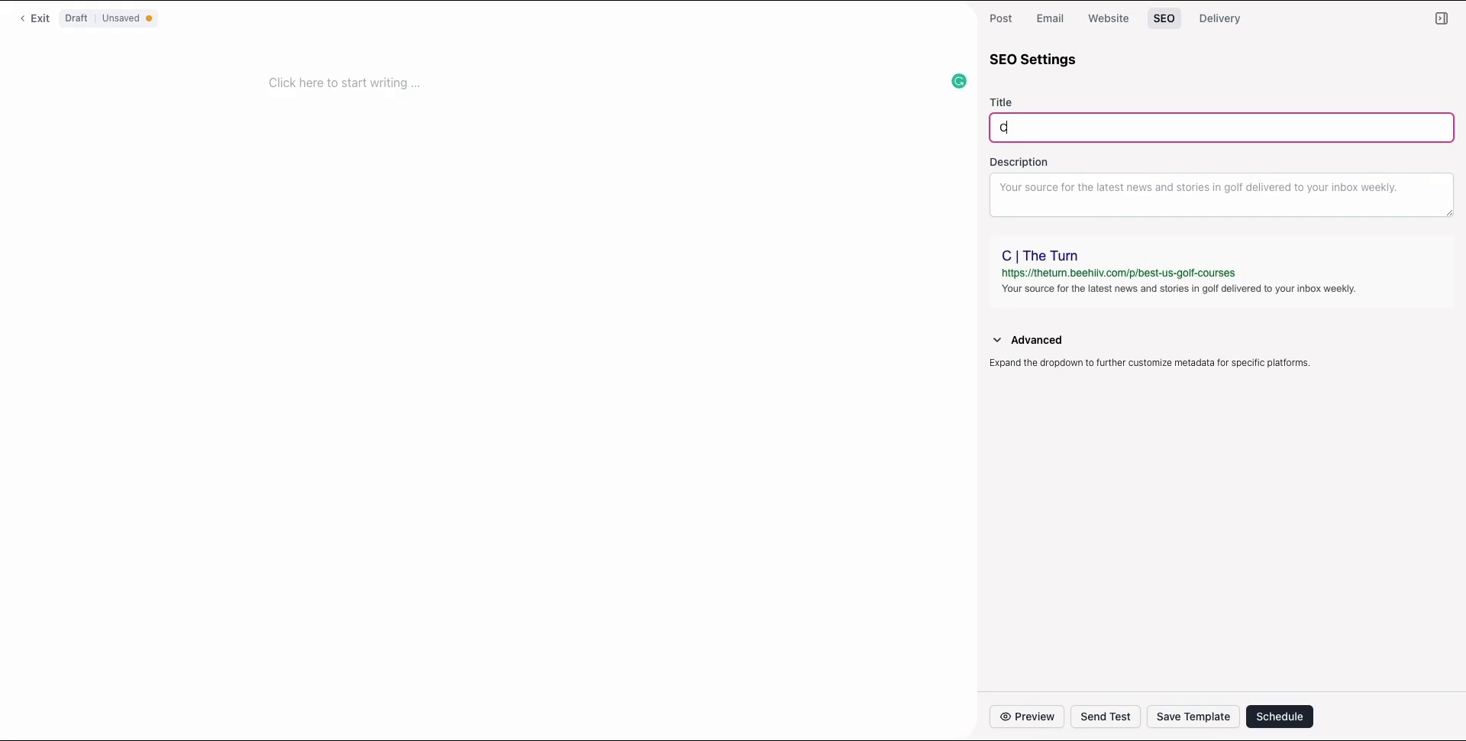
type("omprehensive Guide")
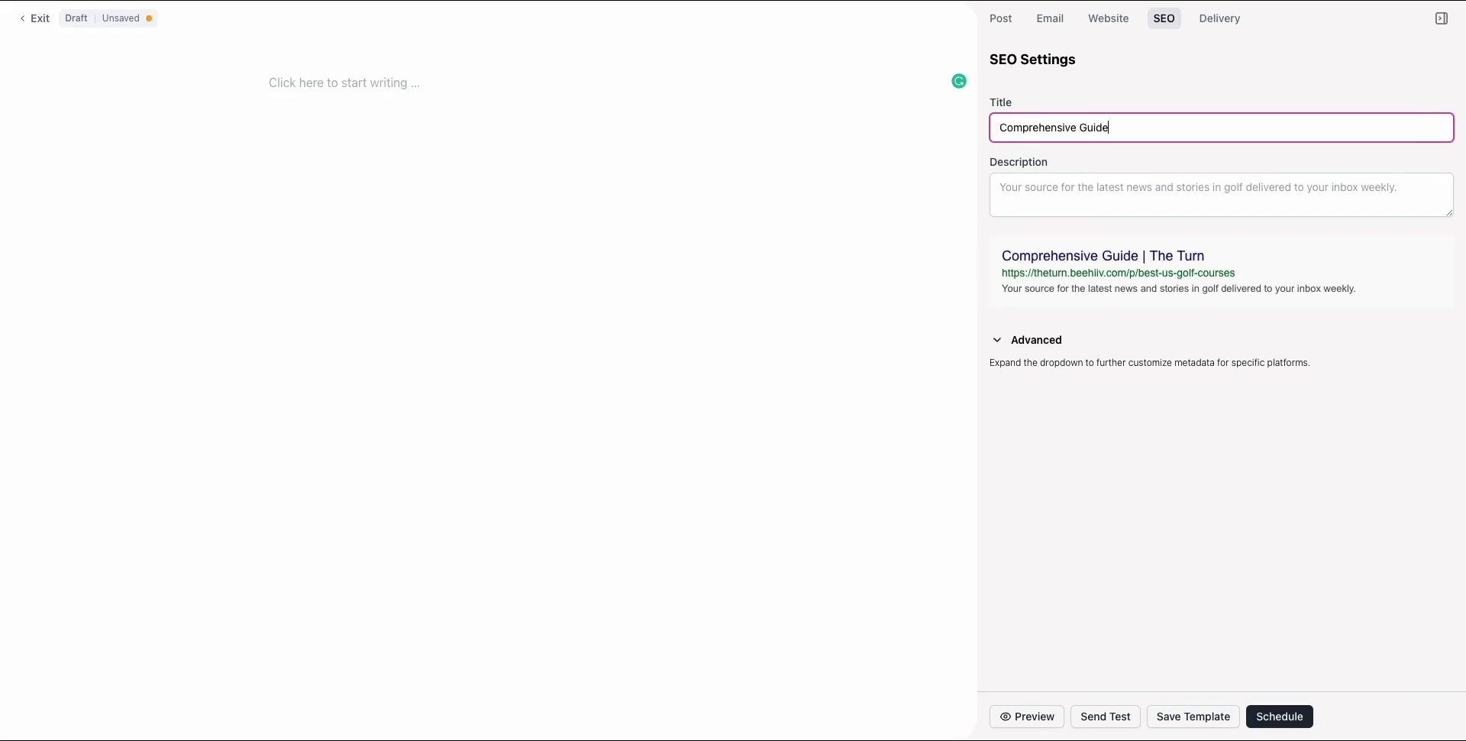
type("to US F")
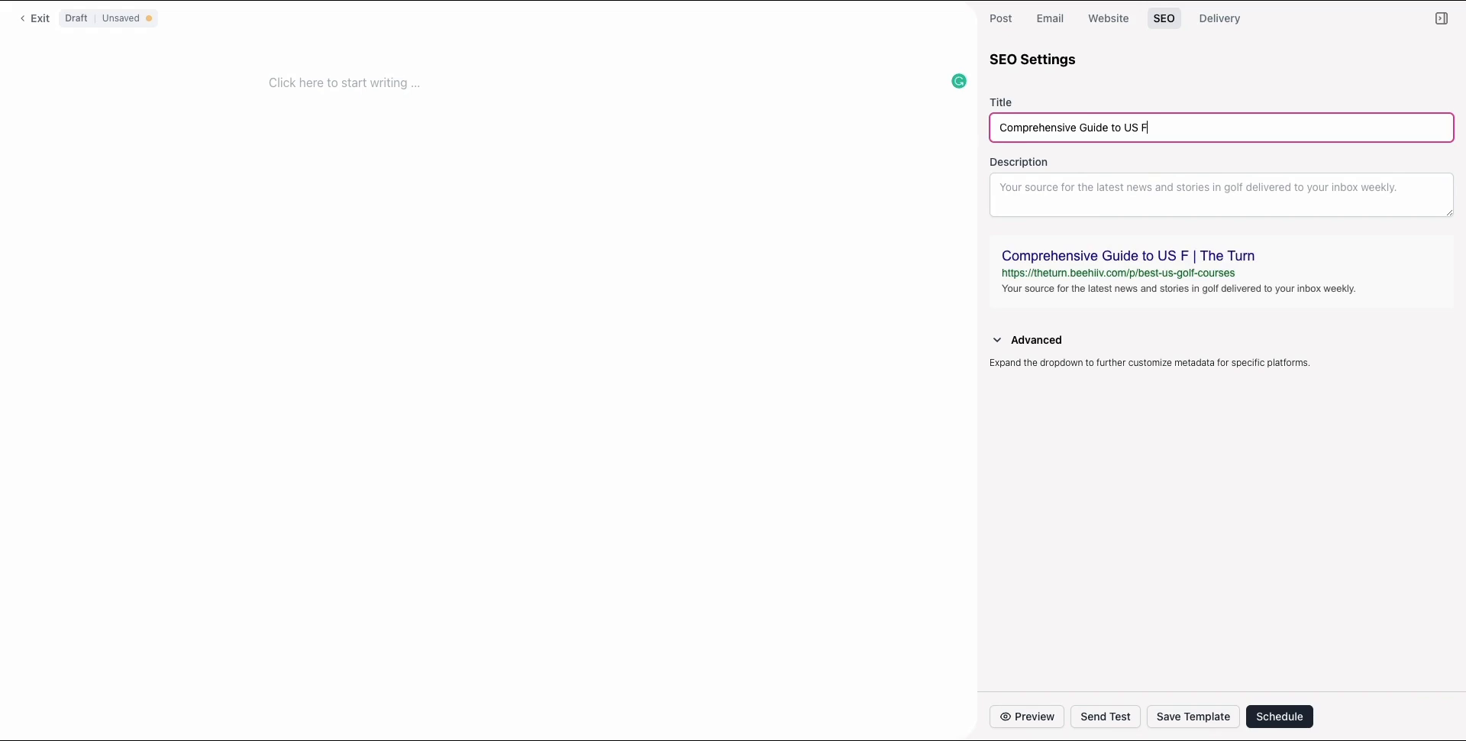
type("olf")
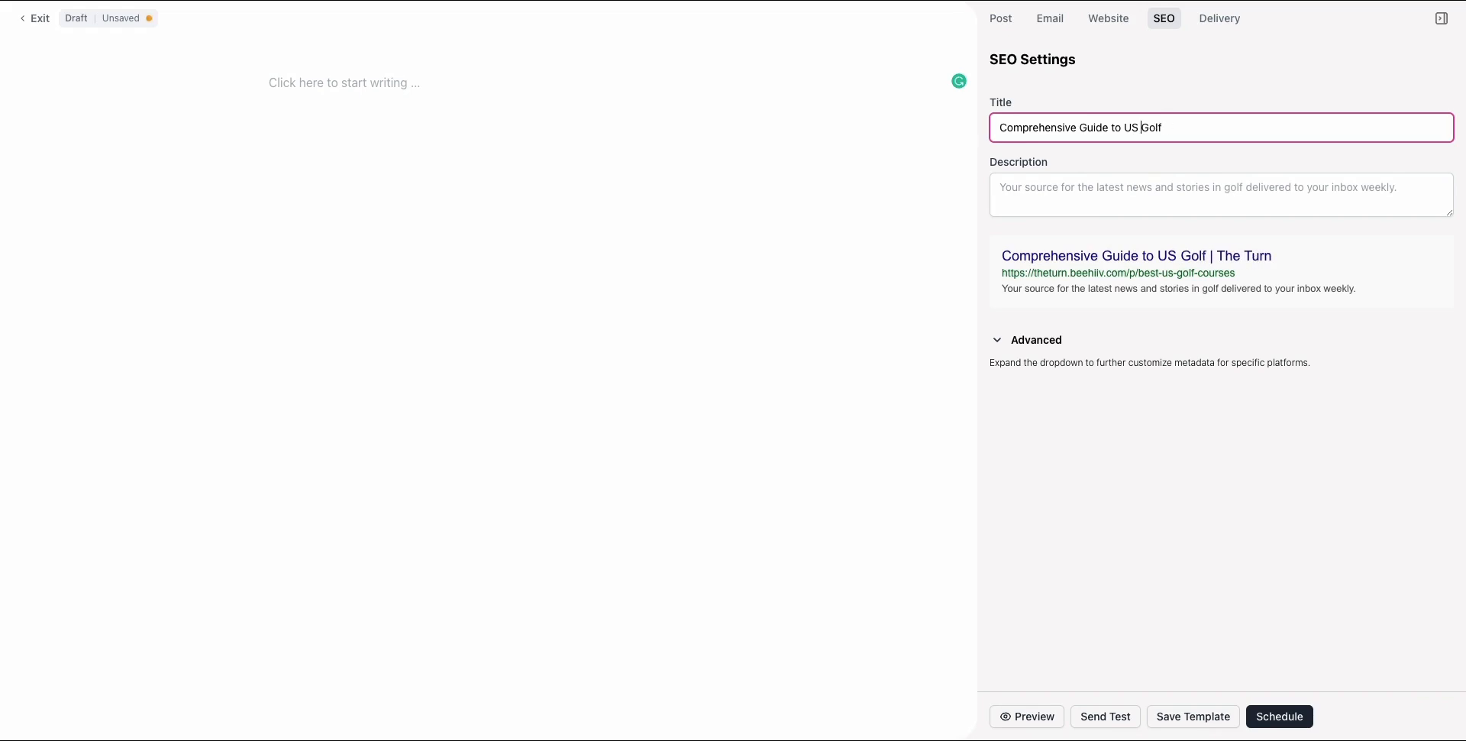
type("202 Guide to Best US Golf")
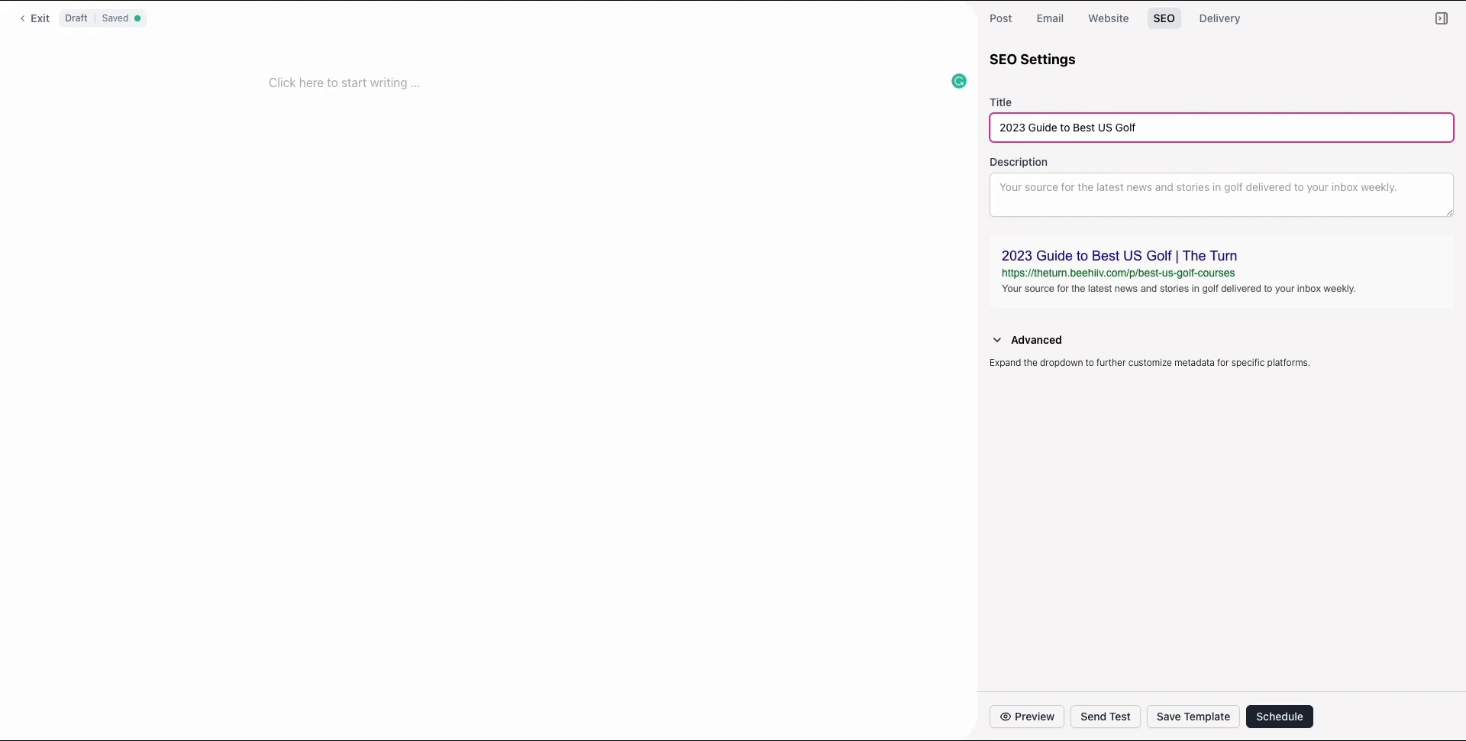
type("Courses")
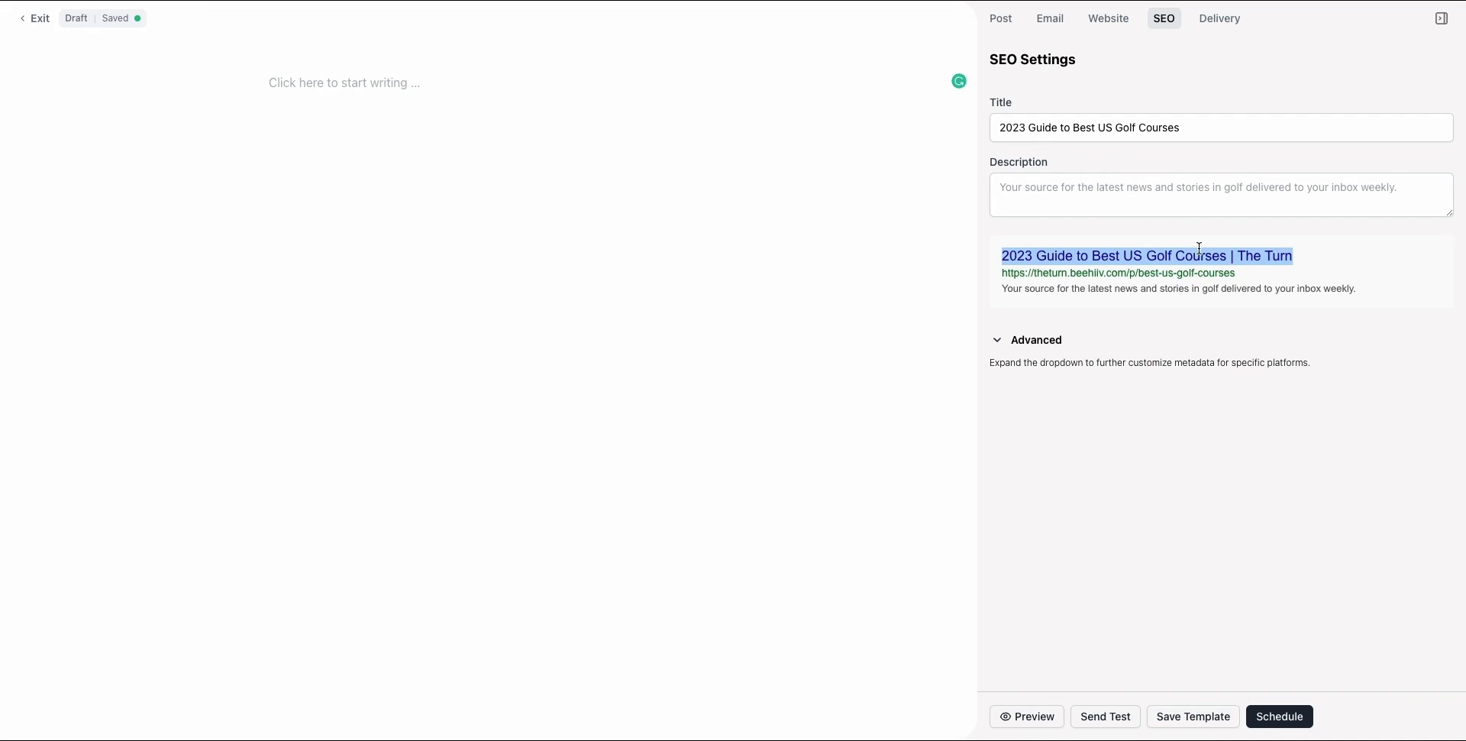
left_click(999, 17)
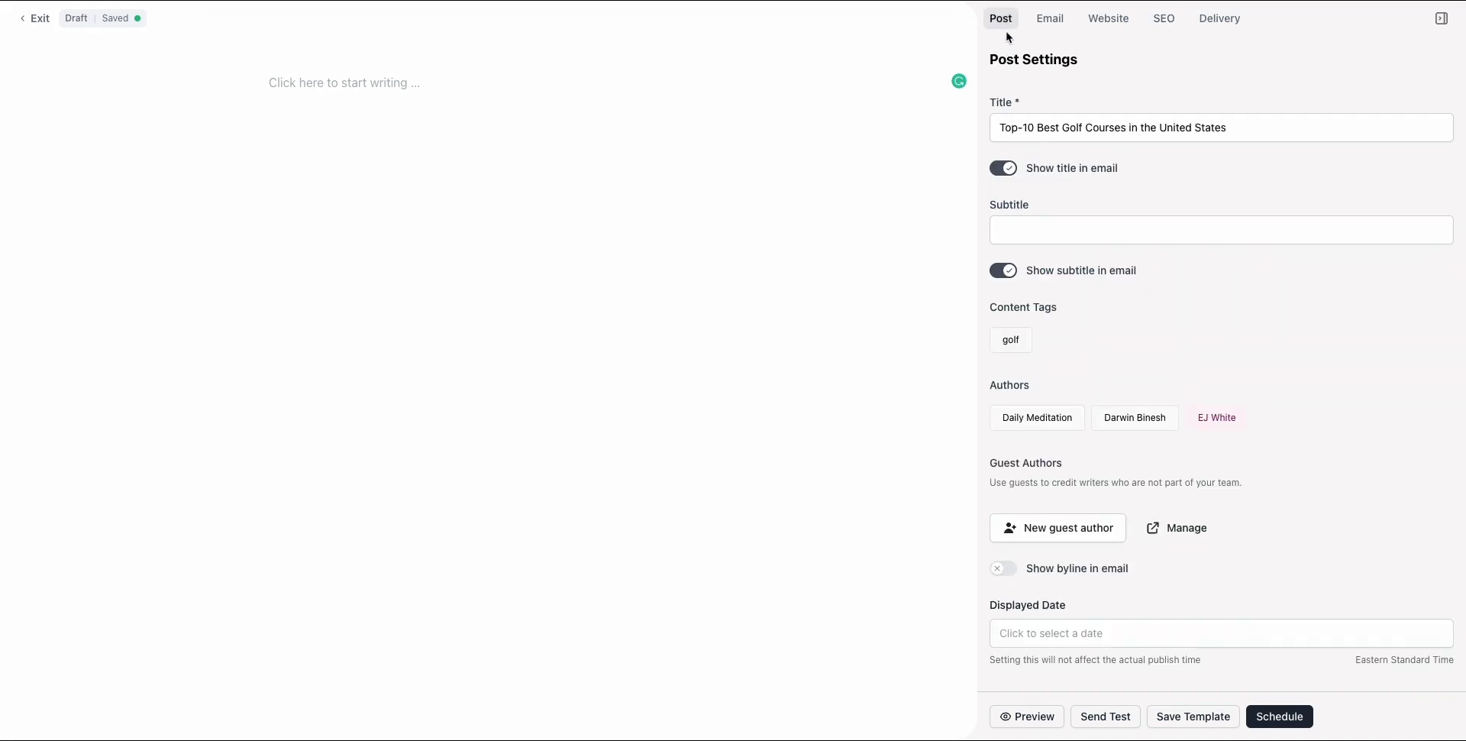
Check the slug, then expand the SEO Advanced section's Open Graph and Twitter fields
left_click(1108, 17)
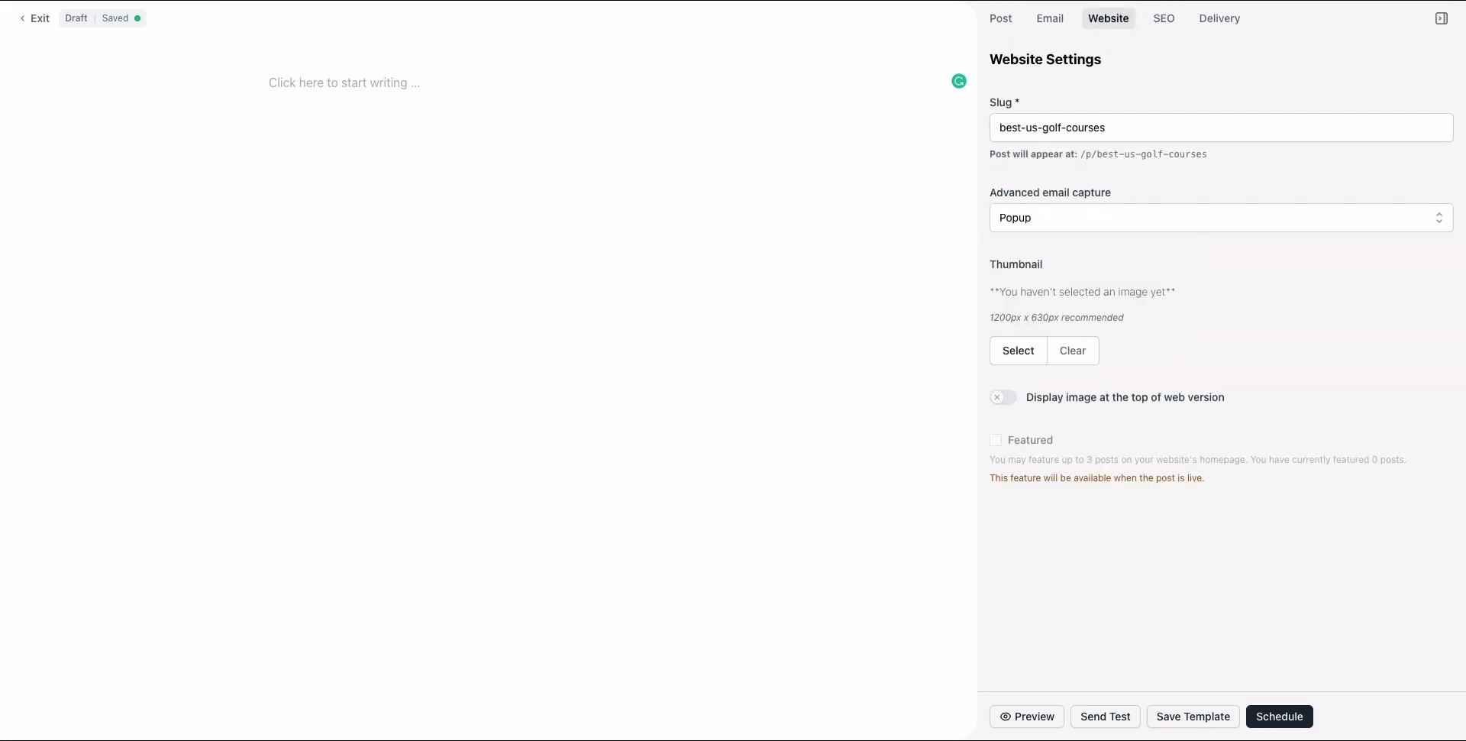
left_click(1026, 716)
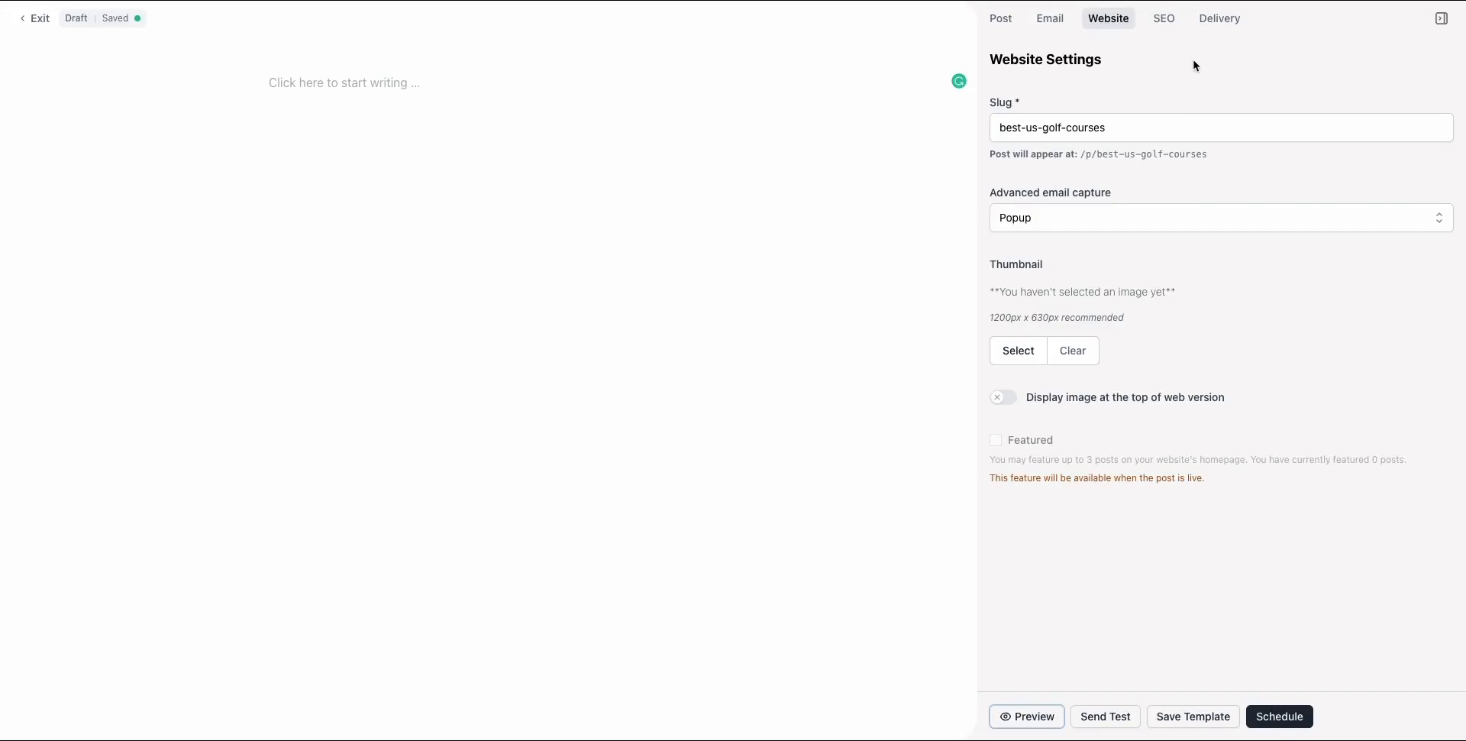
left_click(1163, 18)
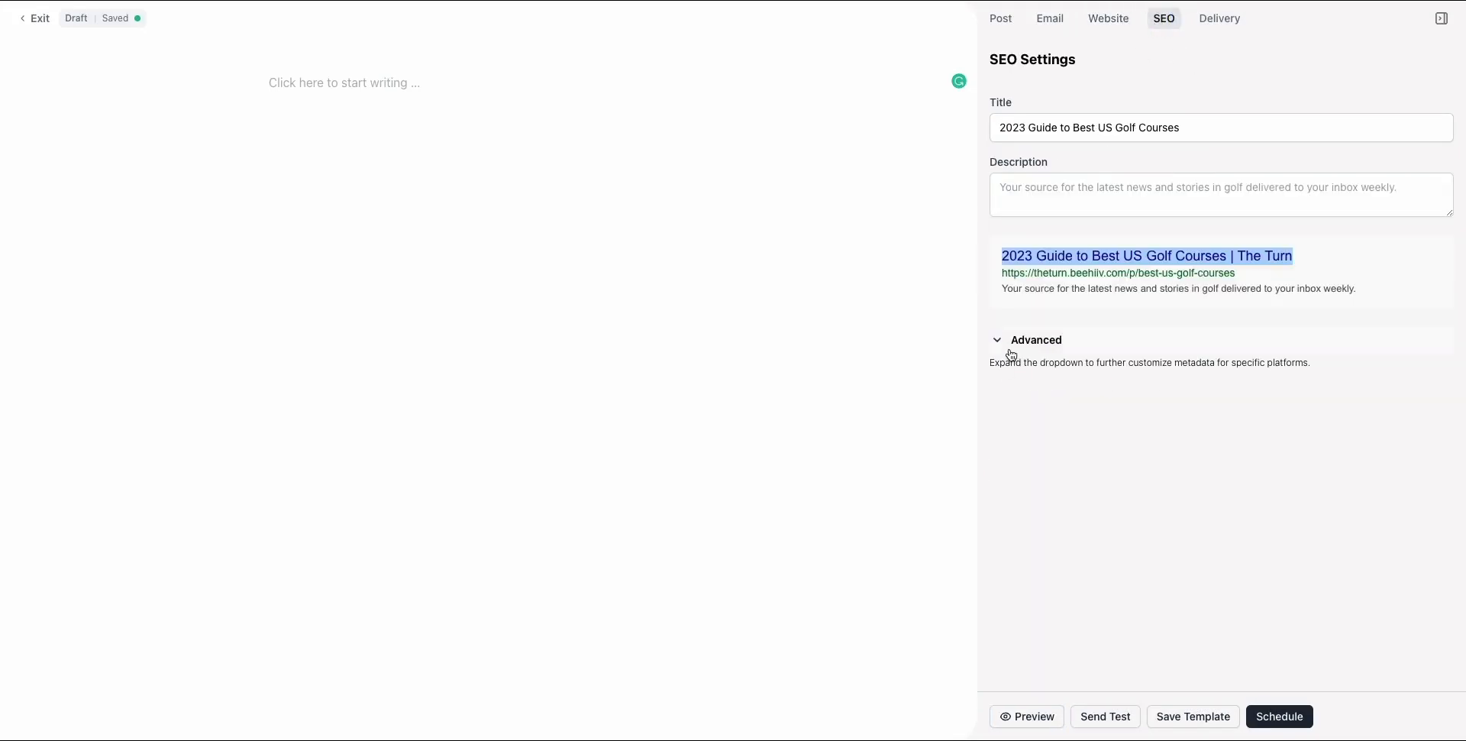
left_click(1036, 339)
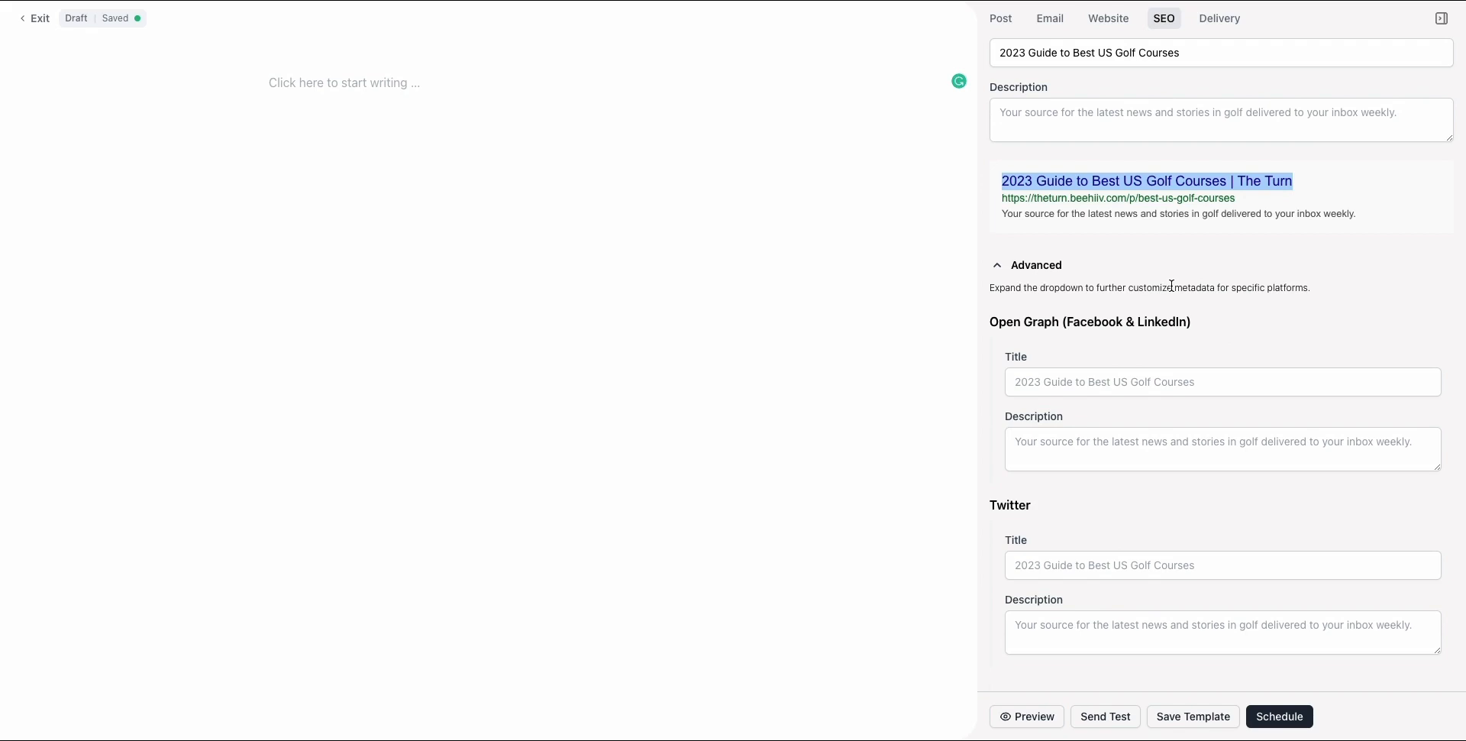
left_click(1221, 382)
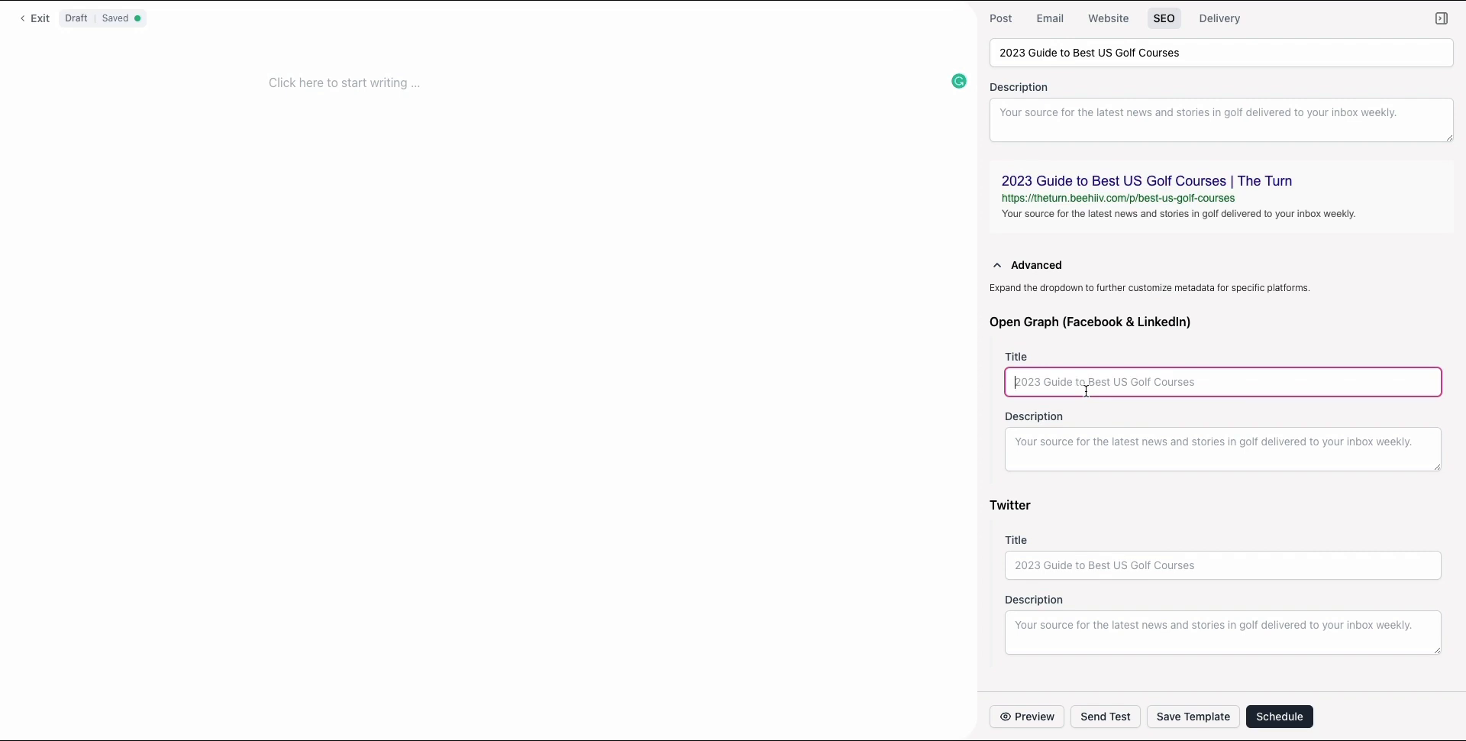
Enter the Open Graph title 'Top Can't-Miss Golf Courses Across the US', fixing 'Across'
type("Top Can't-Miss Golf Courses Accross the US")
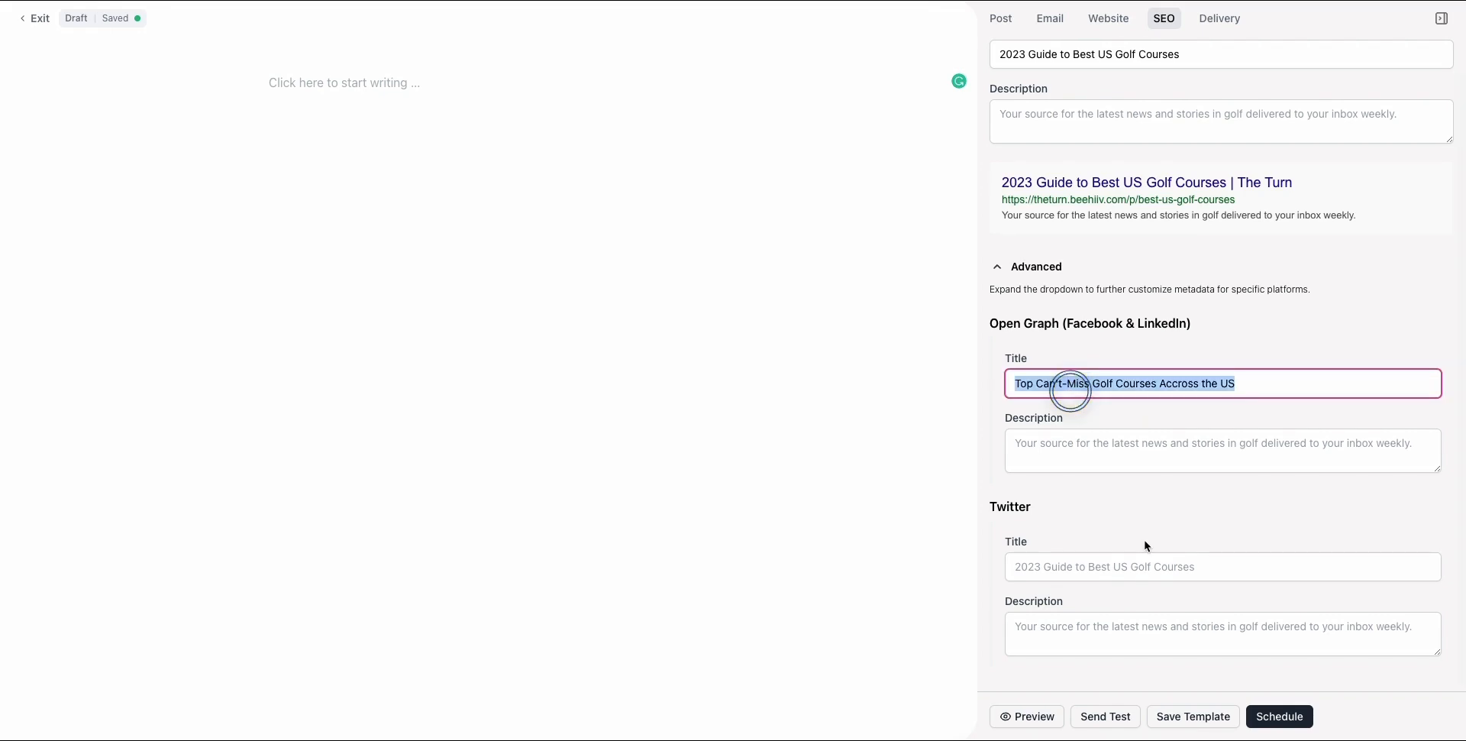
left_click(1185, 383)
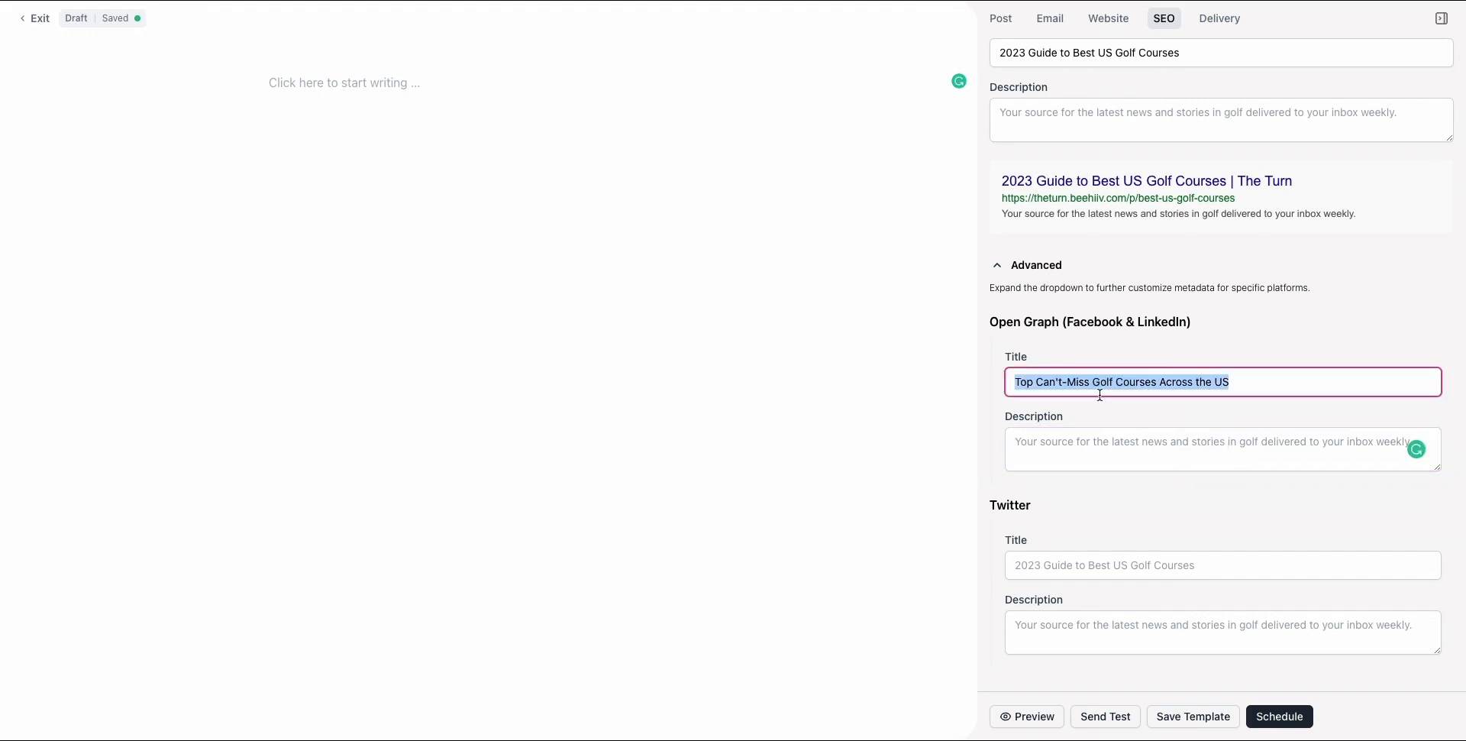
mouse_move(1102, 371)
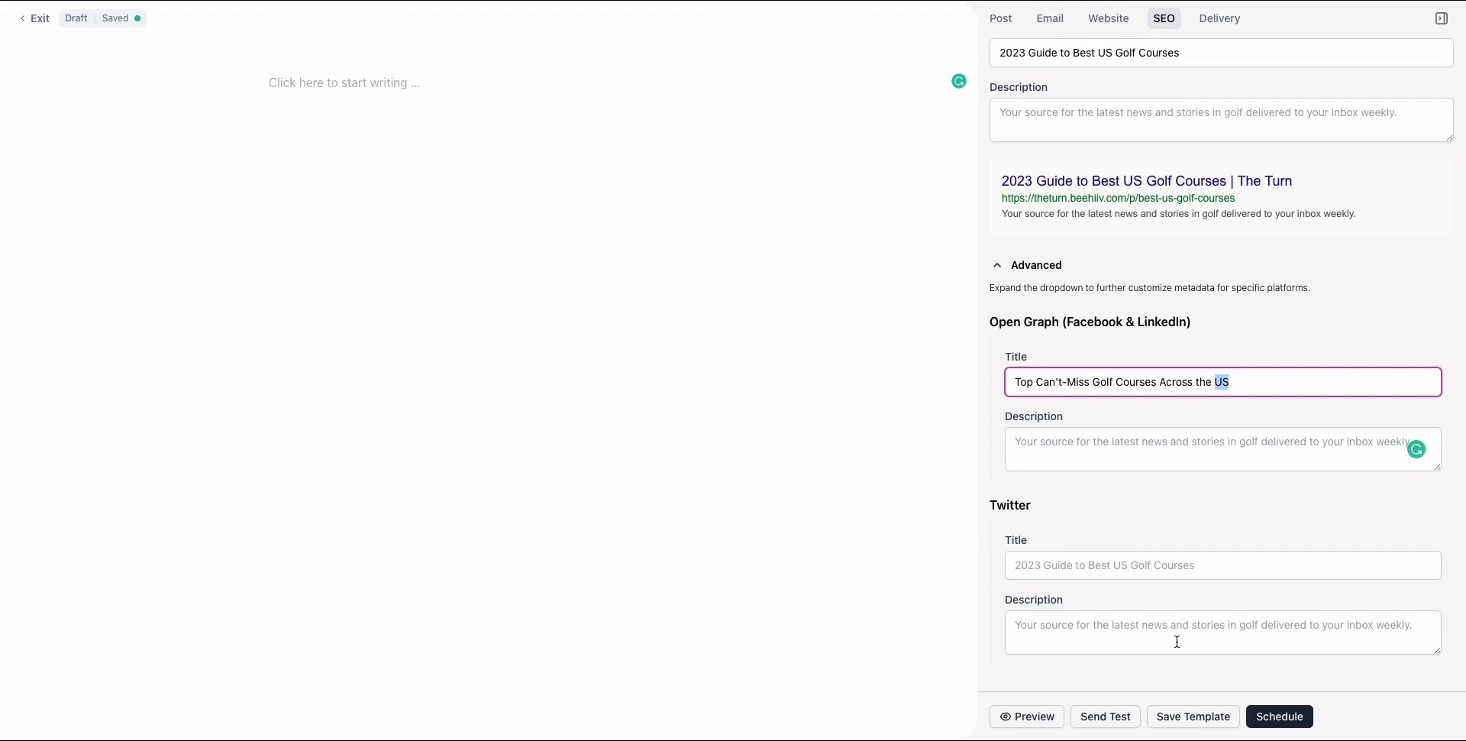
mouse_move(1222, 607)
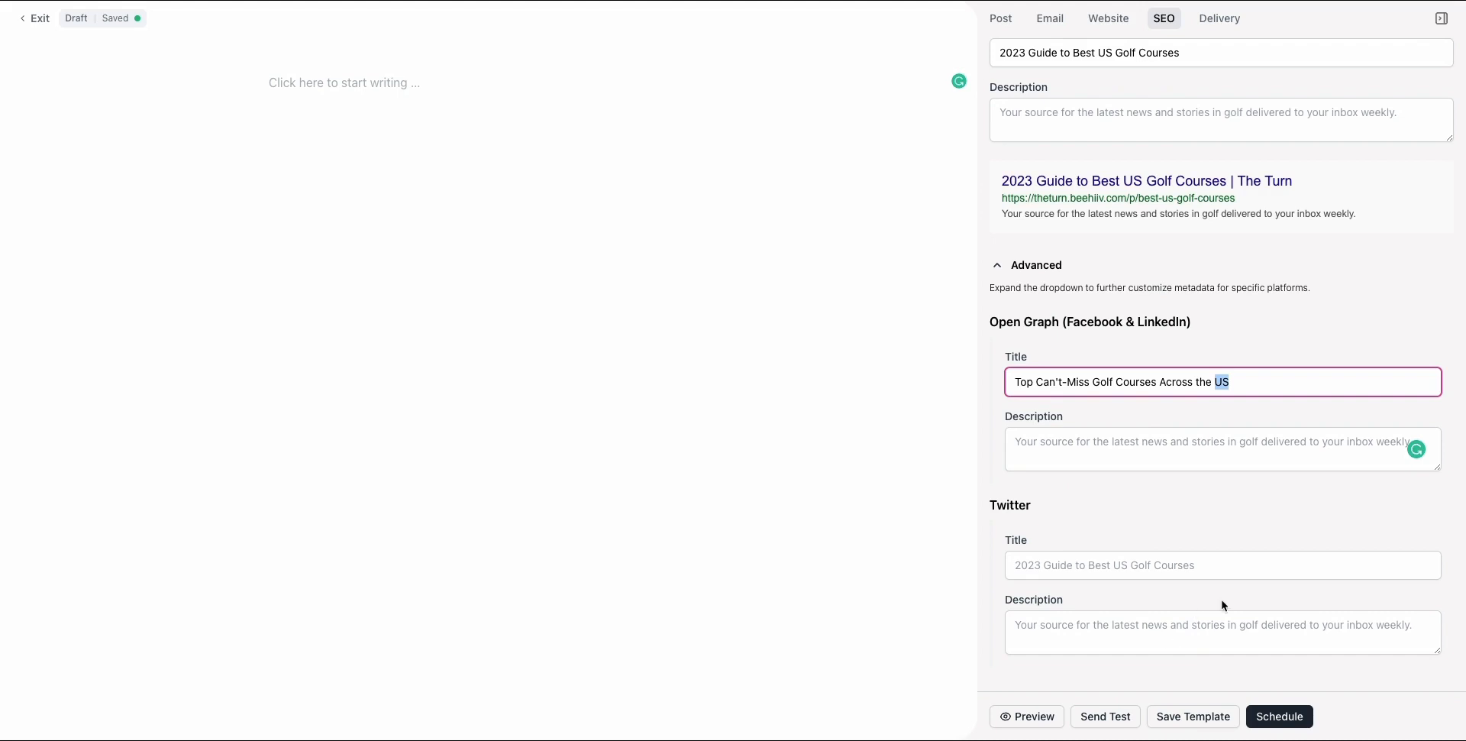
left_click(849, 285)
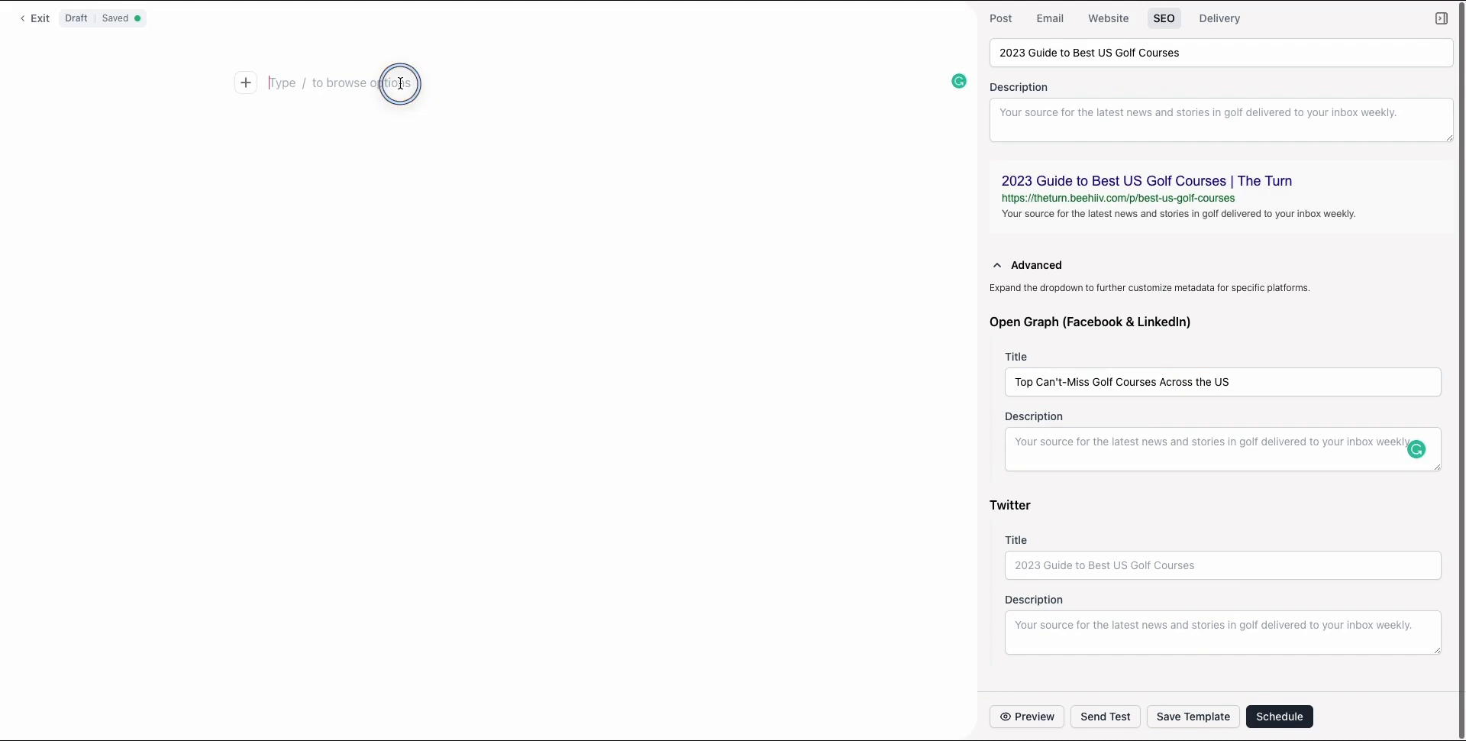
Add Heading 2 blocks 'Overview of Top Golf Course' and 'Criteria for Ranking Courses'
type("/")
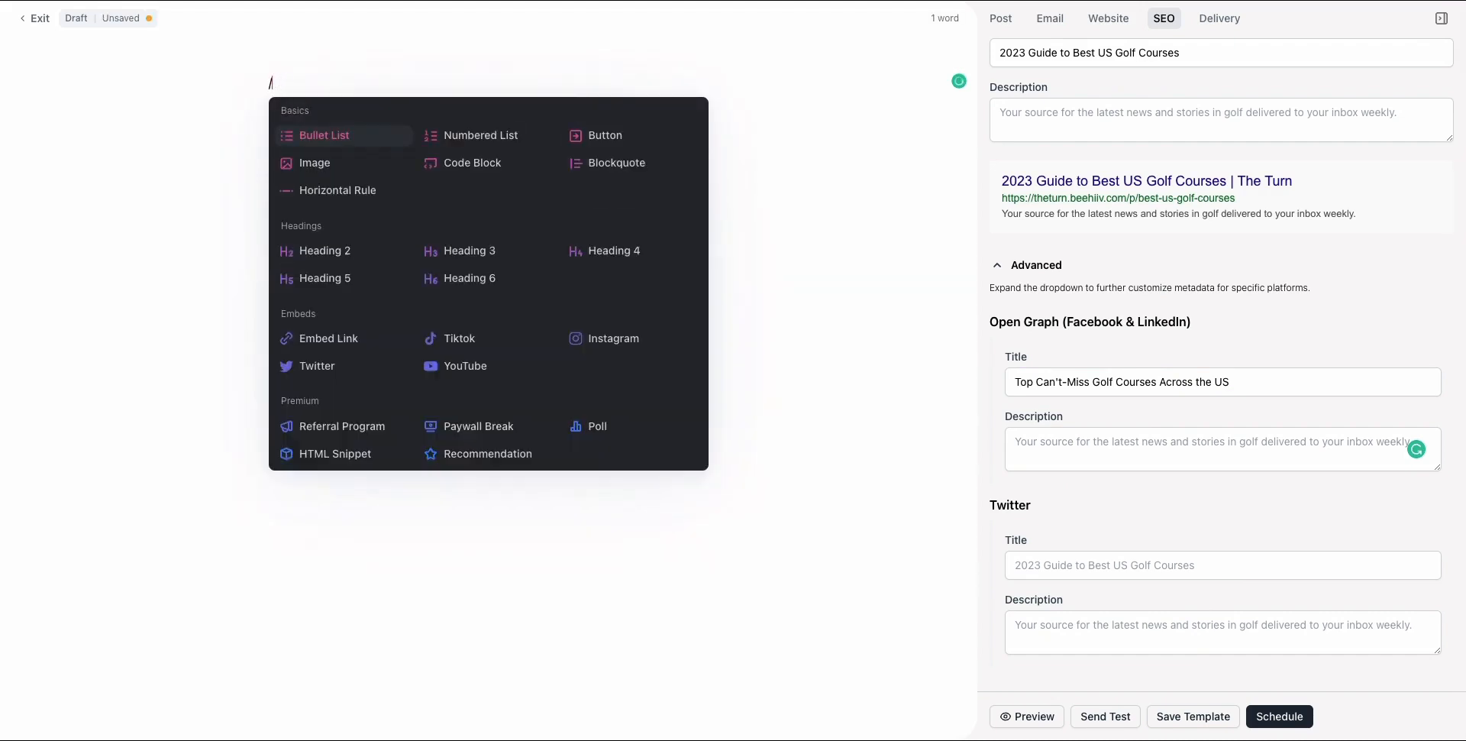
type("h2")
type("/C")
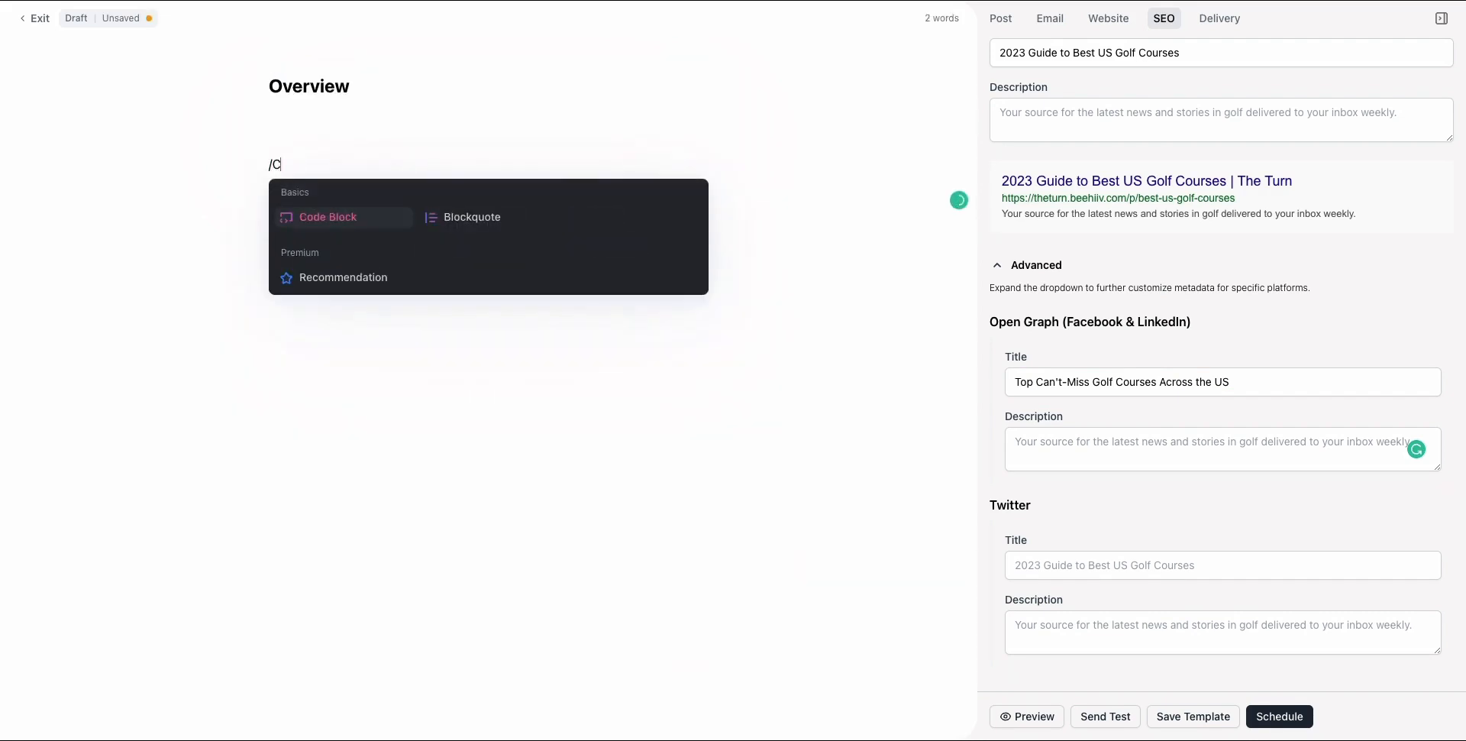
key("Escape")
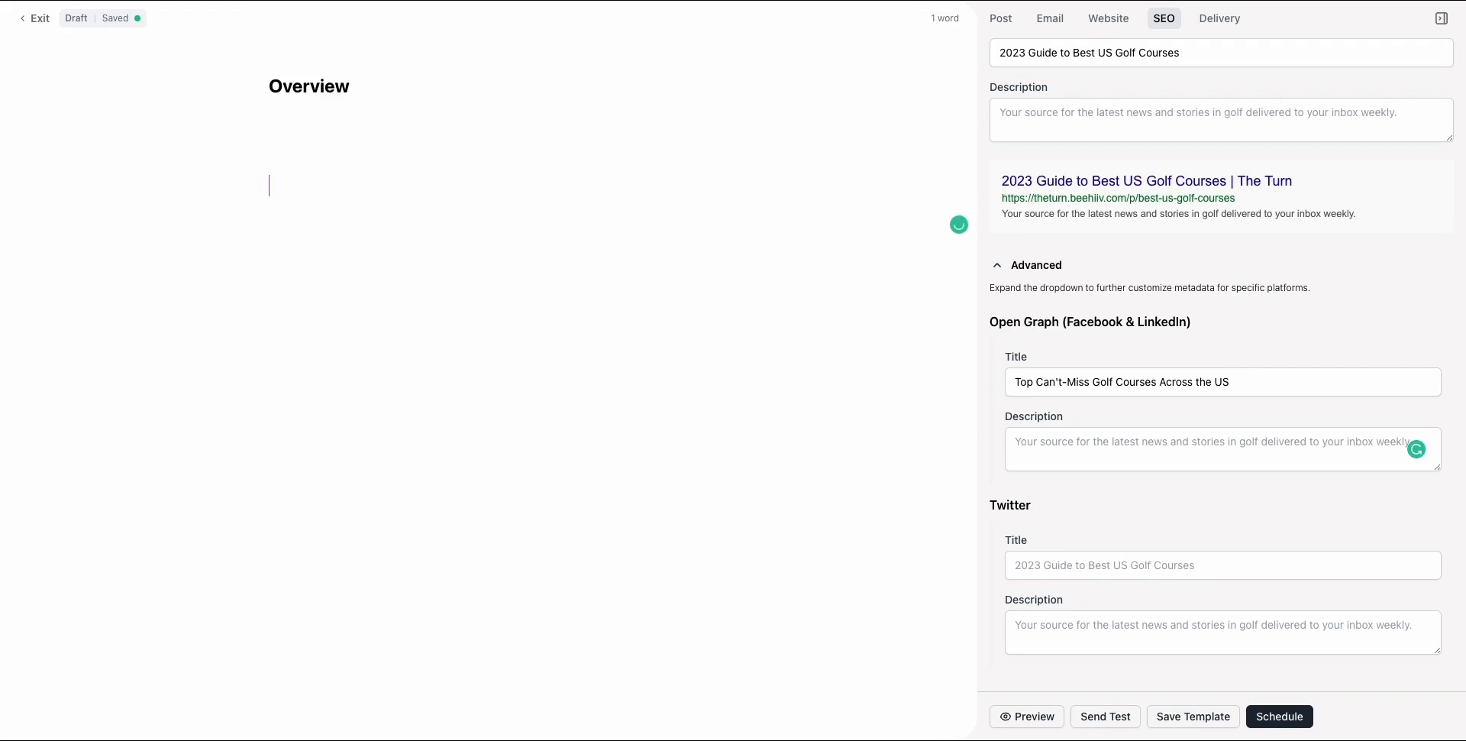
type("Criteria for")
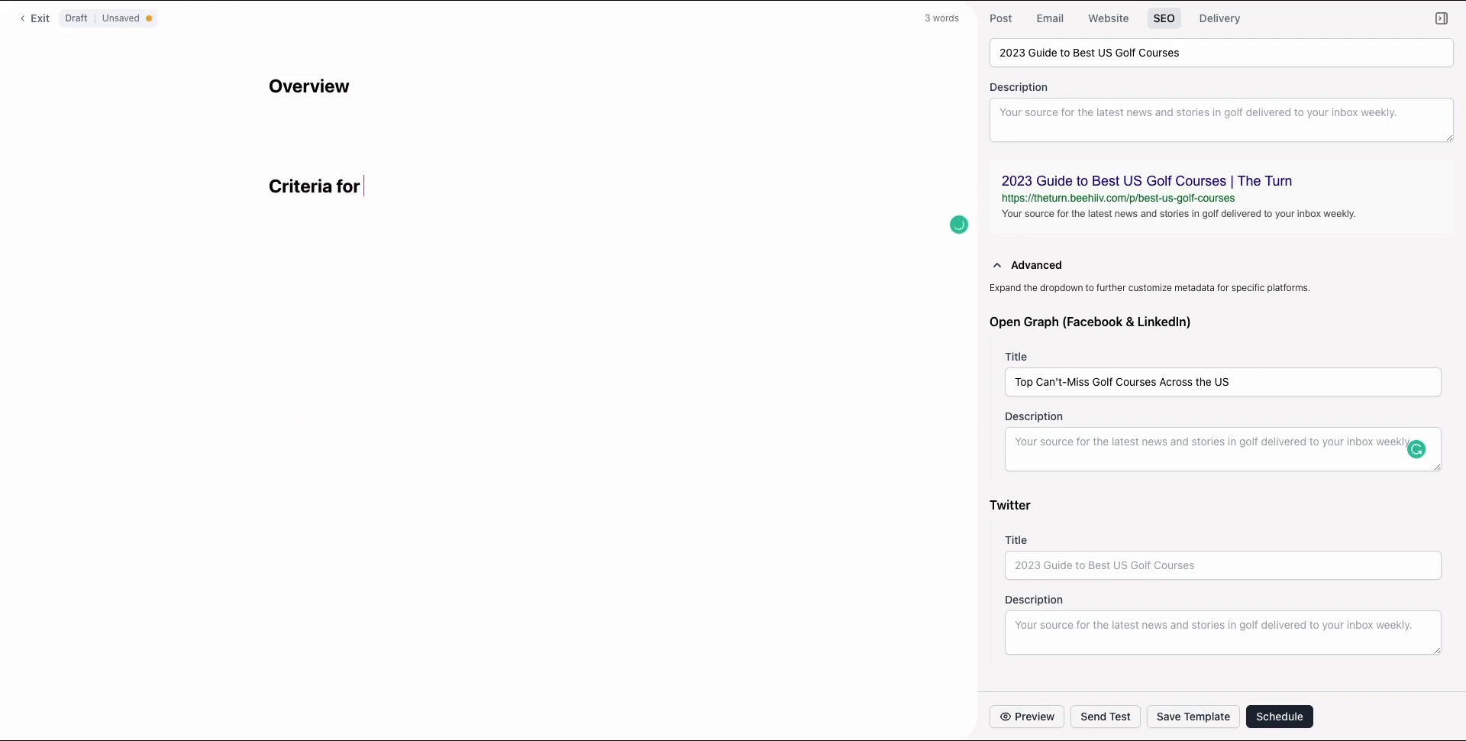
type("Ranking Courses")
left_click(312, 86)
type(" of Top Go")
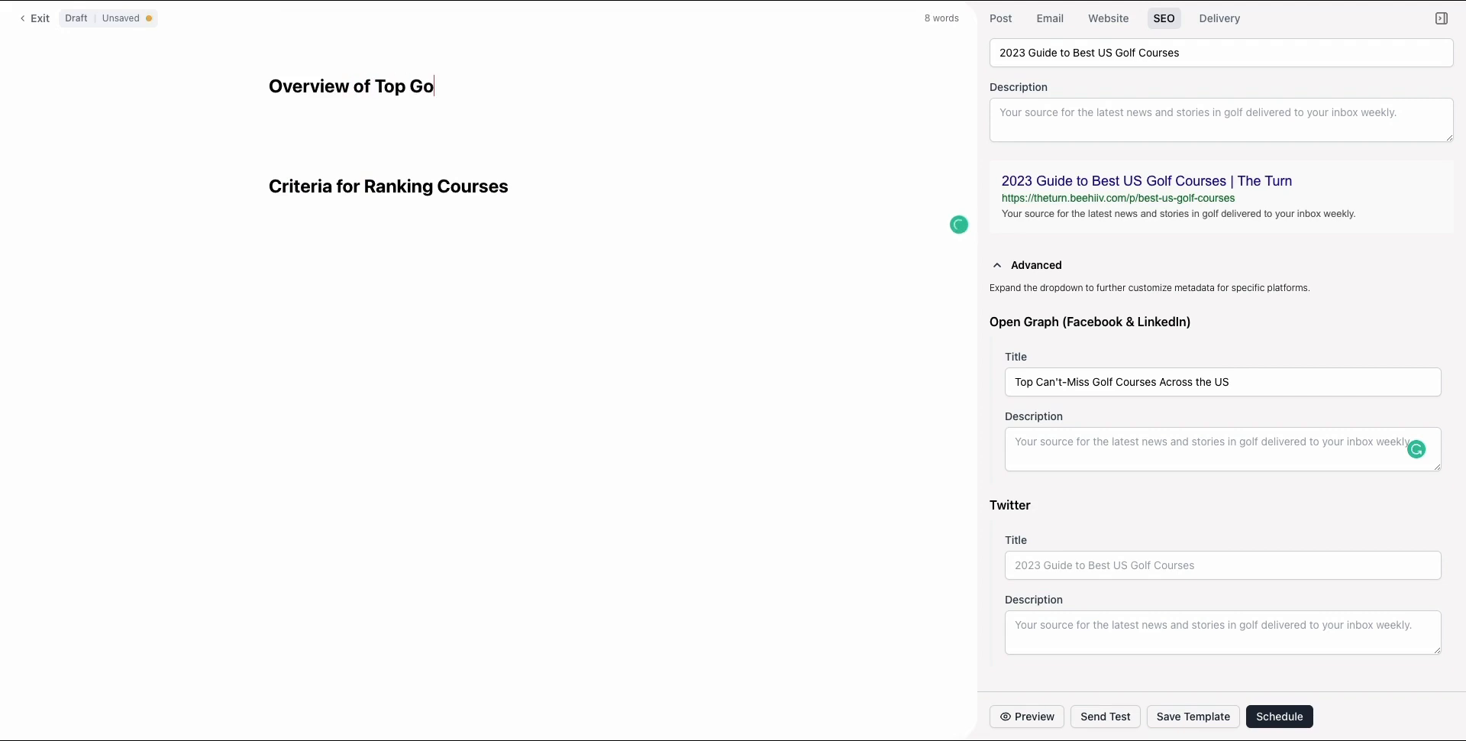
type("lf Course")
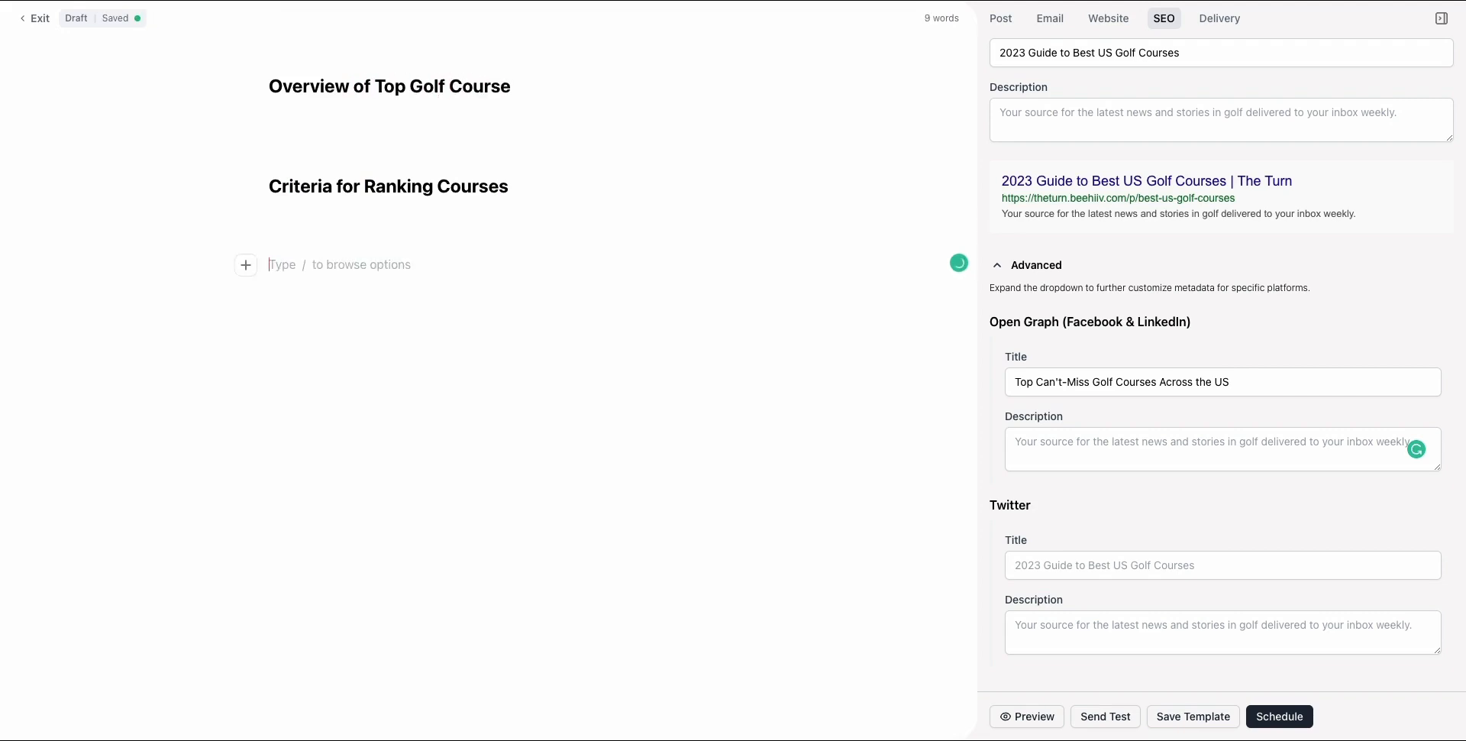
Add placeholder filler text beneath the headings and preview the post
double_click(418, 86)
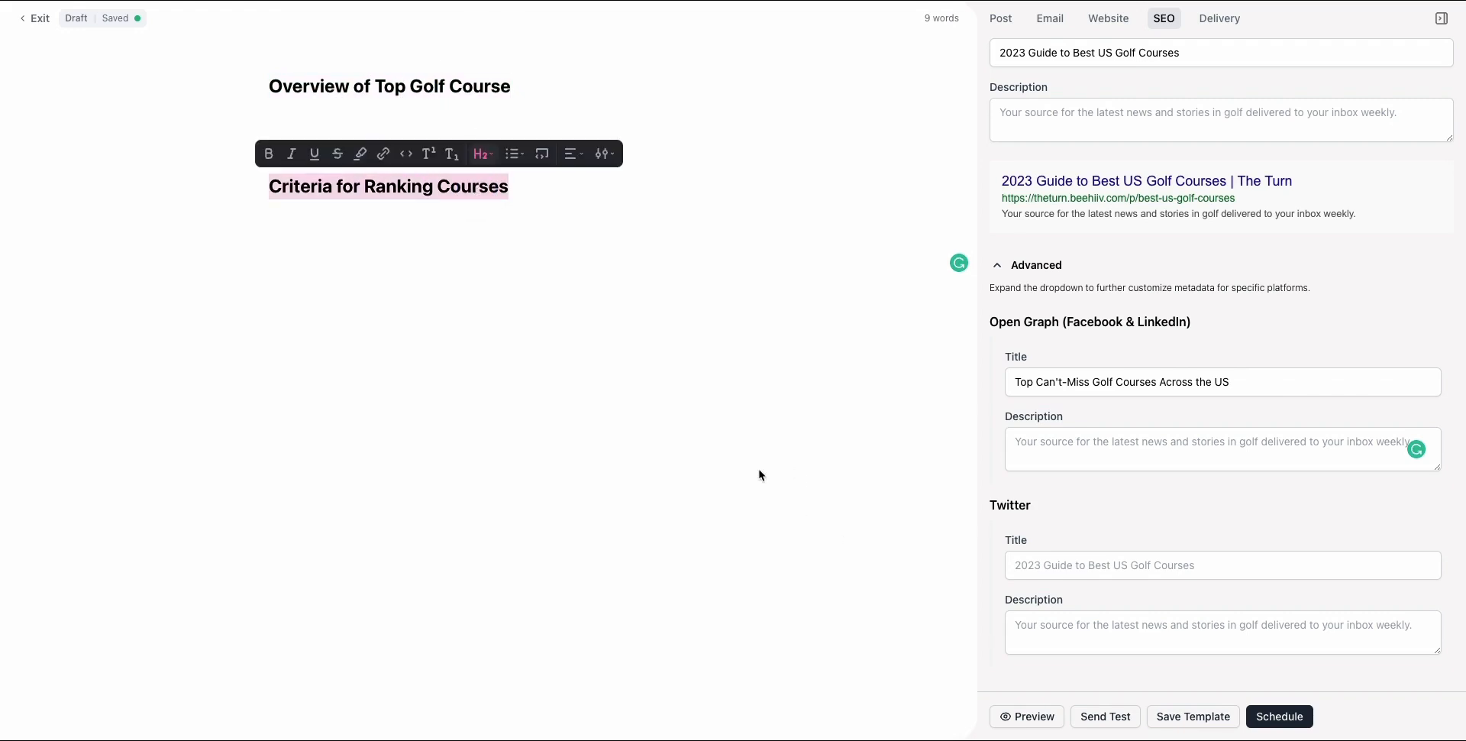
type("alsdjhf")
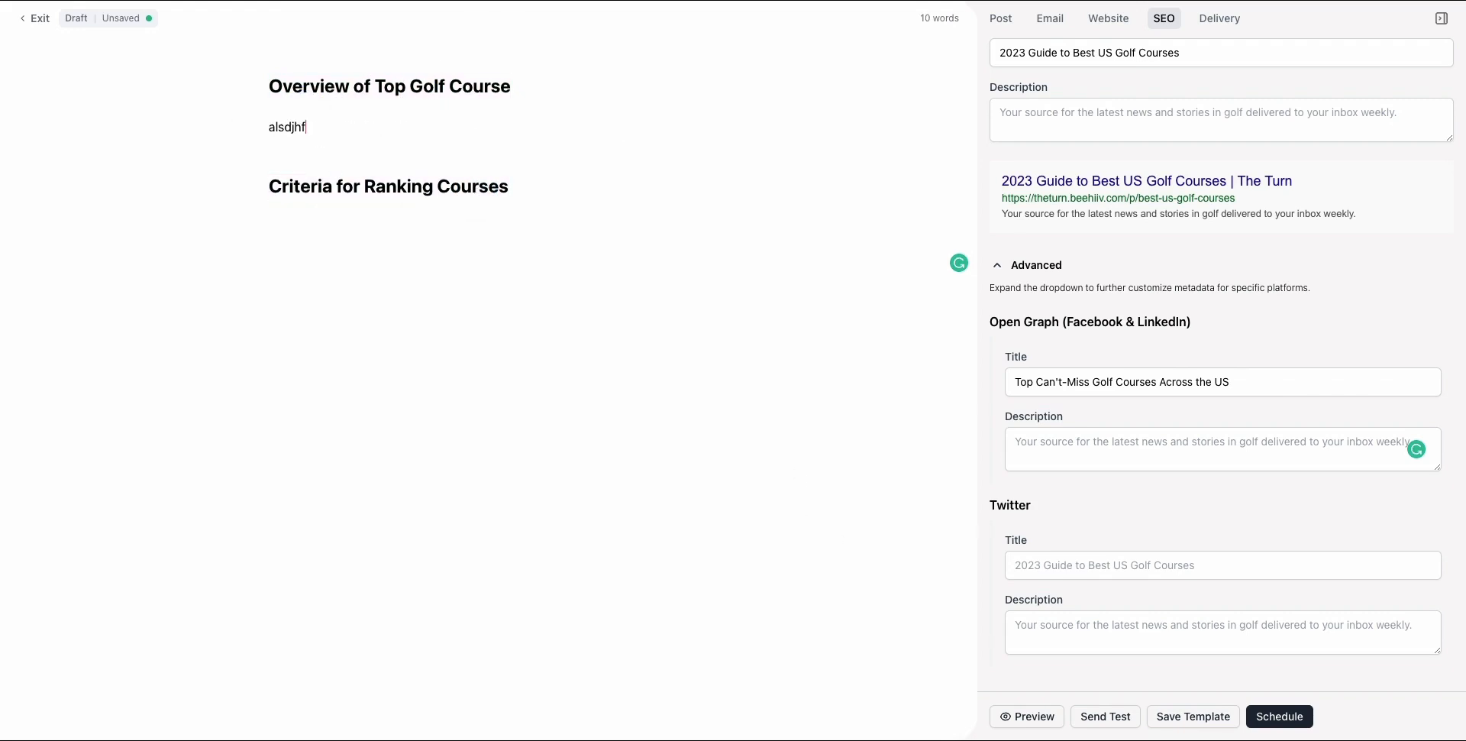
type("aldjhfalsdjfhlasdfhadsf")
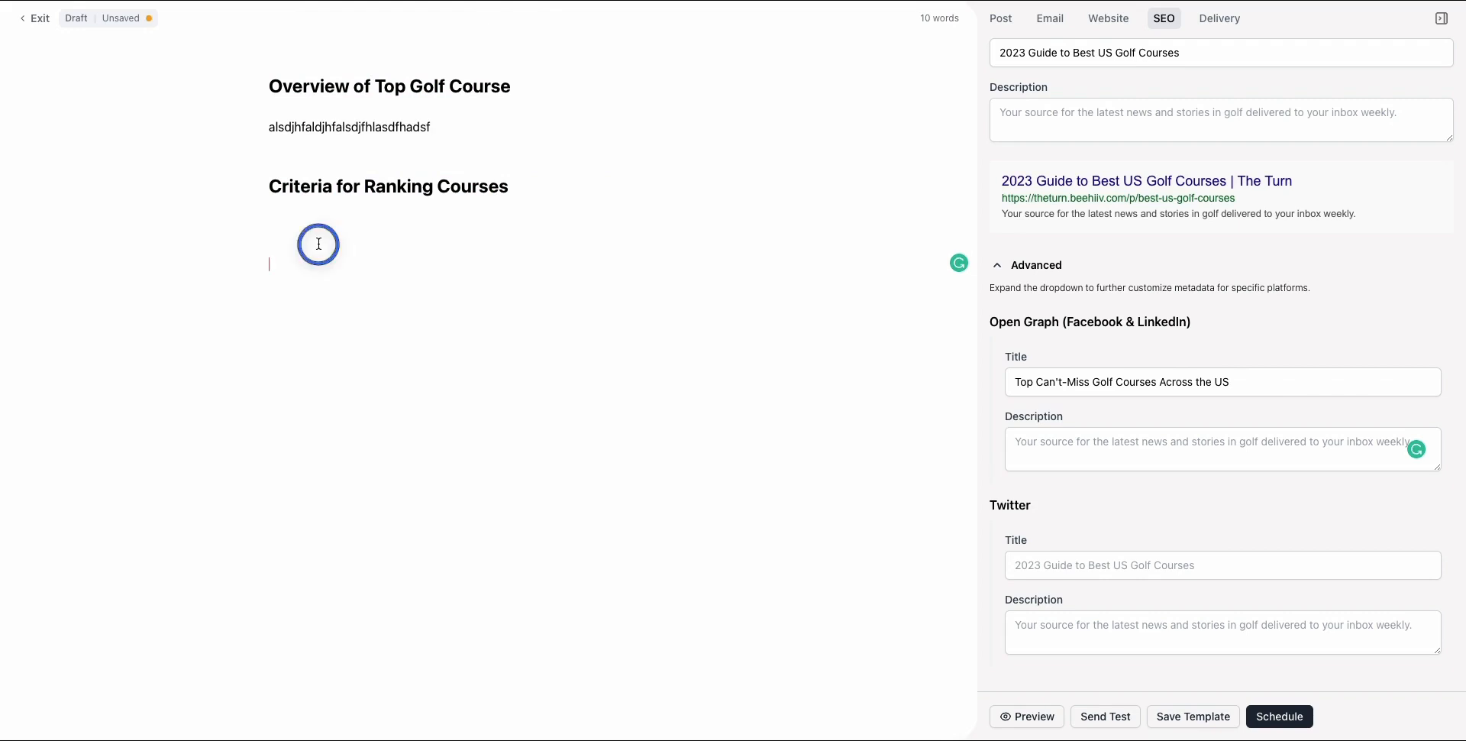
left_click(1025, 716)
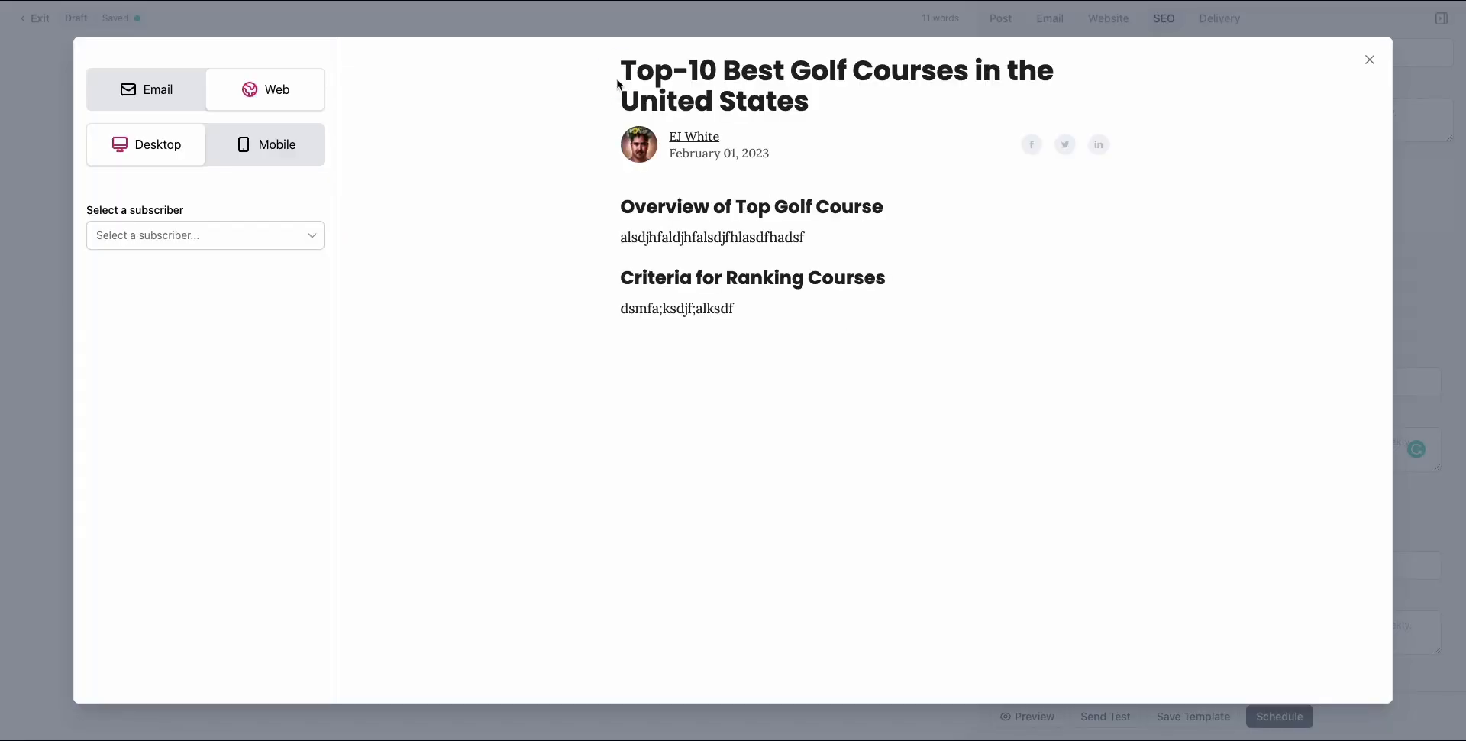
Inspect the 'Overview of Top Golf Course' heading in web preview, then close the preview
double_click(751, 207)
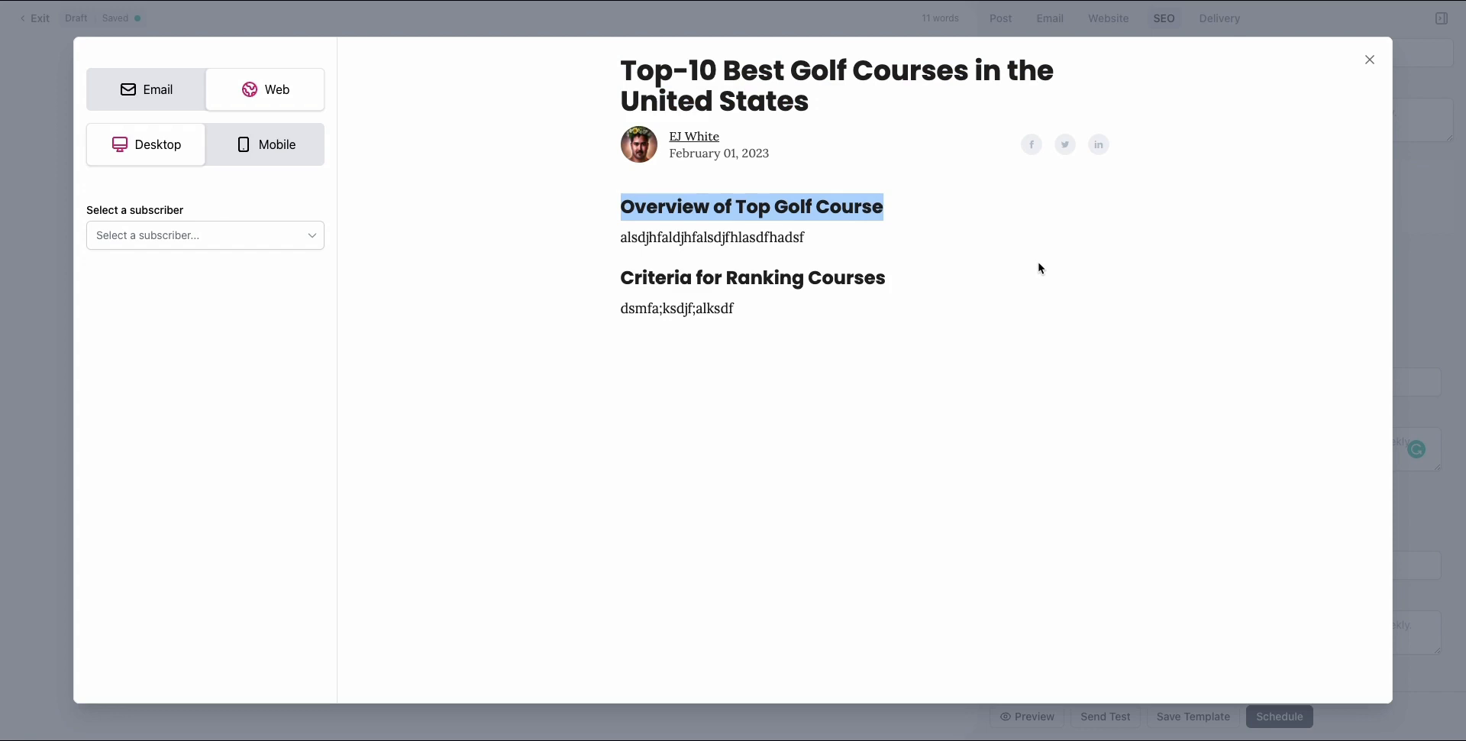
left_click(1369, 59)
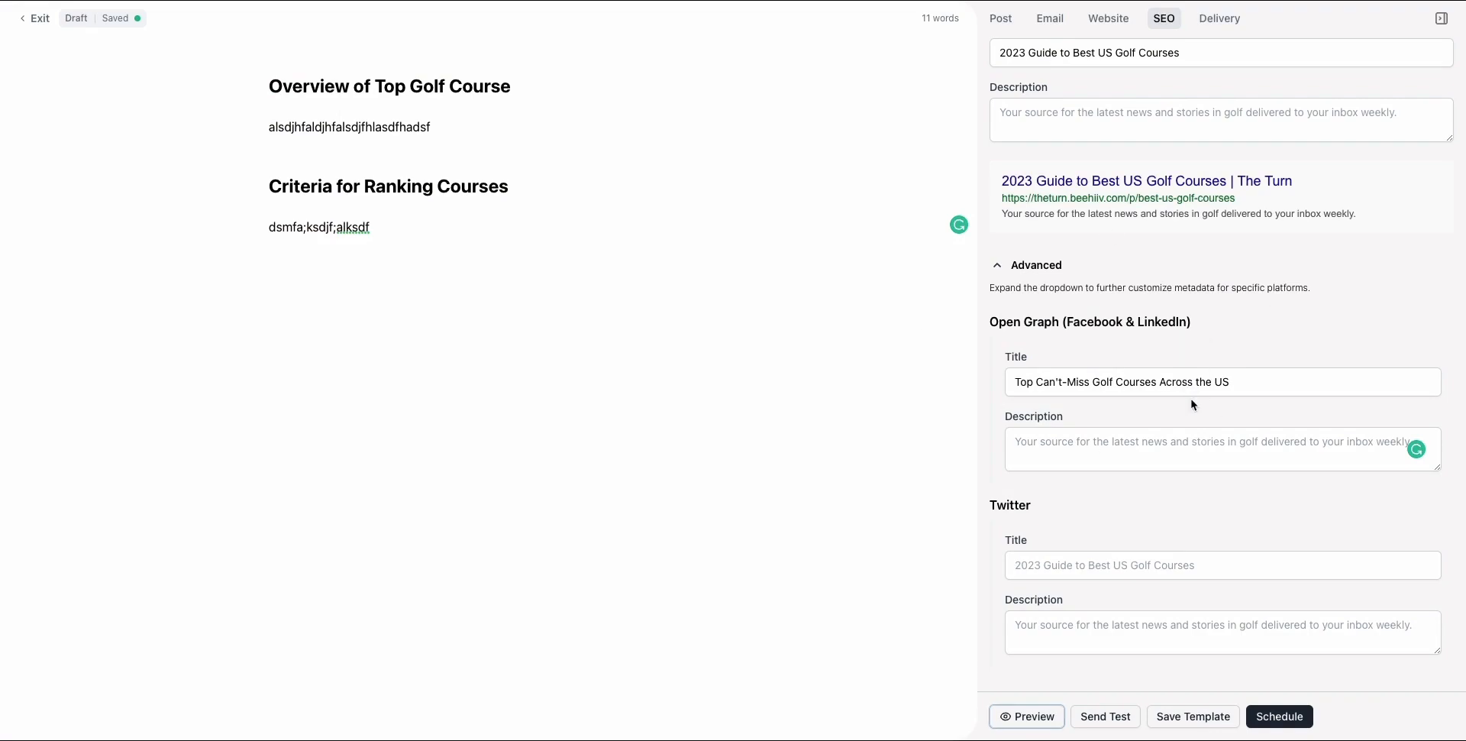
mouse_move(1154, 509)
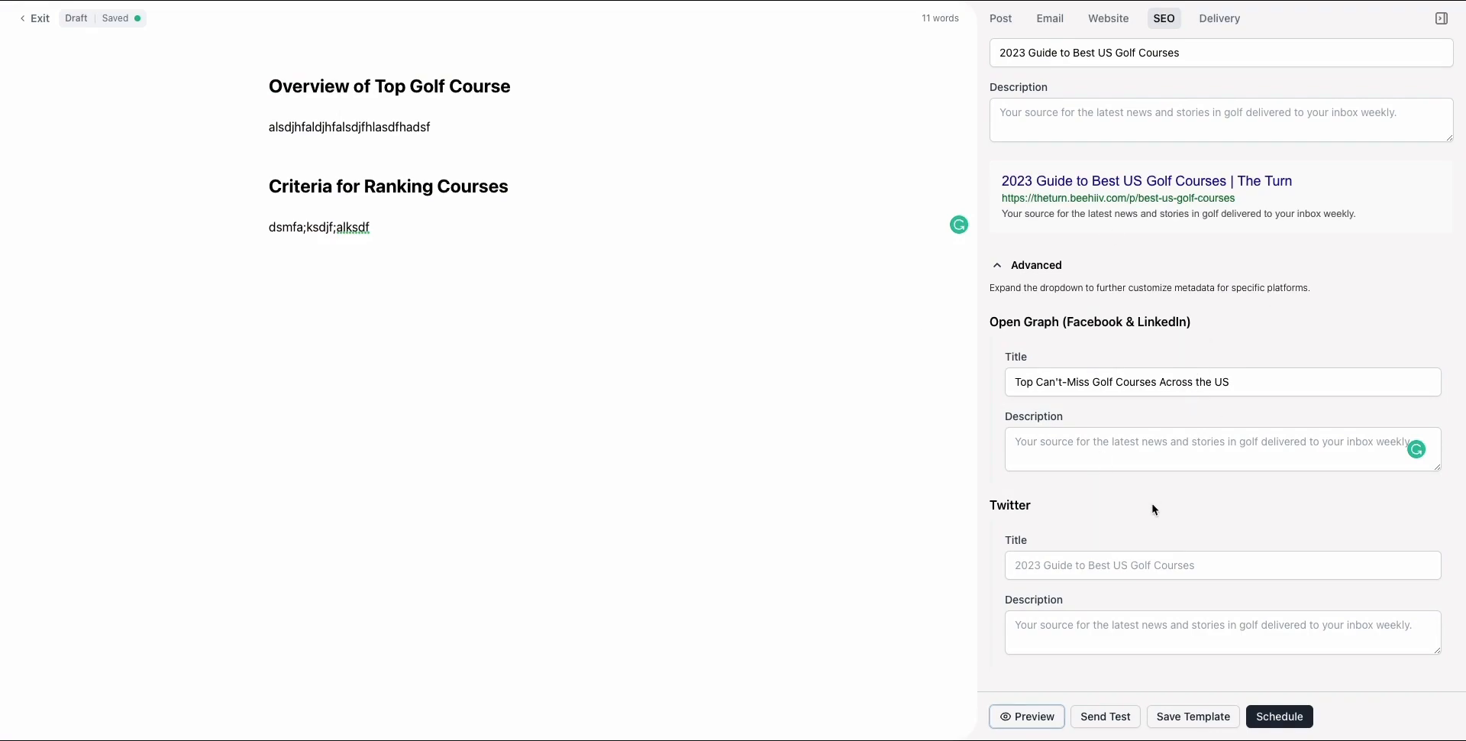
mouse_move(1165, 546)
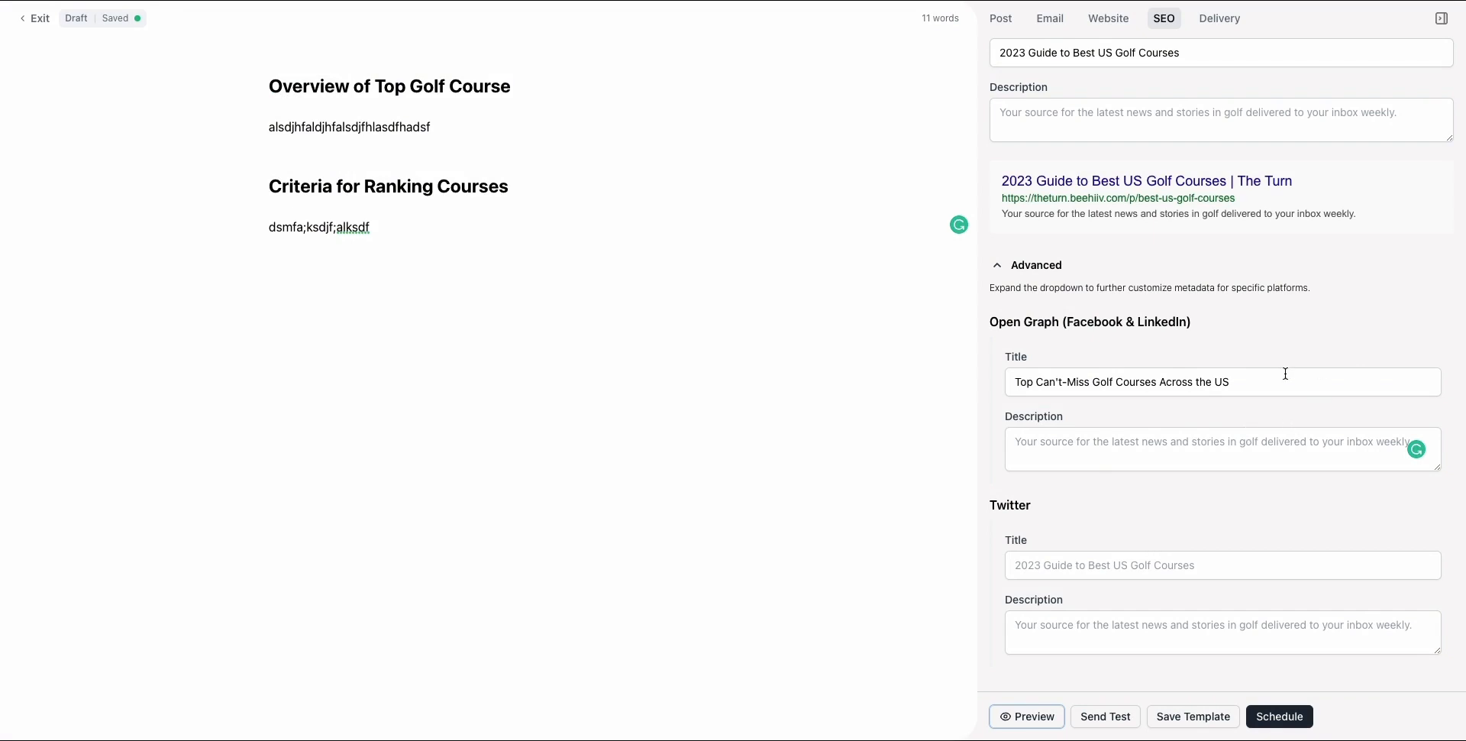
mouse_move(1195, 427)
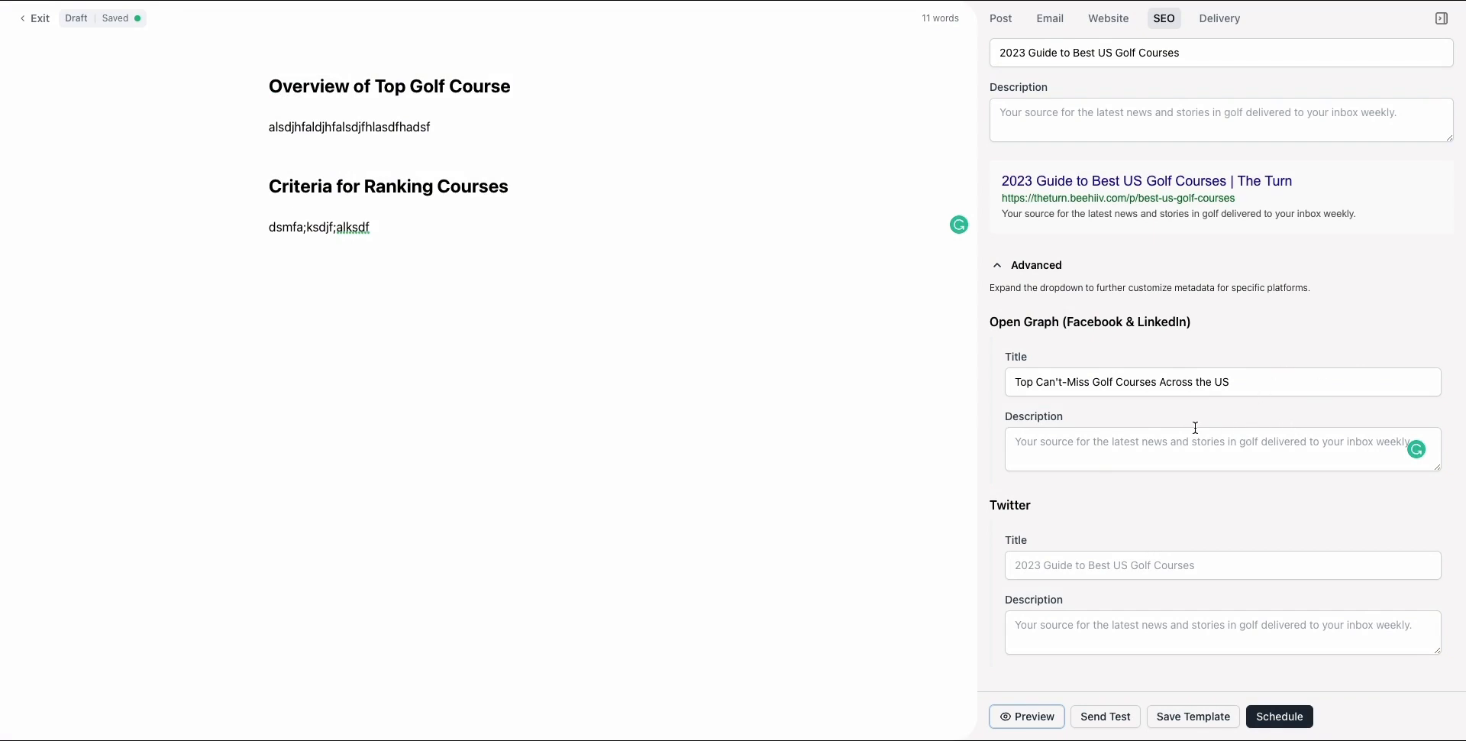